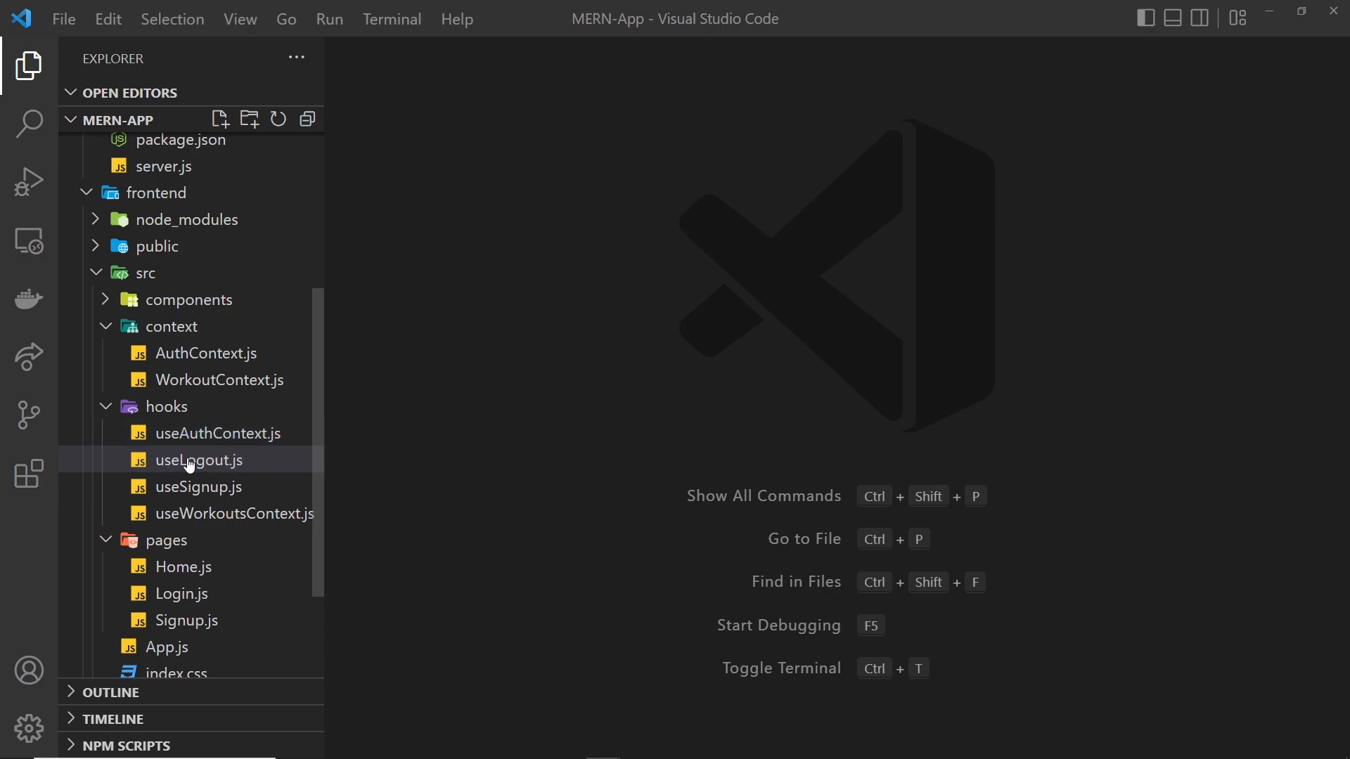
{"action": "mouse_move", "coordinate": [179, 439]}
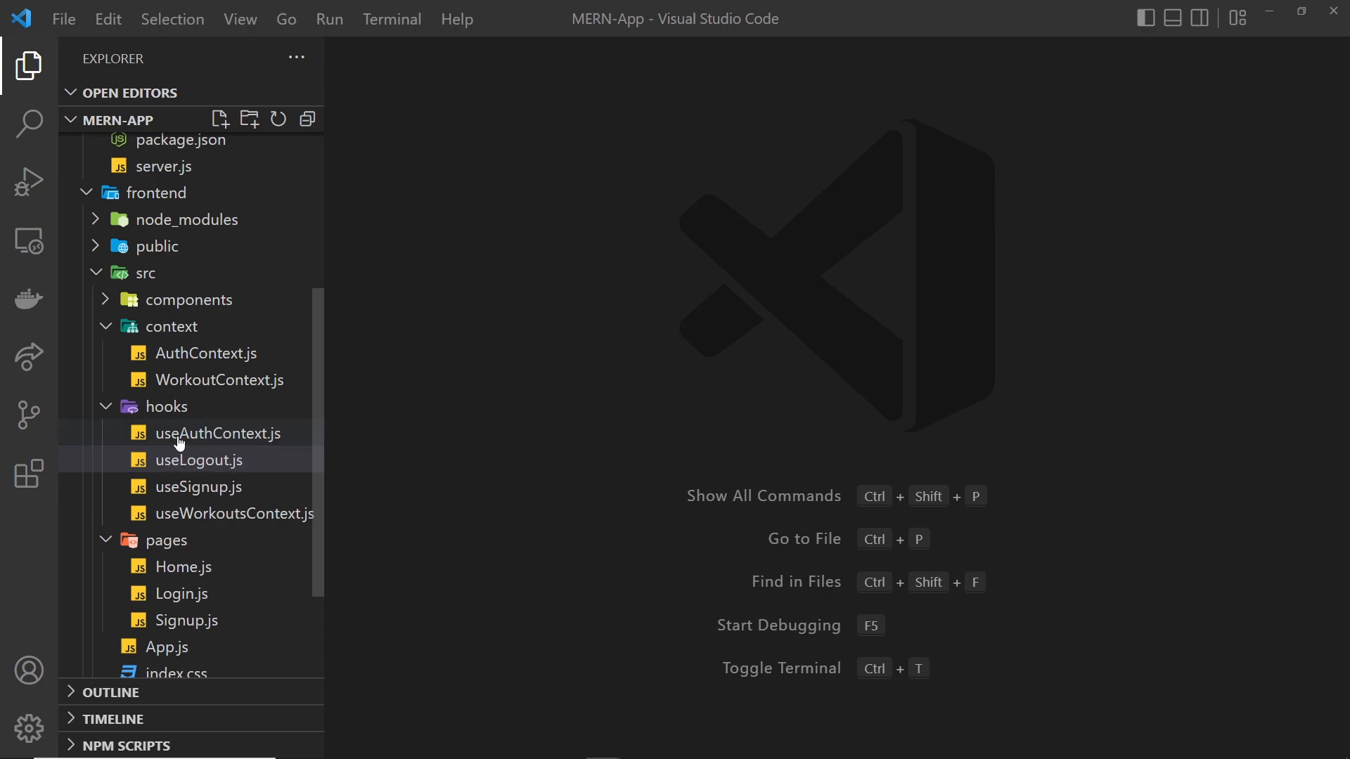
Step: Create a new useLogin.js file inside the hooks folder
{"action": "left_click", "coordinate": [220, 119]}
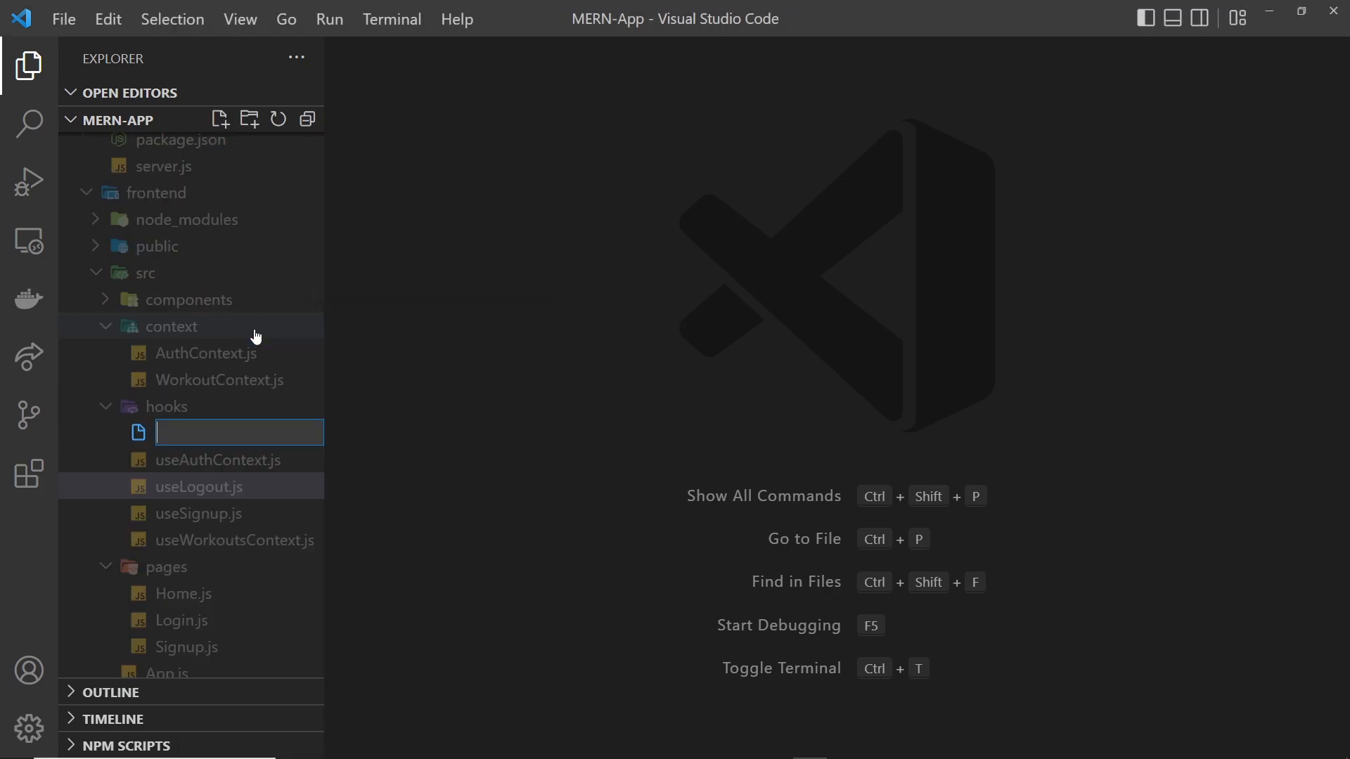
{"action": "type", "text": "useLogin.js"}
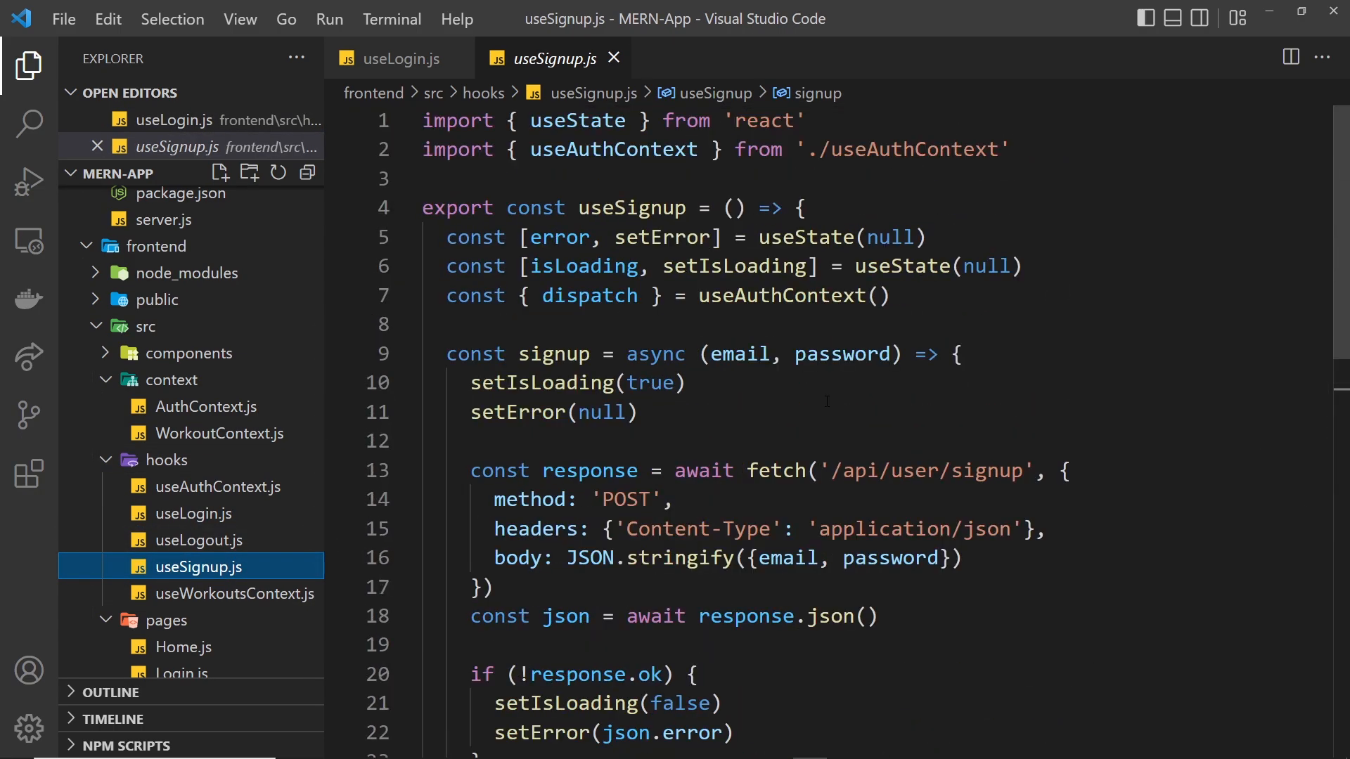
Step: Review the useSignup hook's fetch call and error handling, then select its code for reuse
{"action": "left_click_drag", "start_coordinate": [434, 236], "coordinate": [893, 296]}
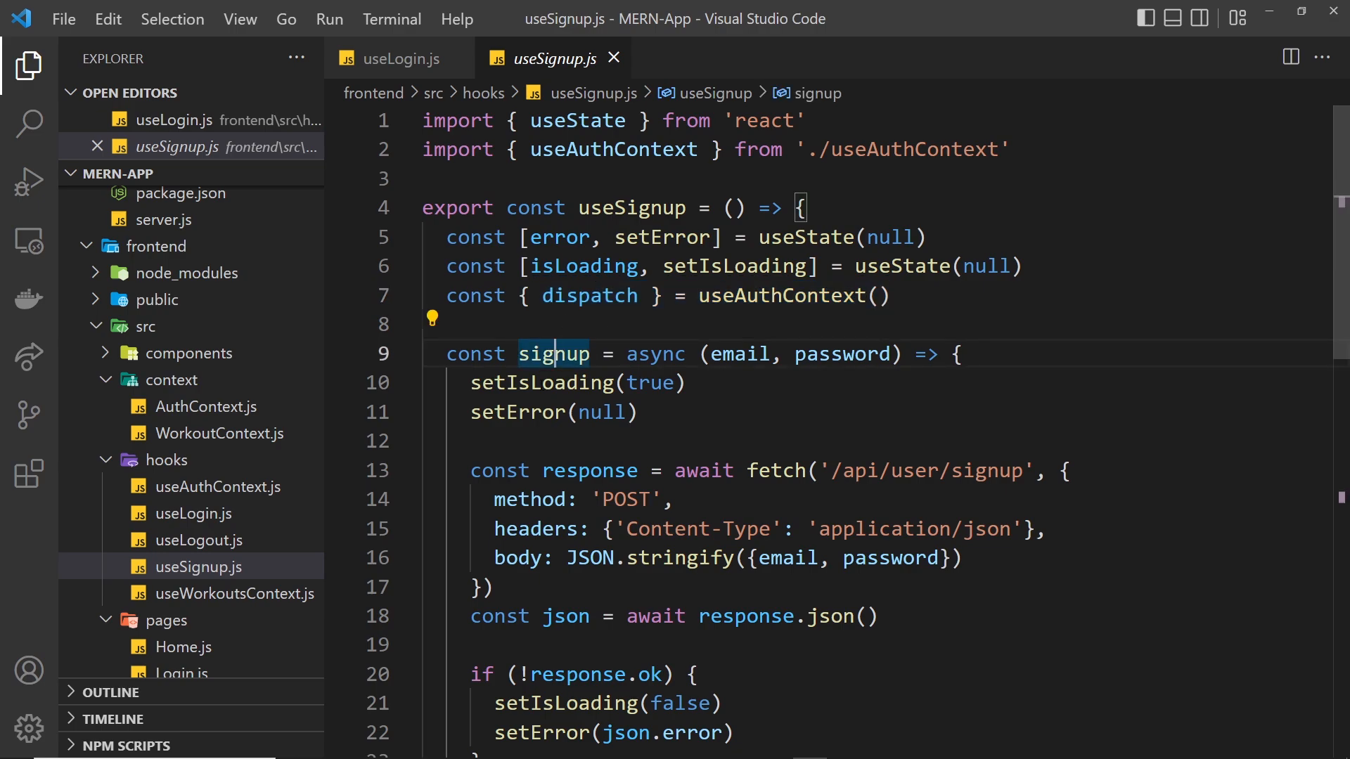
{"action": "scroll", "scroll_direction": "down", "scroll_amount": 3}
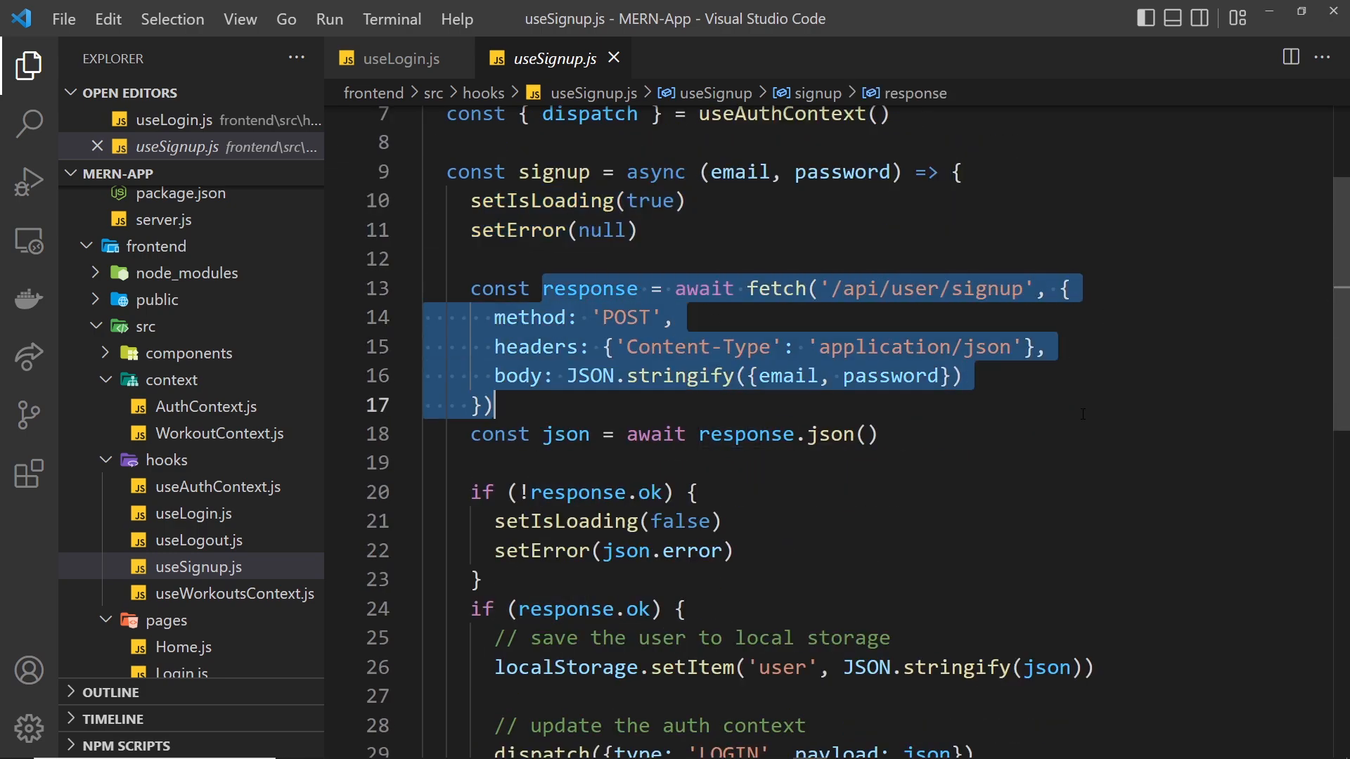
{"action": "left_click", "coordinate": [674, 317]}
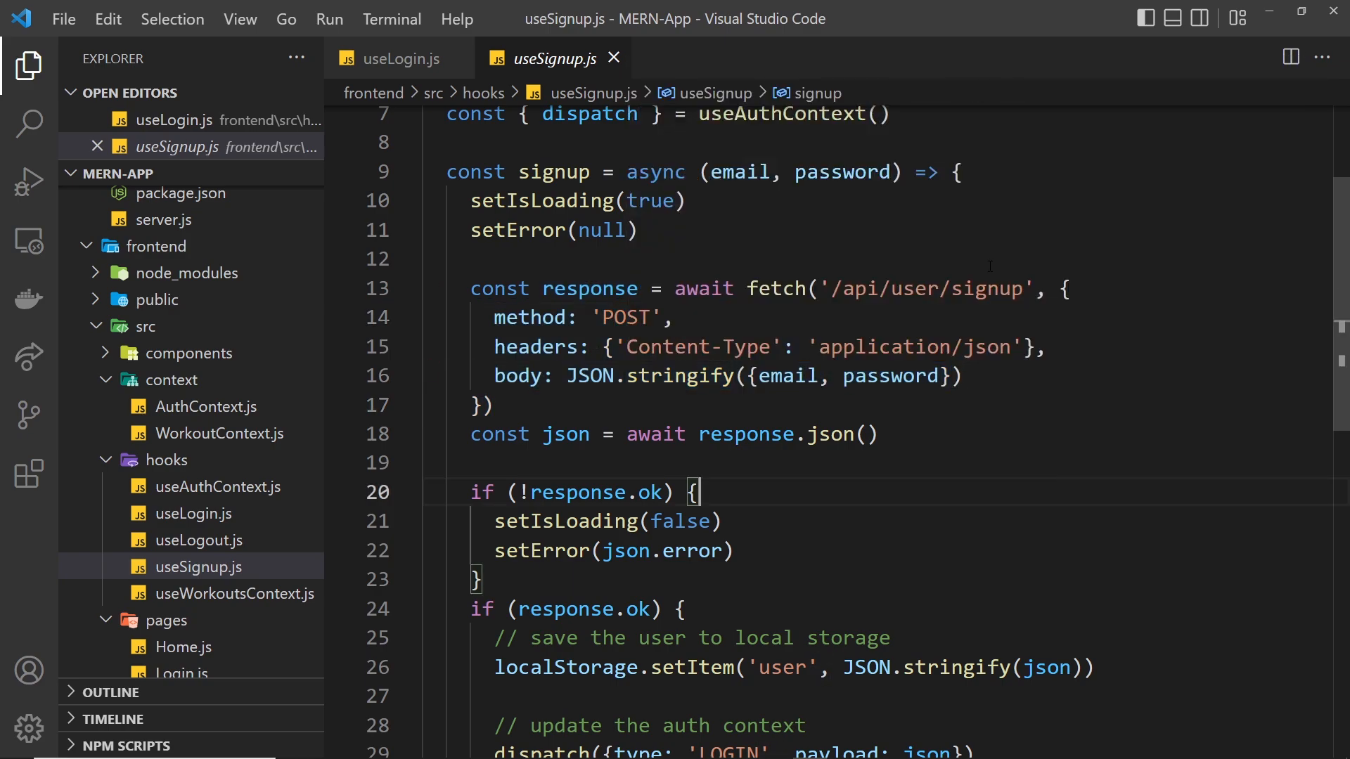
{"action": "double_click", "coordinate": [925, 288]}
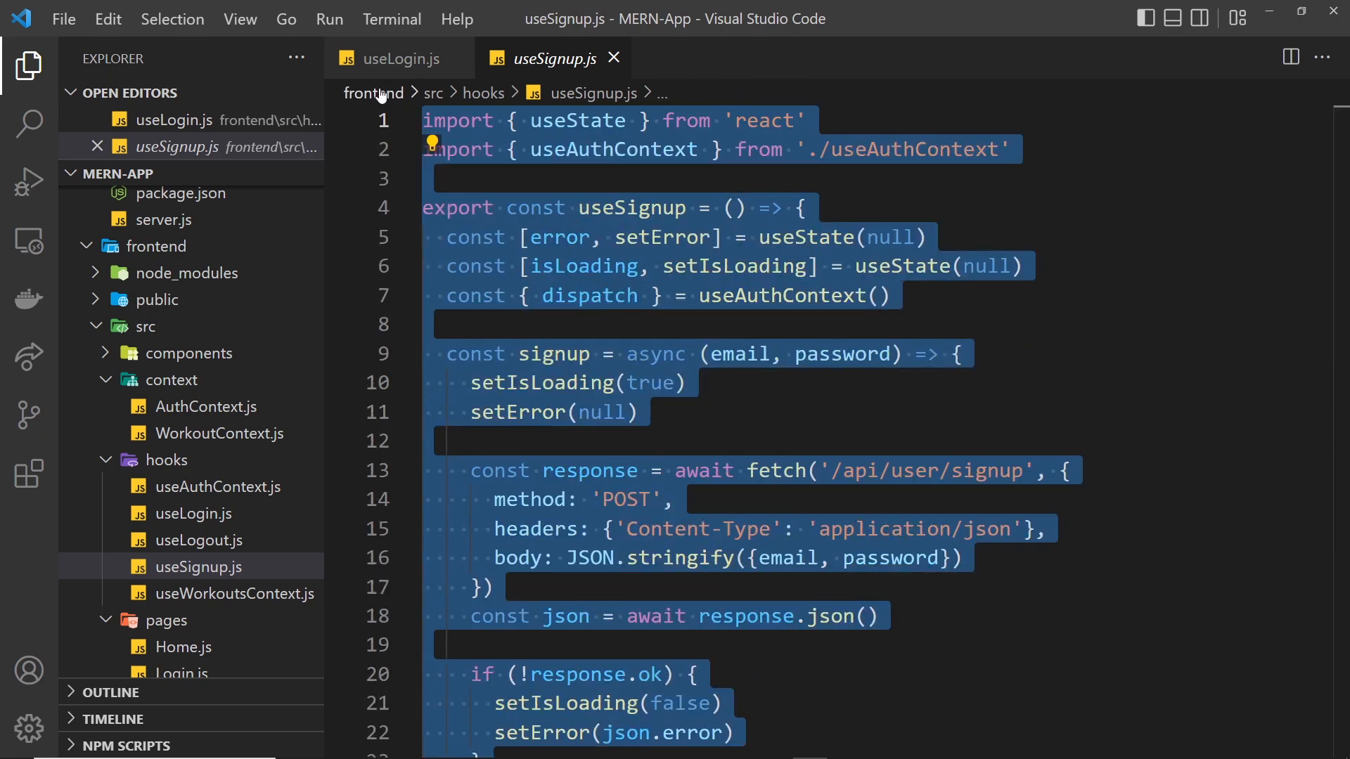
Step: In useLogin.js, rename the inner signup function to login and compare the LOGIN dispatch with useSignup.js
{"action": "left_click", "coordinate": [397, 57]}
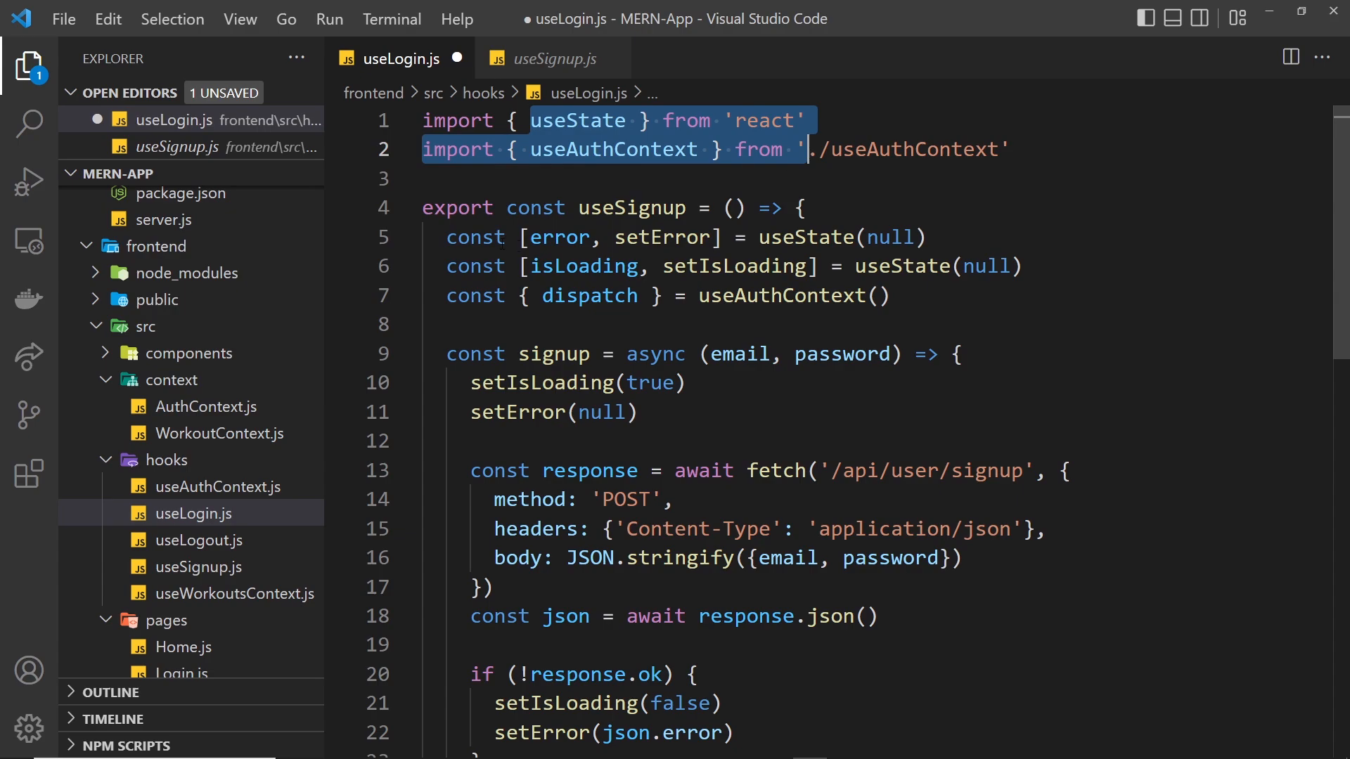
{"action": "left_click", "coordinate": [578, 355]}
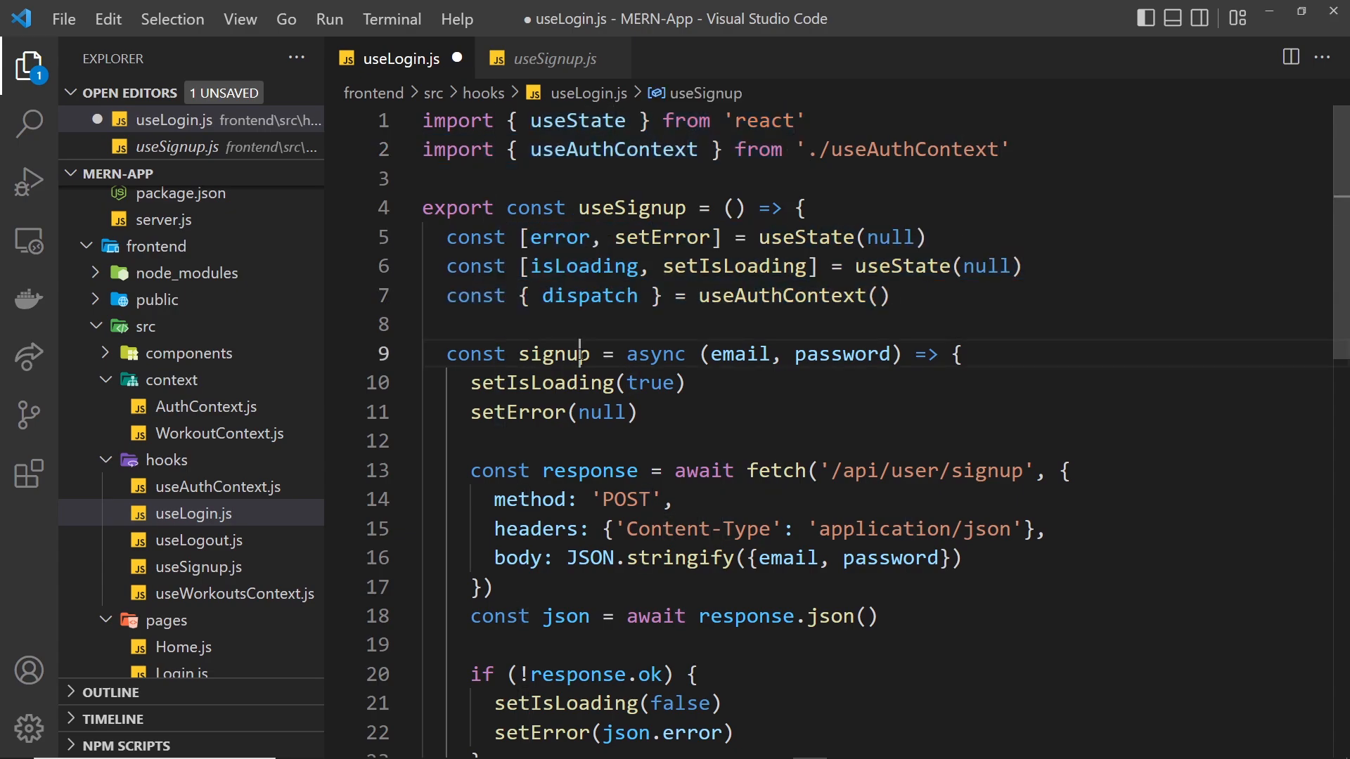
{"action": "type", "text": "login"}
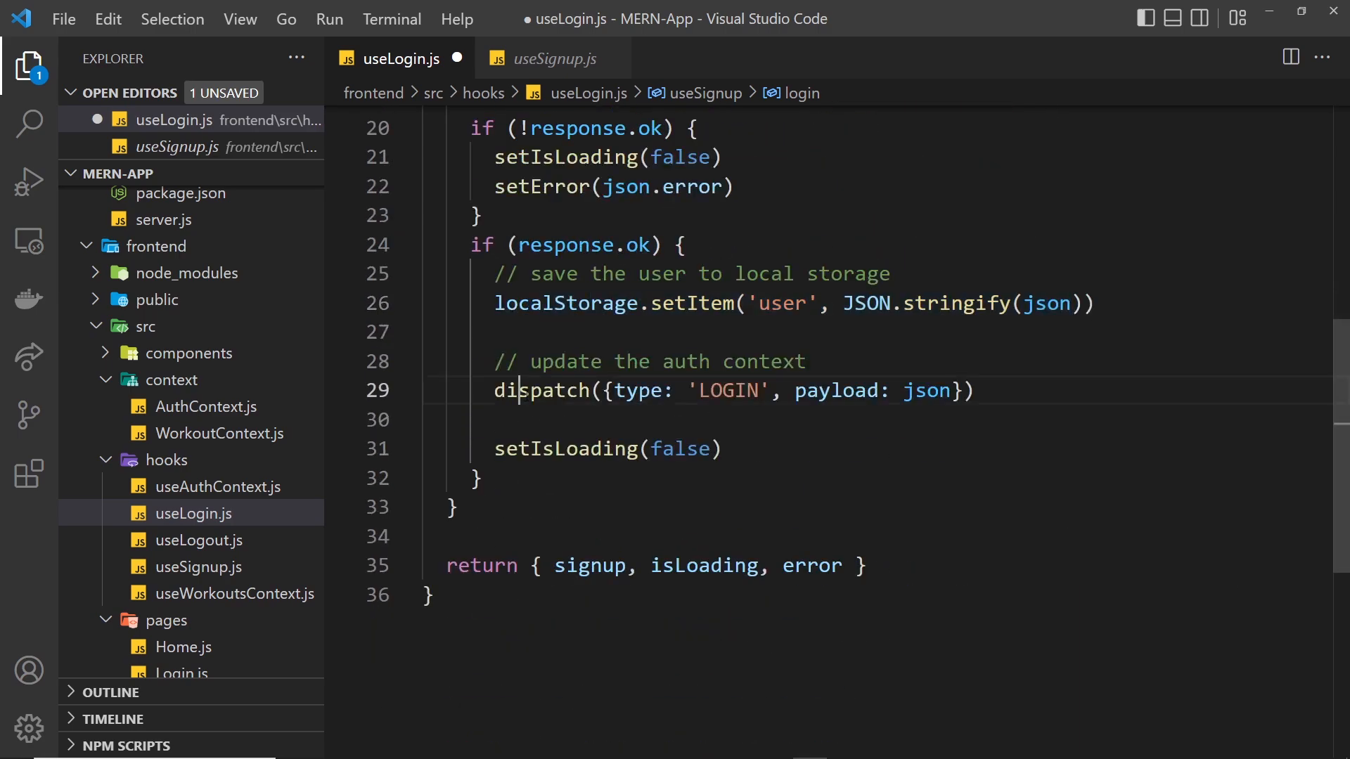
{"action": "left_click_drag", "start_coordinate": [518, 391], "coordinate": [967, 390]}
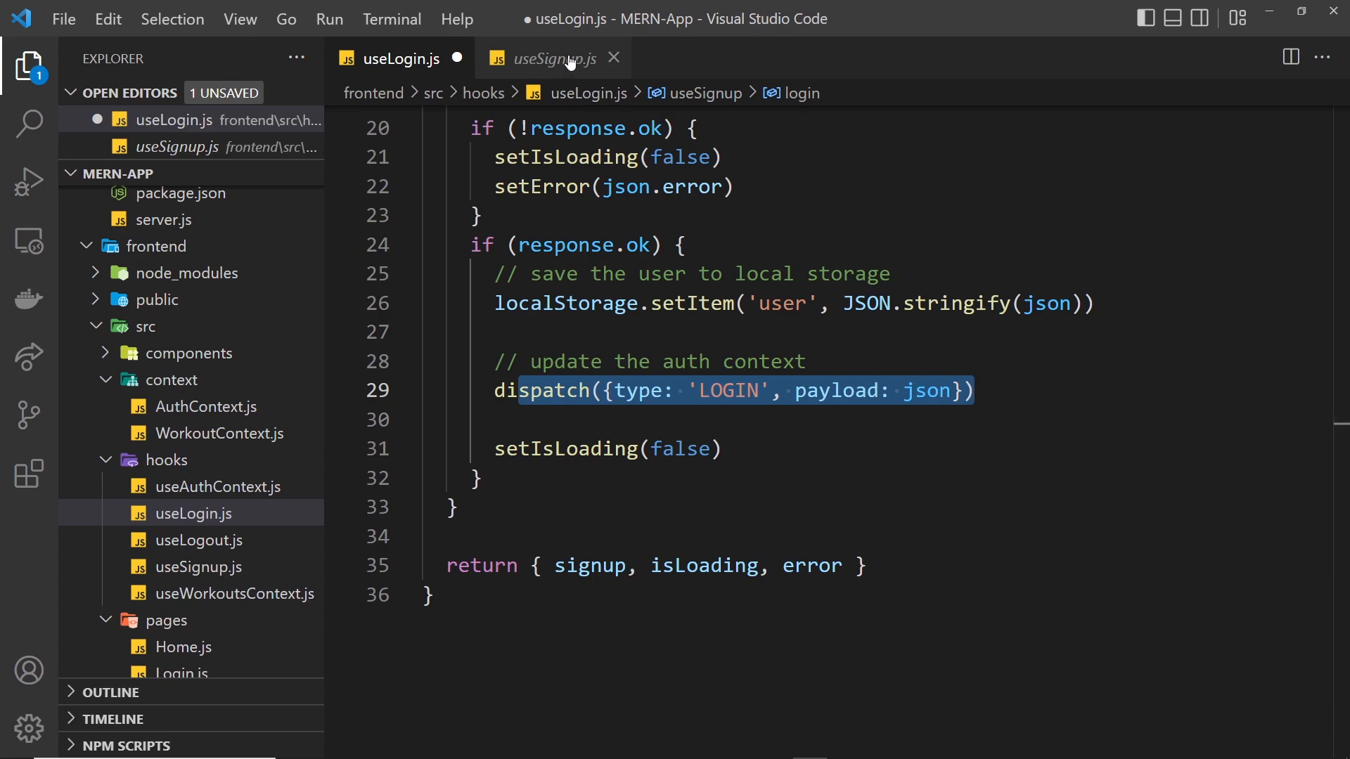
{"action": "left_click", "coordinate": [559, 58]}
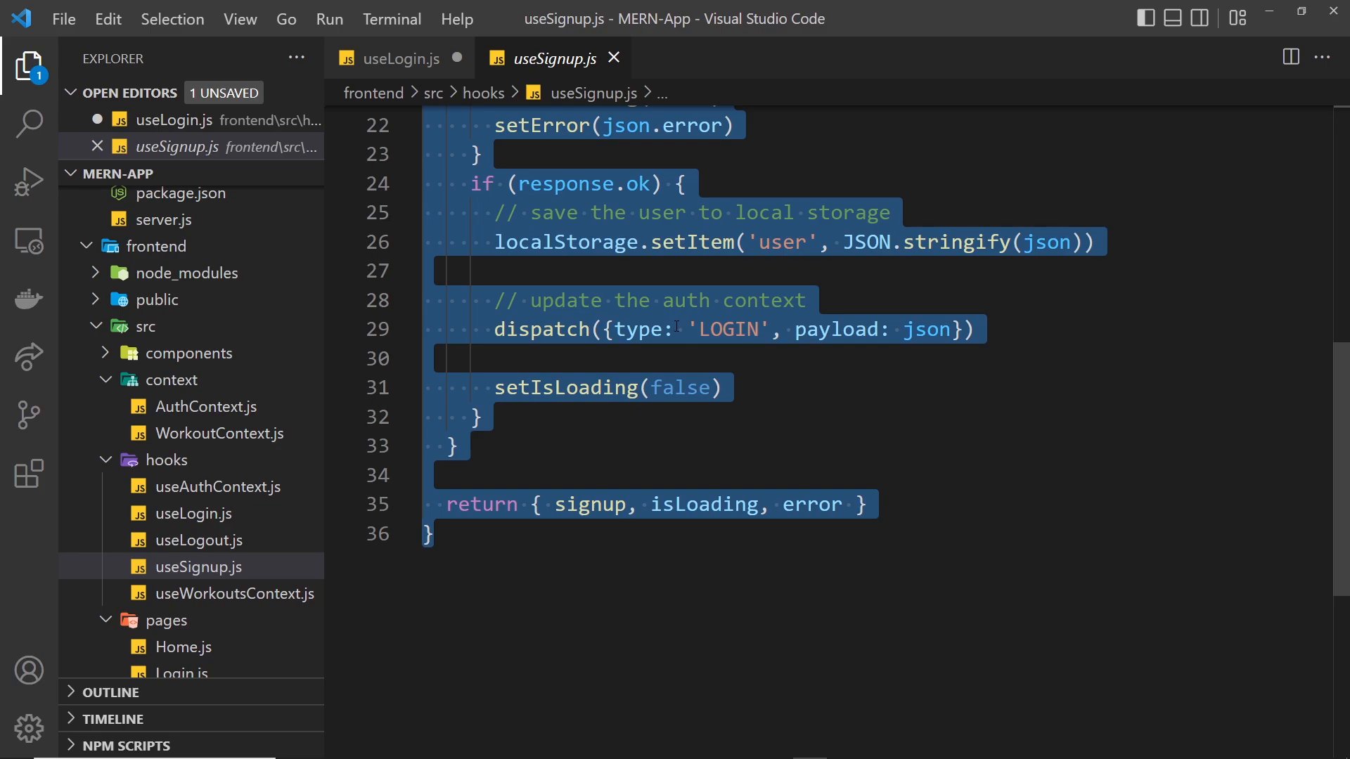
{"action": "left_click", "coordinate": [400, 59]}
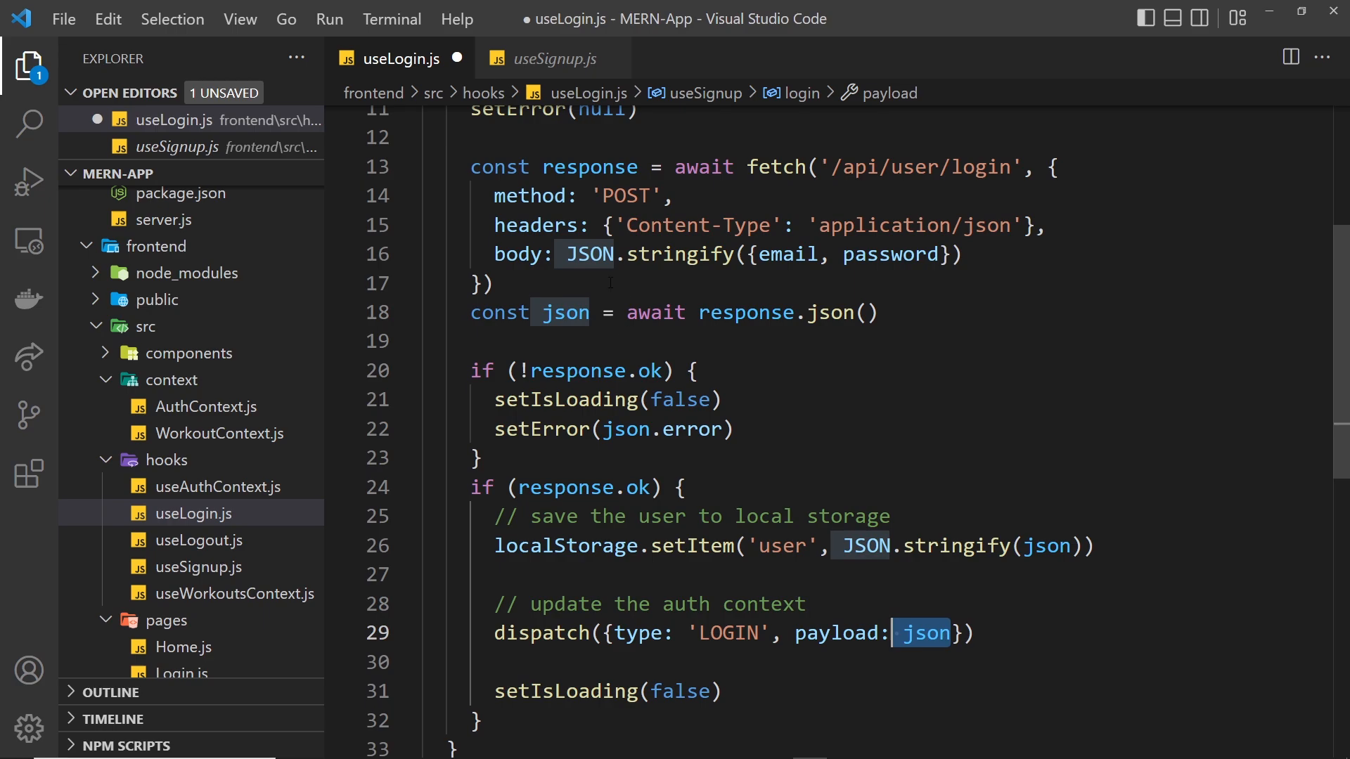
Step: Return login instead of signup from the hook's returned object
{"action": "scroll", "scroll_direction": "down", "scroll_amount": 3}
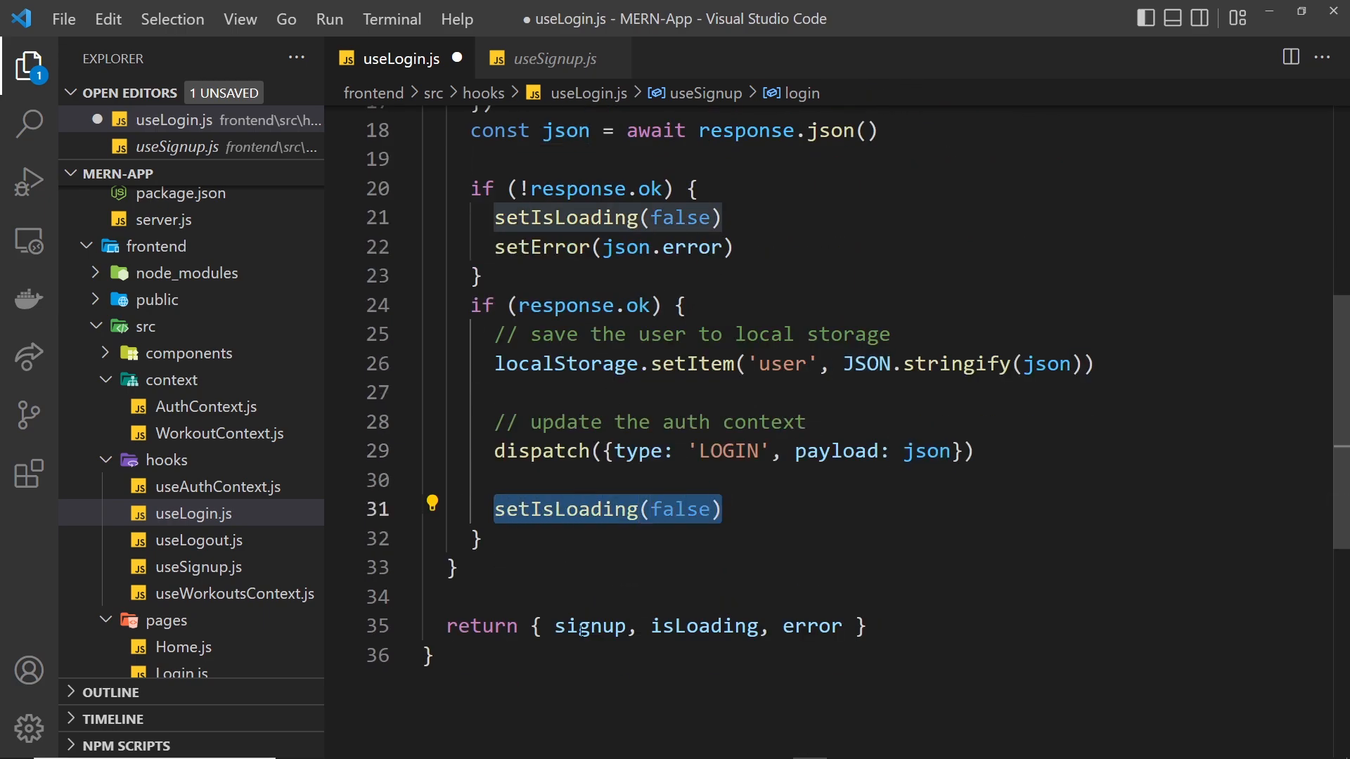
{"action": "double_click", "coordinate": [590, 626]}
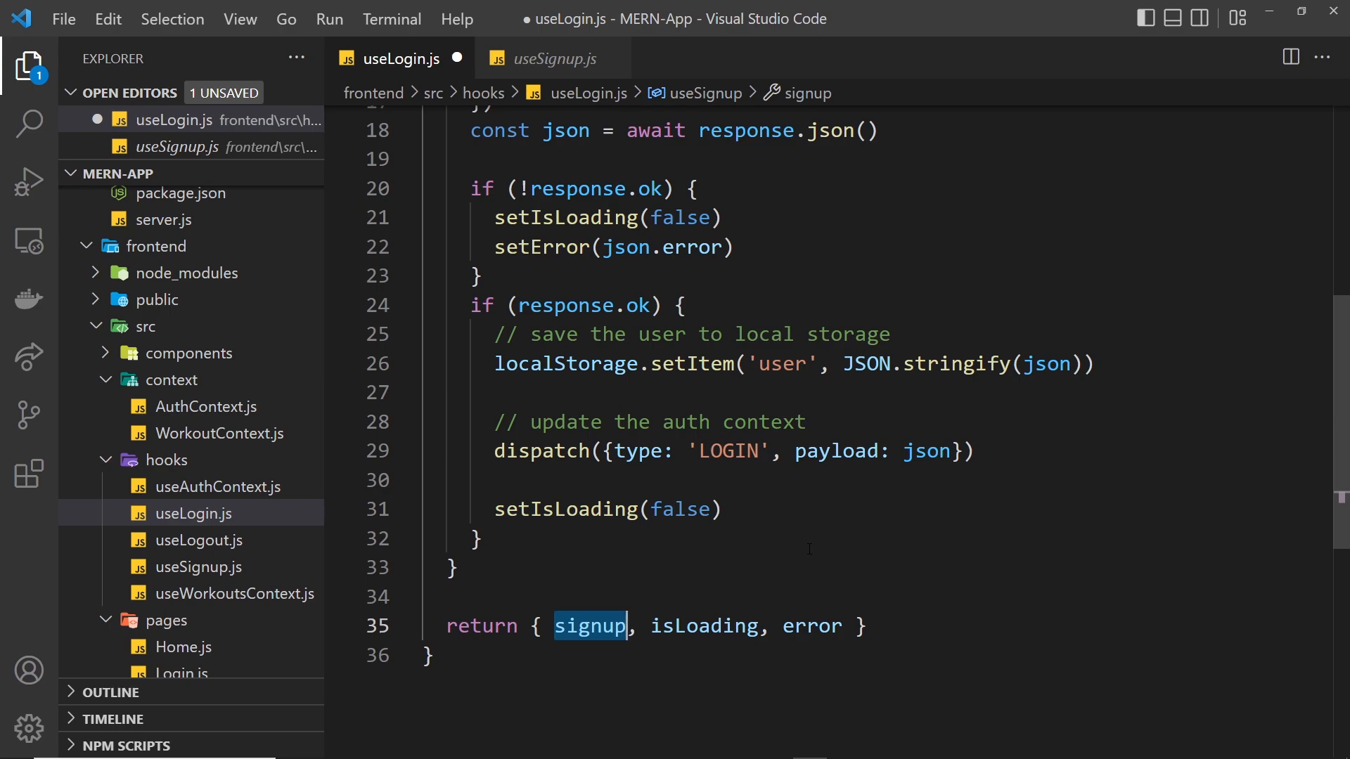
{"action": "type", "text": "login = async (email, password) => {"}
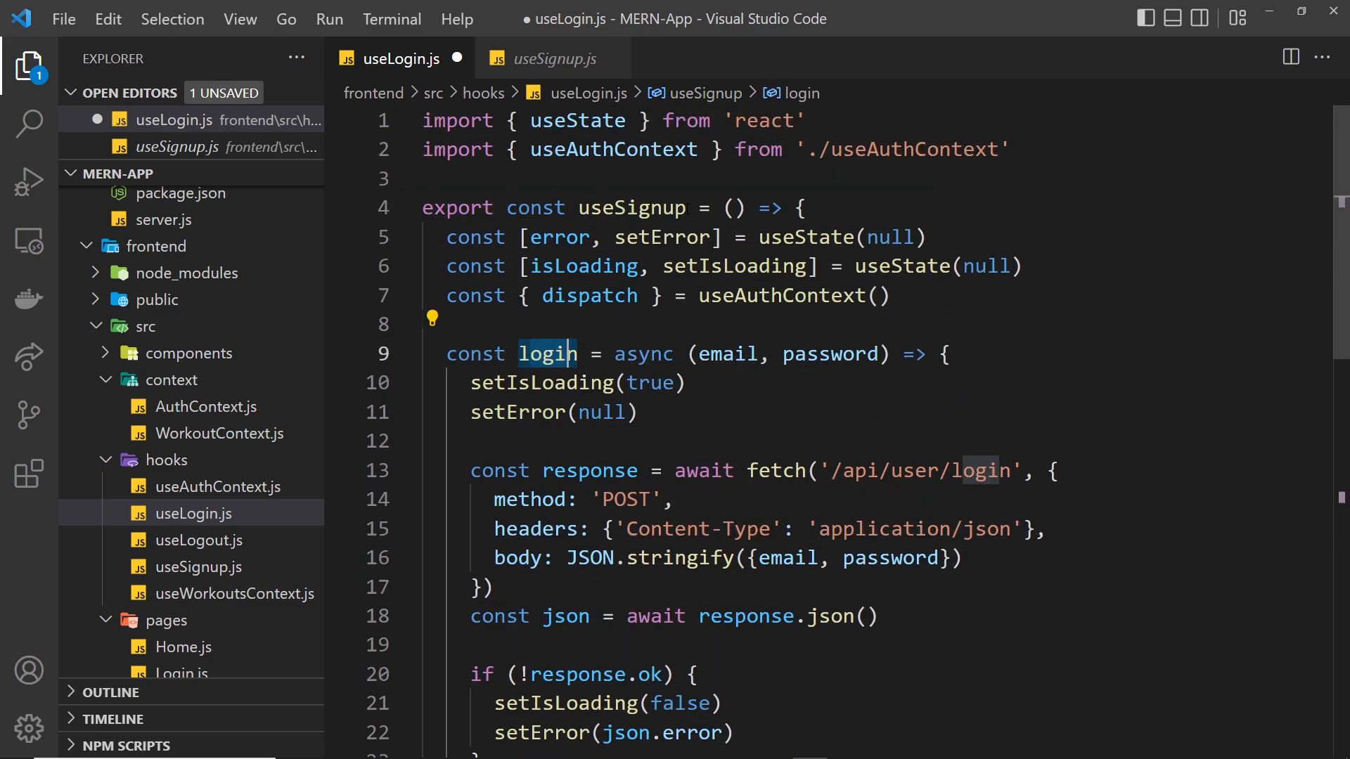
{"action": "mouse_move", "coordinate": [631, 208]}
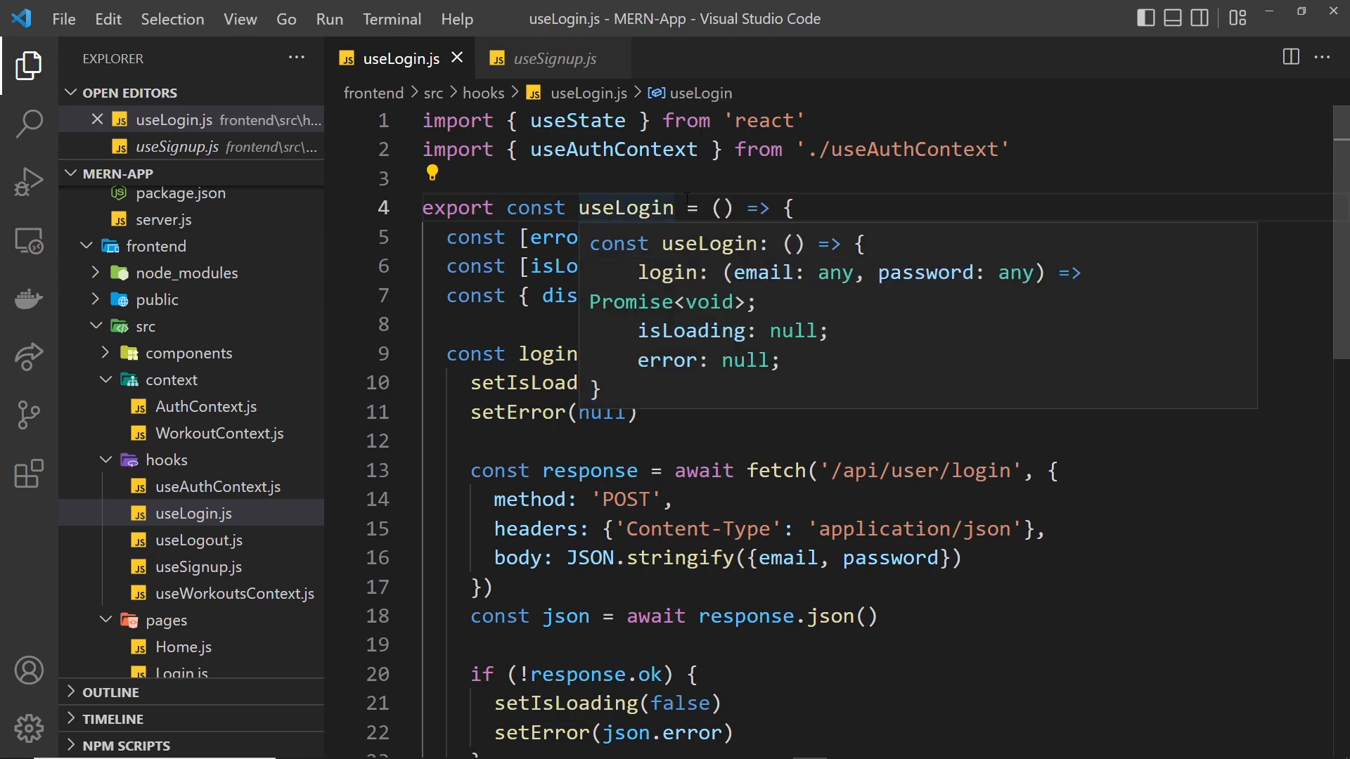
{"action": "mouse_move", "coordinate": [513, 73]}
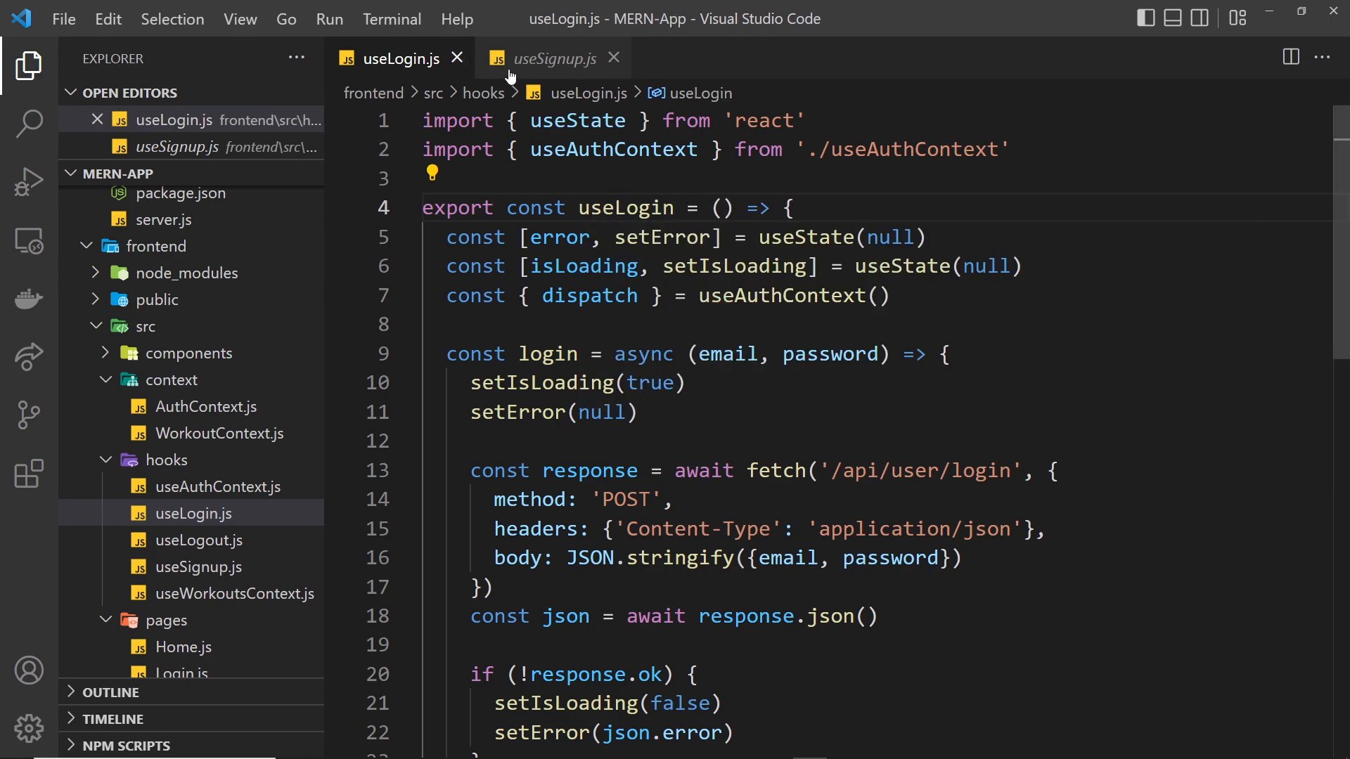
Step: In Login.js, import useLogin from ../hooks/useLogin below the react import
{"action": "left_click", "coordinate": [456, 57]}
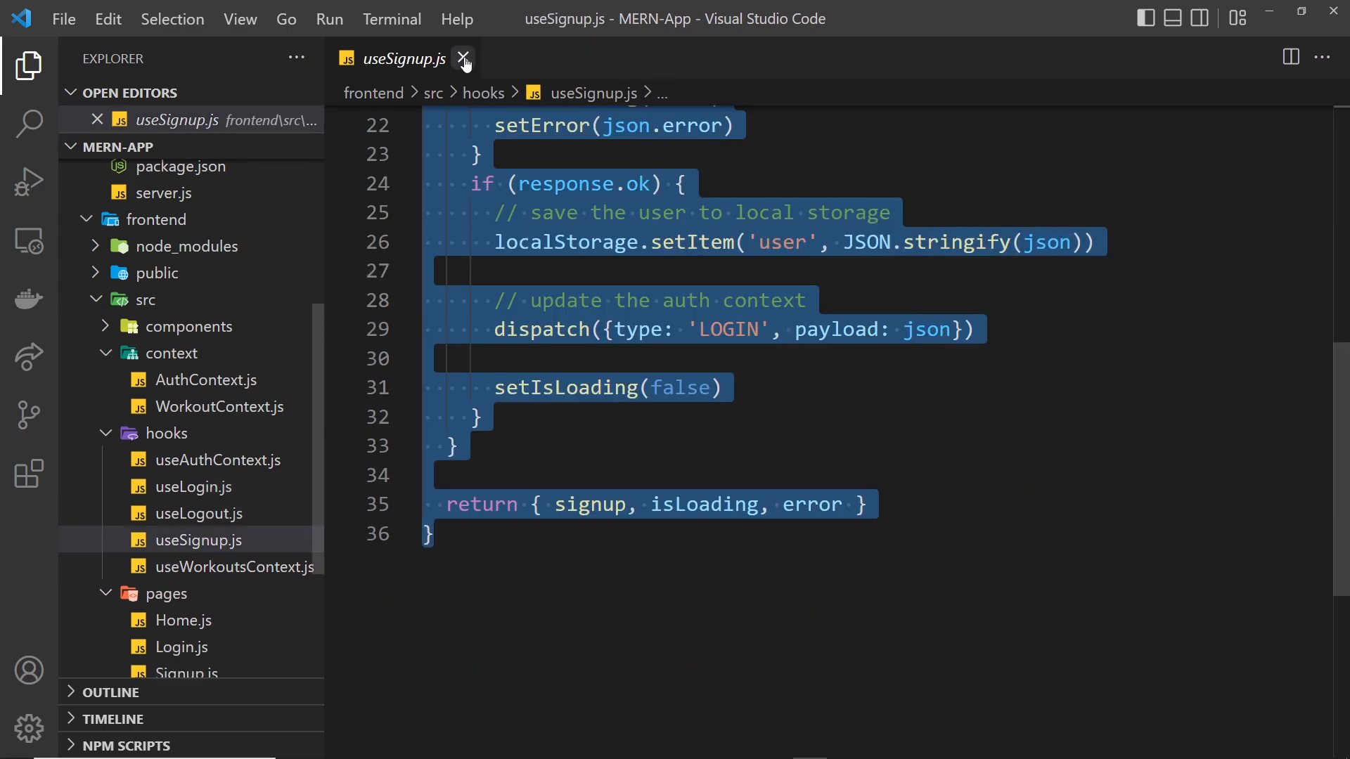
{"action": "left_click", "coordinate": [464, 60]}
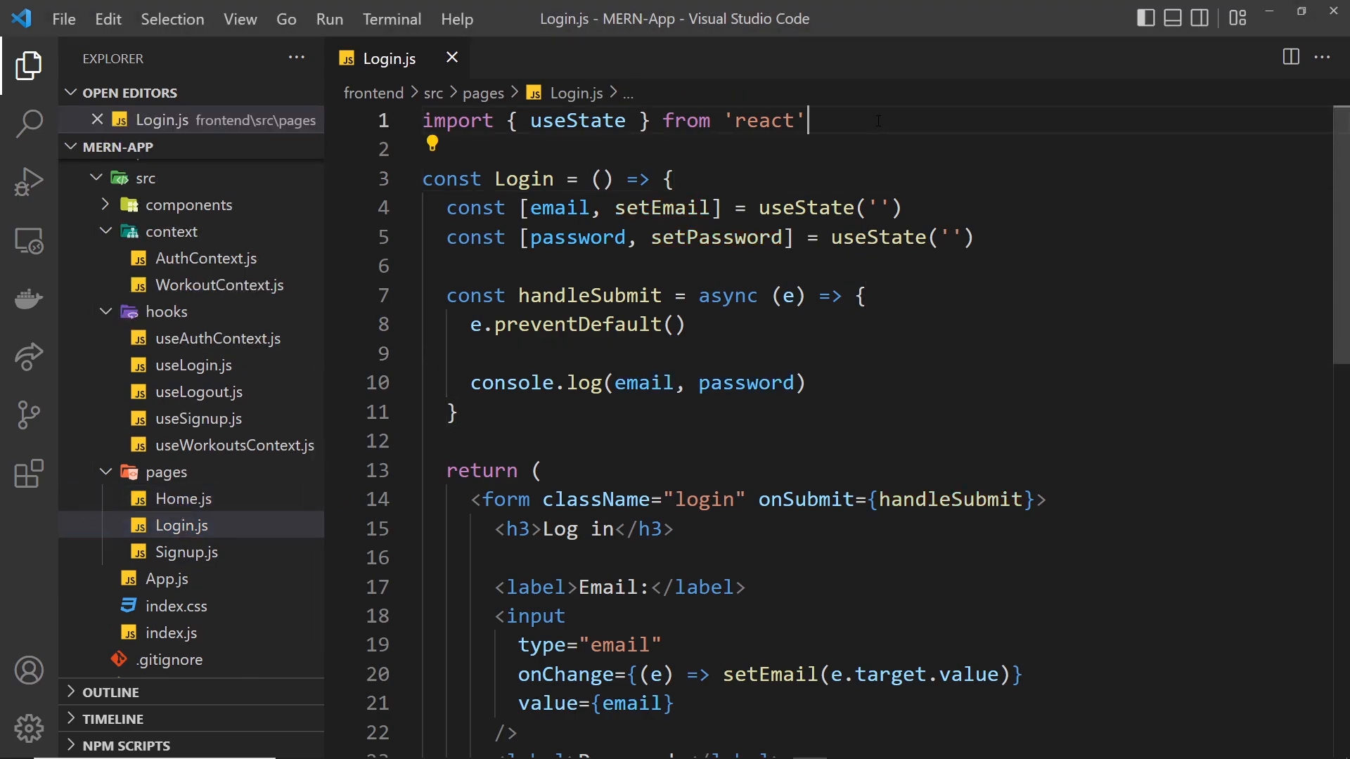
{"action": "key", "text": "Enter"}
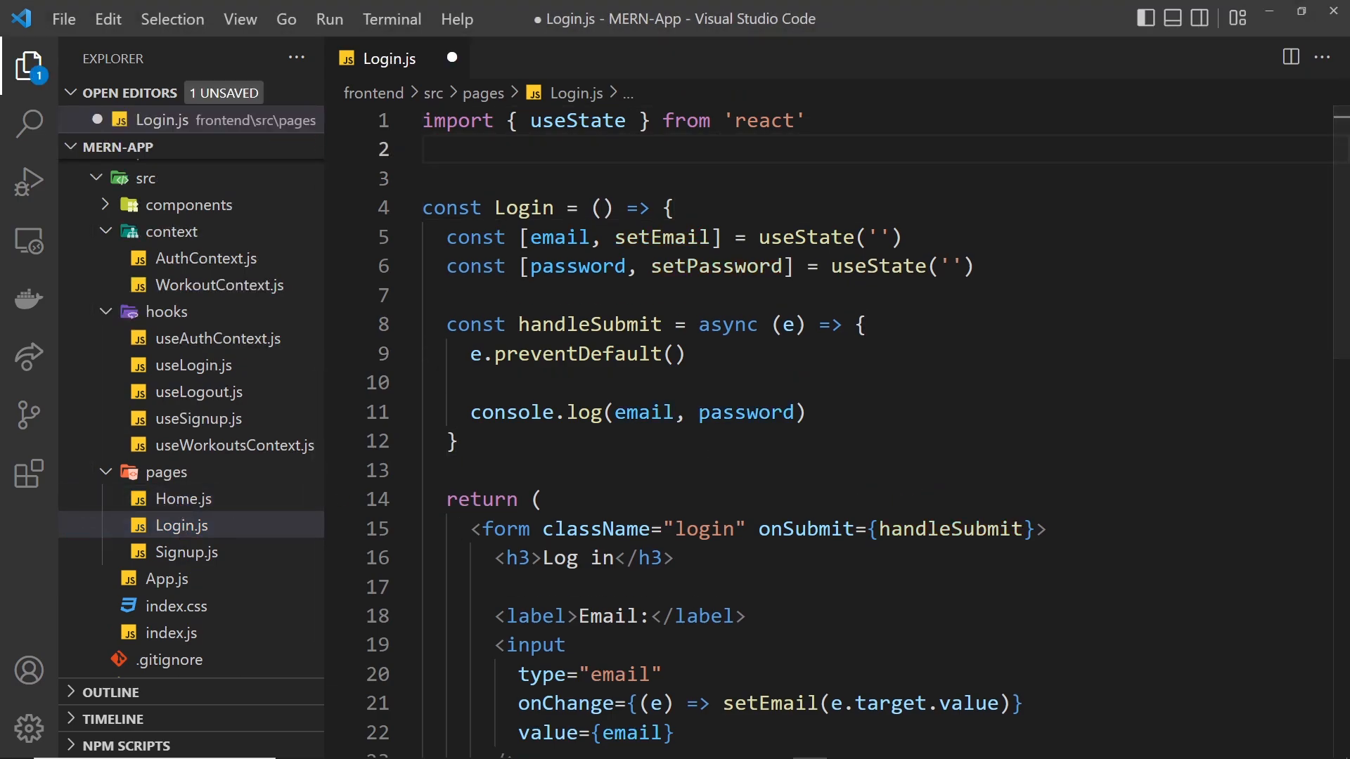
{"action": "type", "text": "import"}
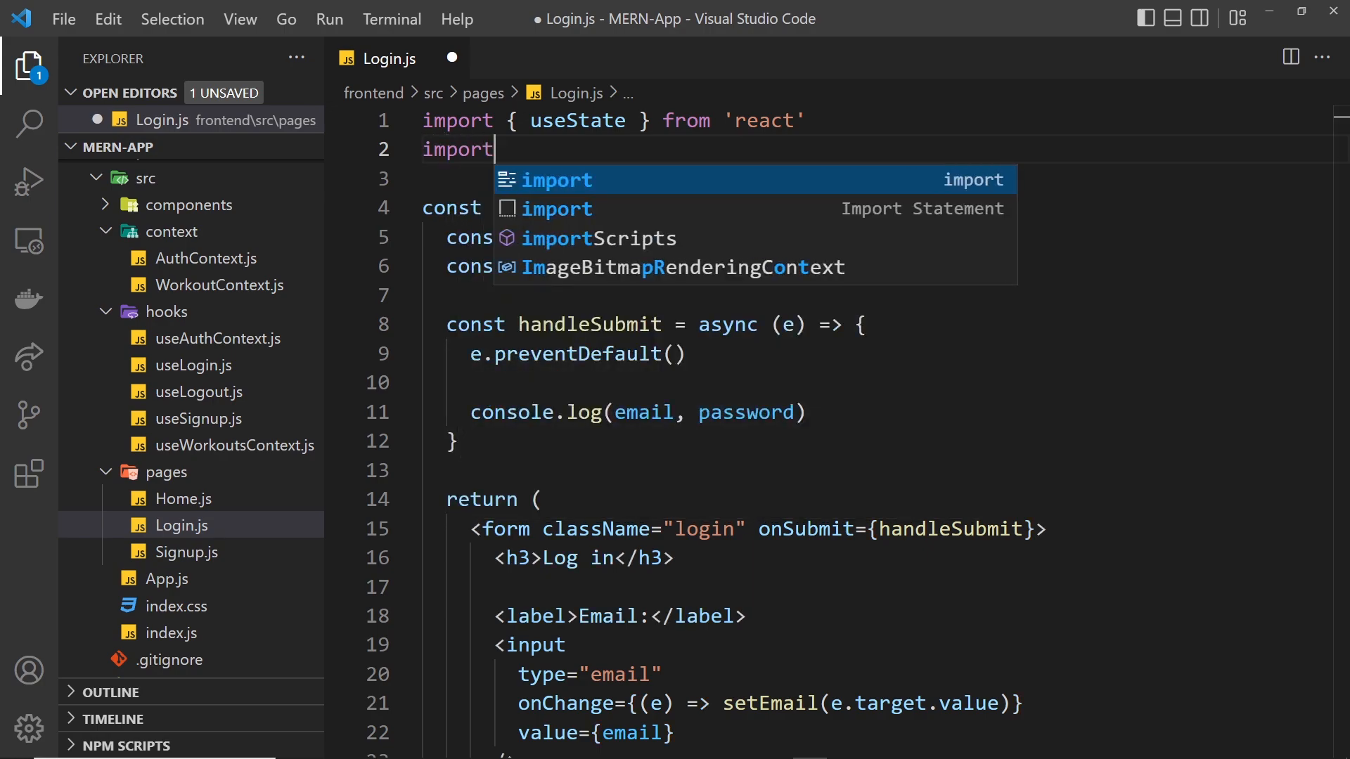
{"action": "type", "text": "{ useLogin}"}
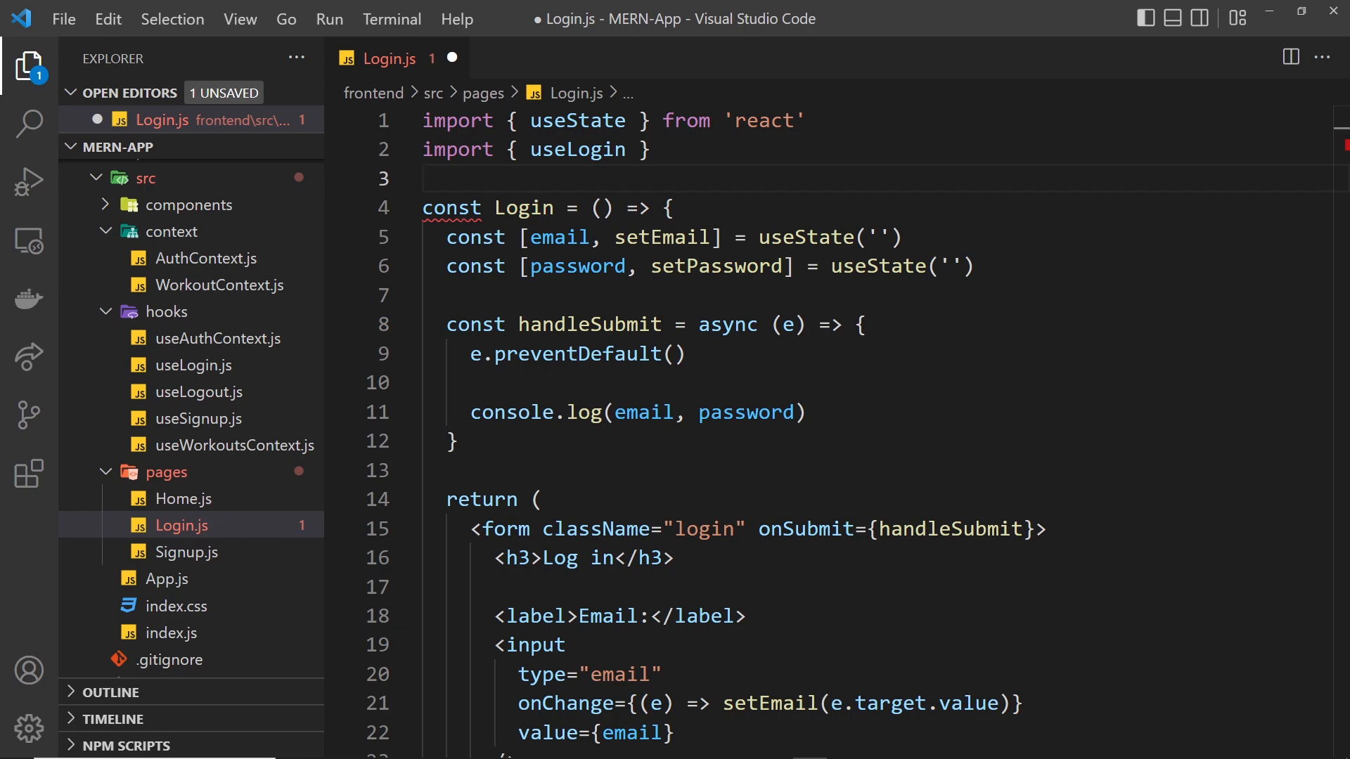
{"action": "type", "text": "from '../hooks/useLogin"}
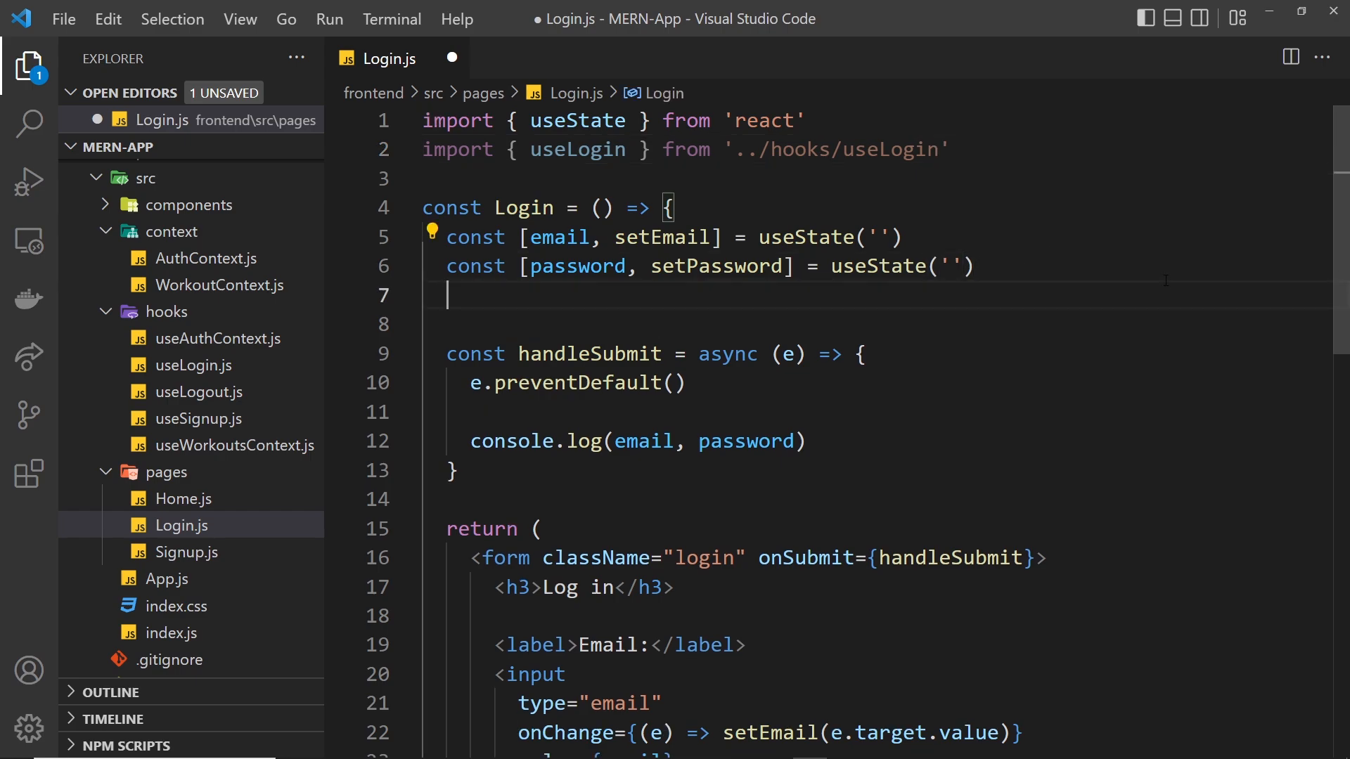
Step: Destructure login, error and isLoading from useLogin() in the Login component
{"action": "type", "text": "const"}
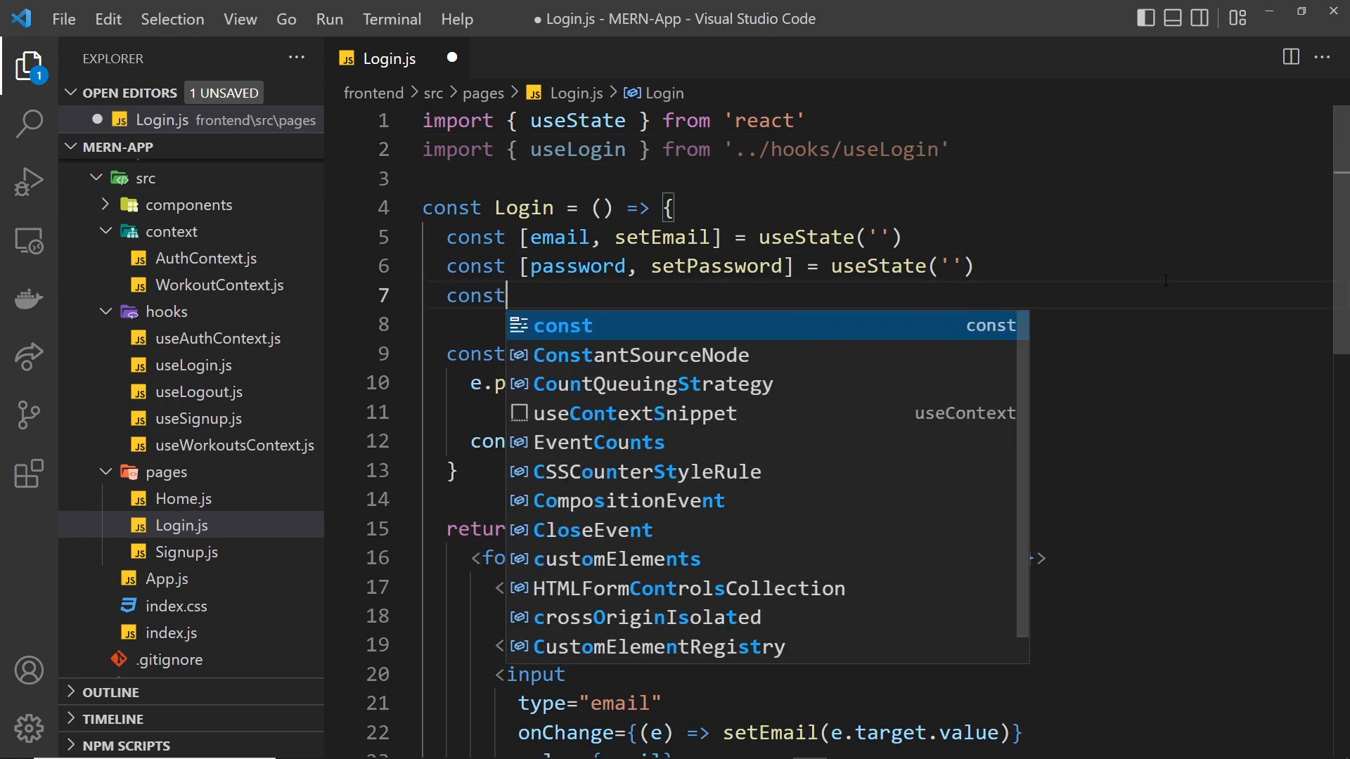
{"action": "type", "text": "{login, error,"}
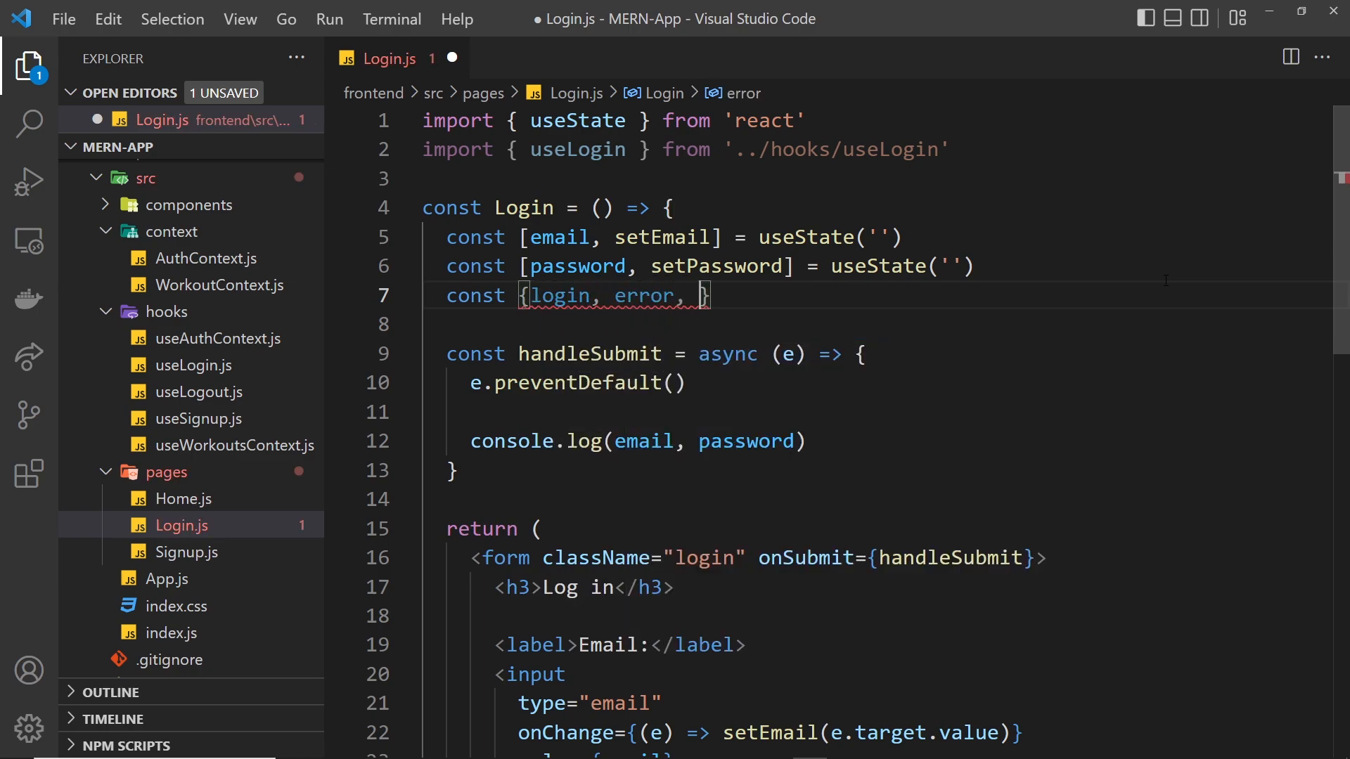
{"action": "type", "text": "isLoading"}
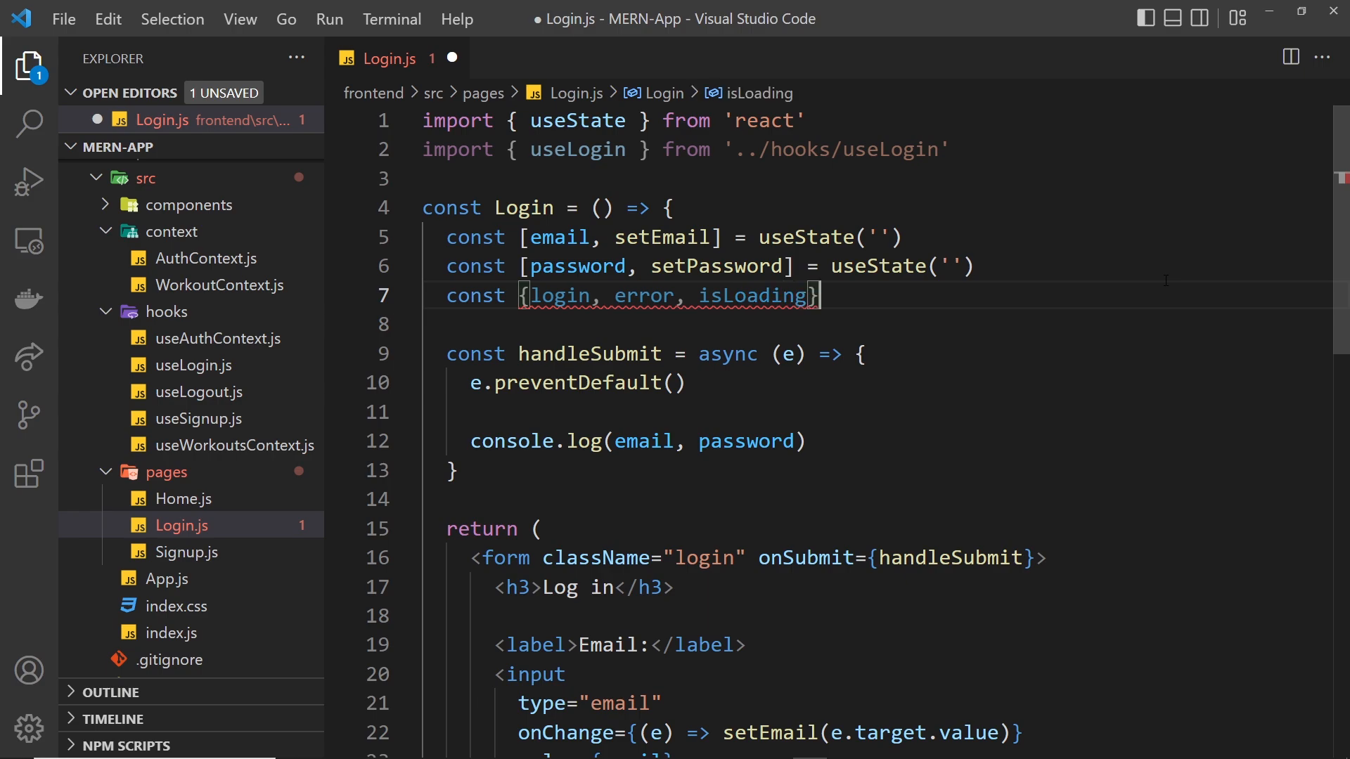
{"action": "type", "text": "= useLogin("}
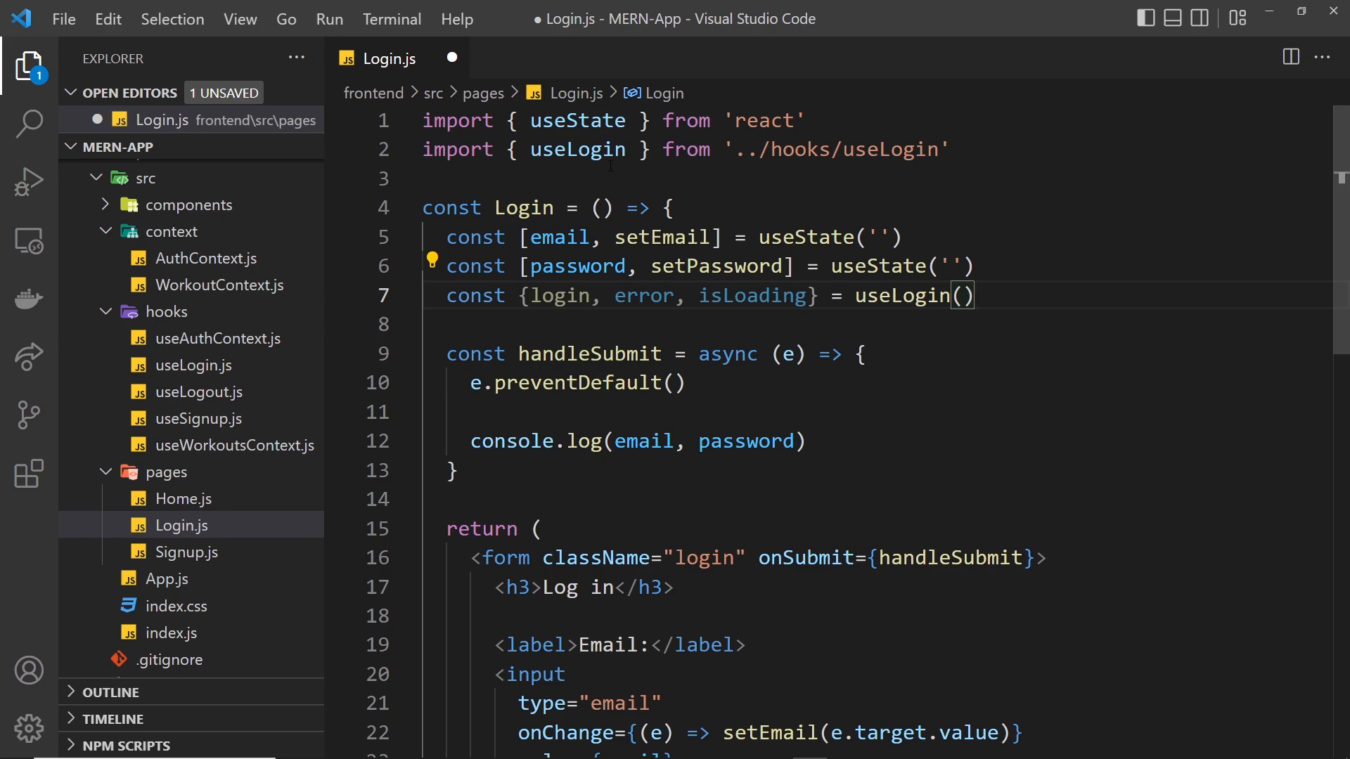
Step: Replace handleSubmit's console.log with await login(email, password)
{"action": "double_click", "coordinate": [511, 441]}
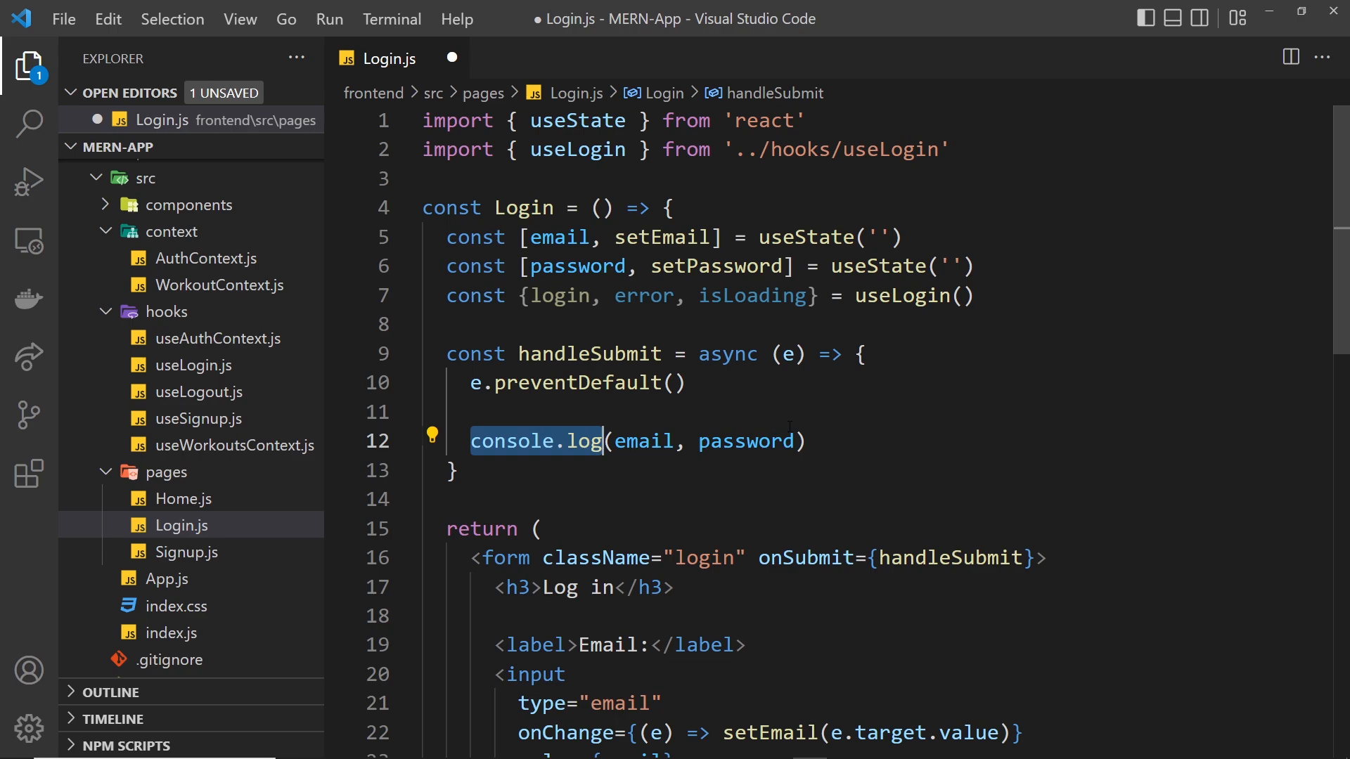
{"action": "type", "text": "await"}
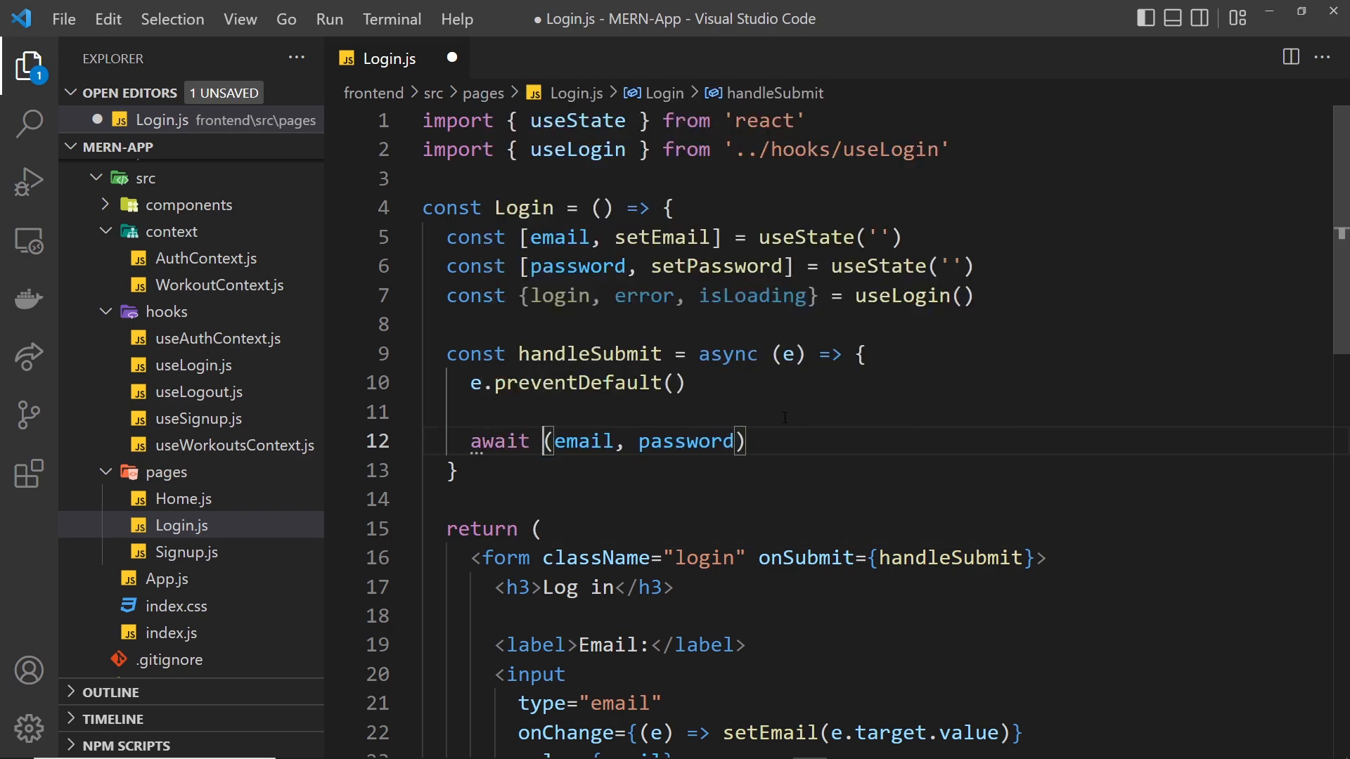
{"action": "type", "text": "login"}
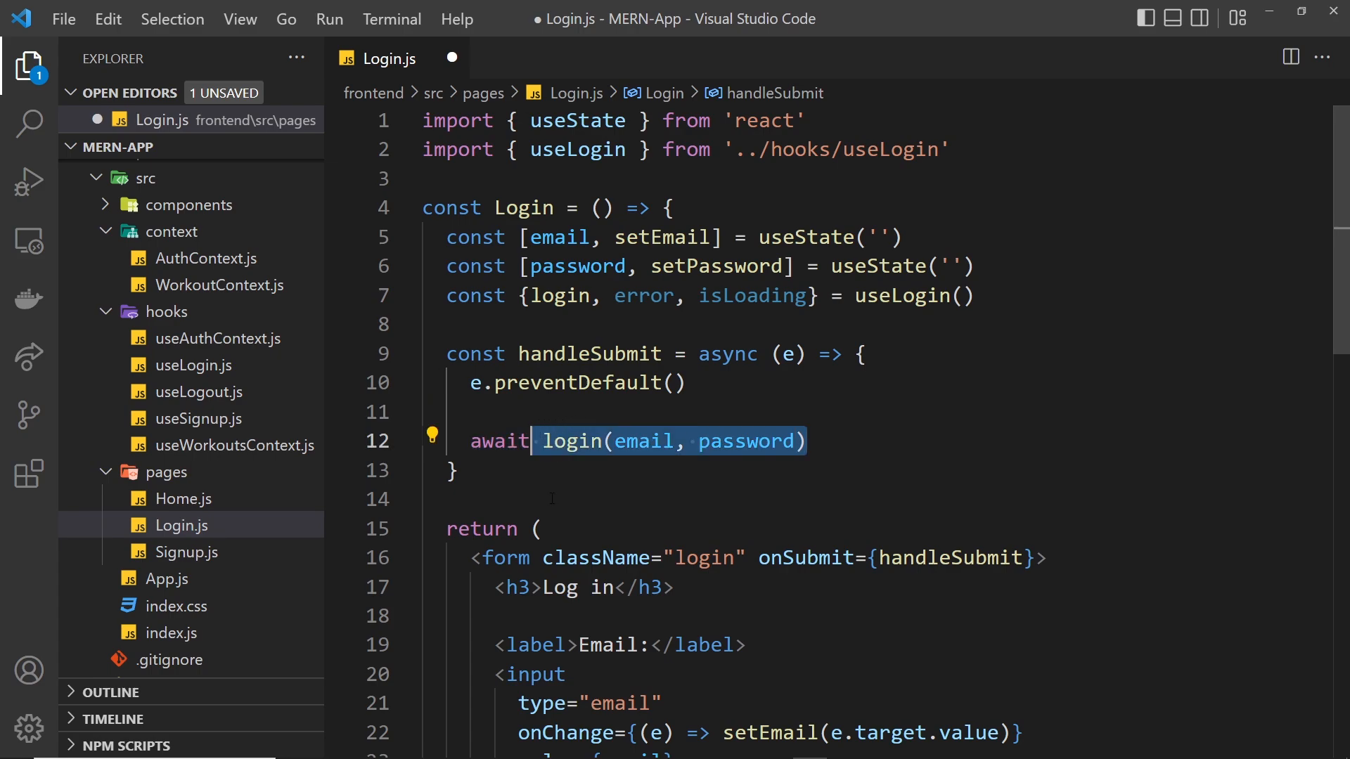
{"action": "double_click", "coordinate": [747, 441]}
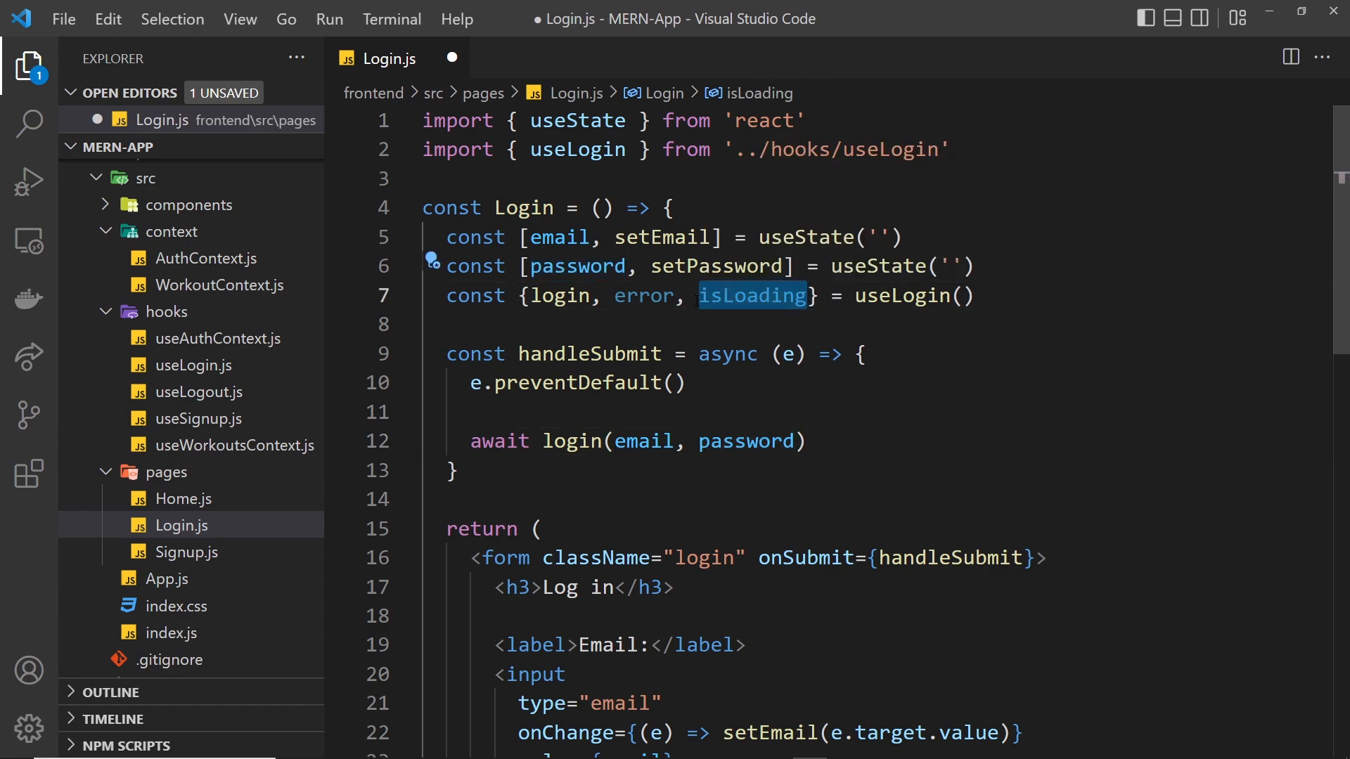
{"action": "double_click", "coordinate": [644, 296]}
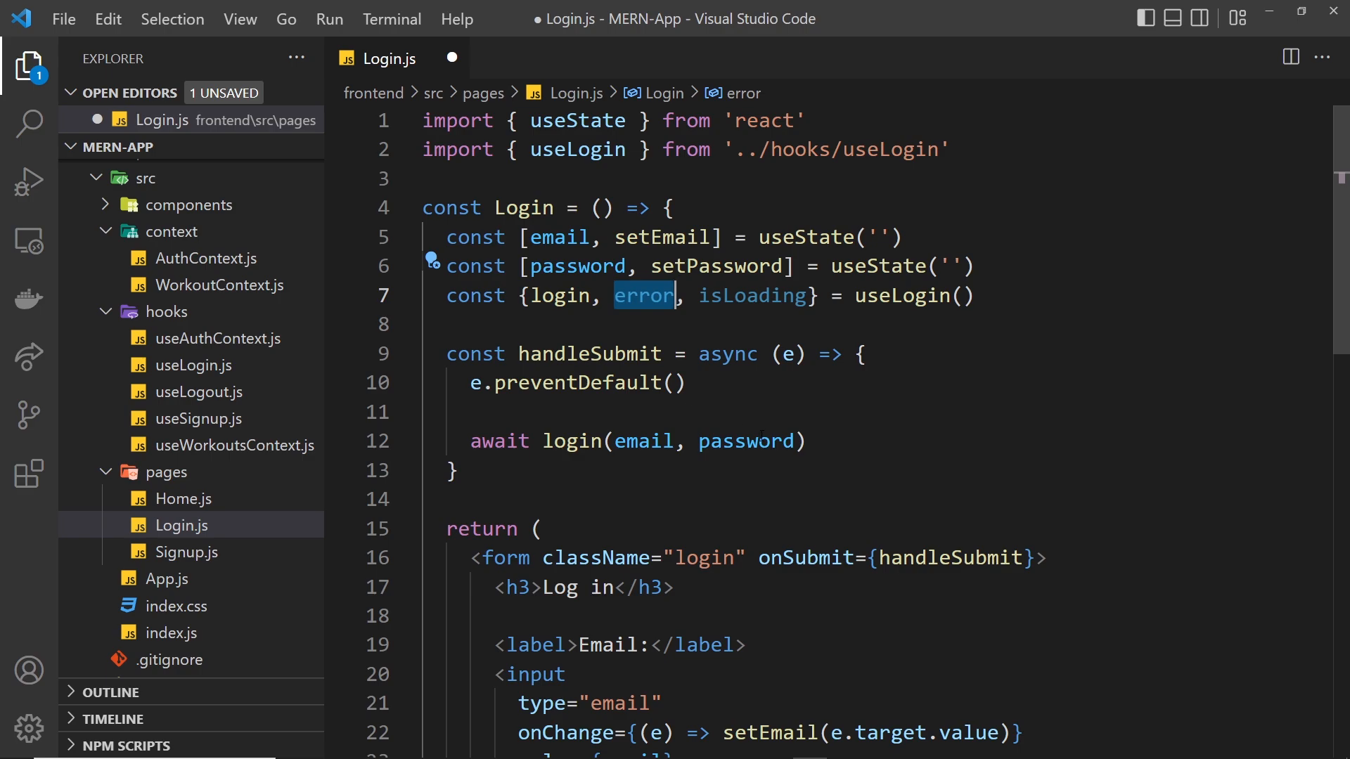
Step: Render {error && <div className="error">{error}</div>} below the Log in button
{"action": "scroll", "scroll_direction": "down", "scroll_amount": 3}
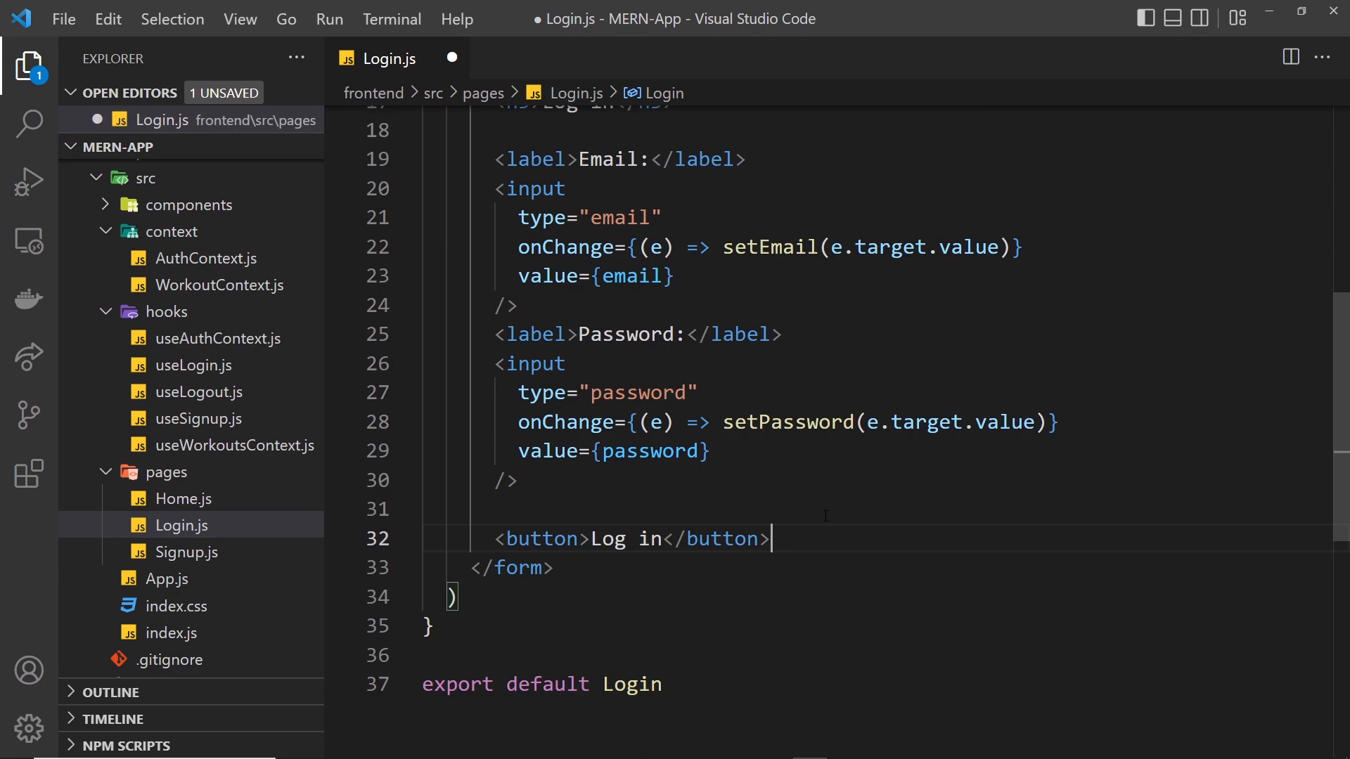
{"action": "type", "text": "{error }"}
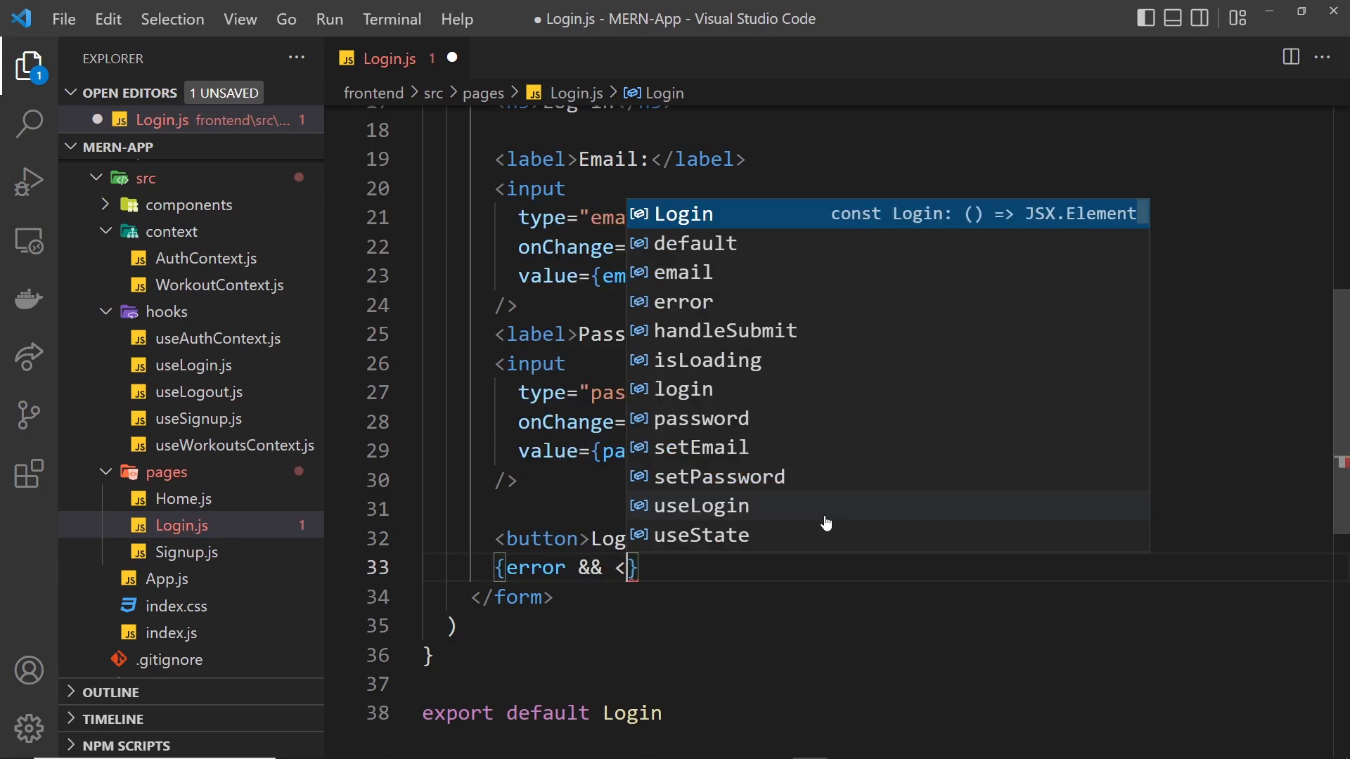
{"action": "type", "text": "<div className=></div>"}
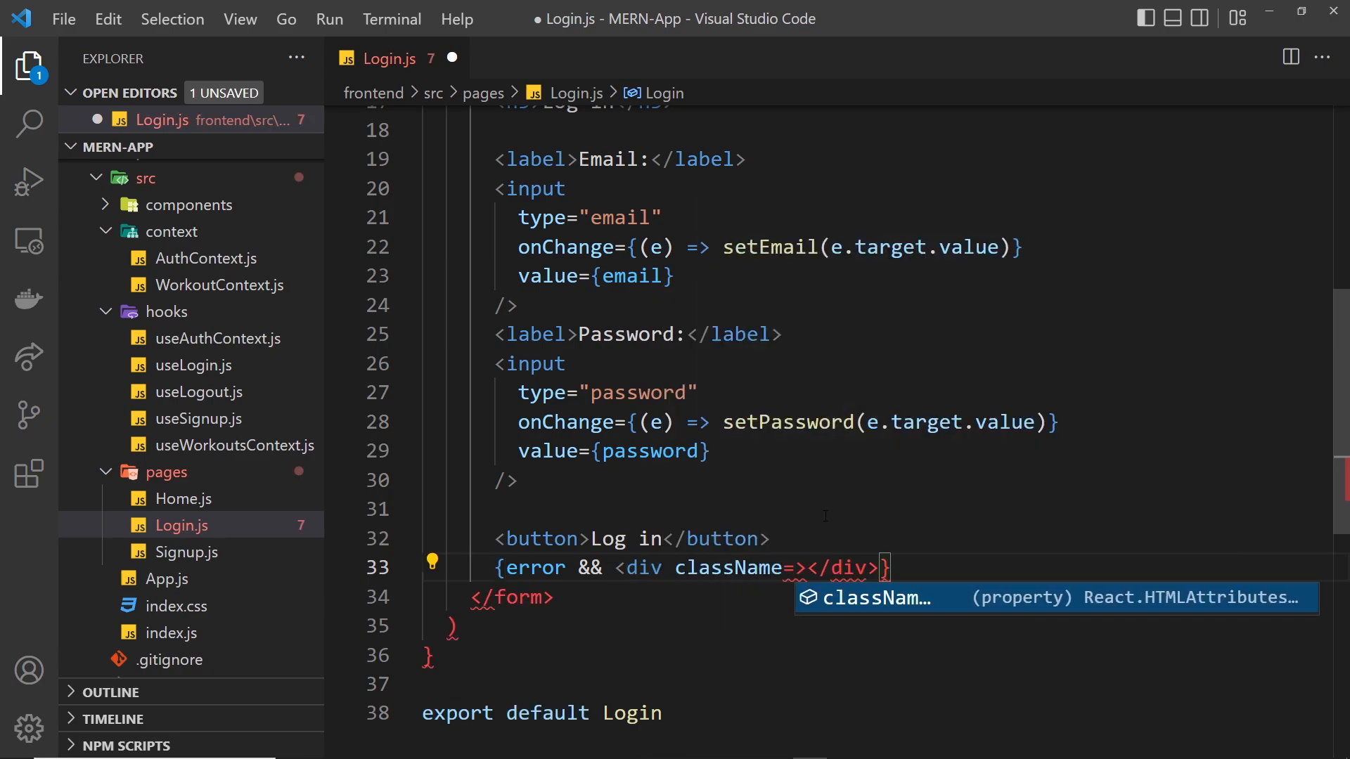
{"action": "type", "text": "\"error\""}
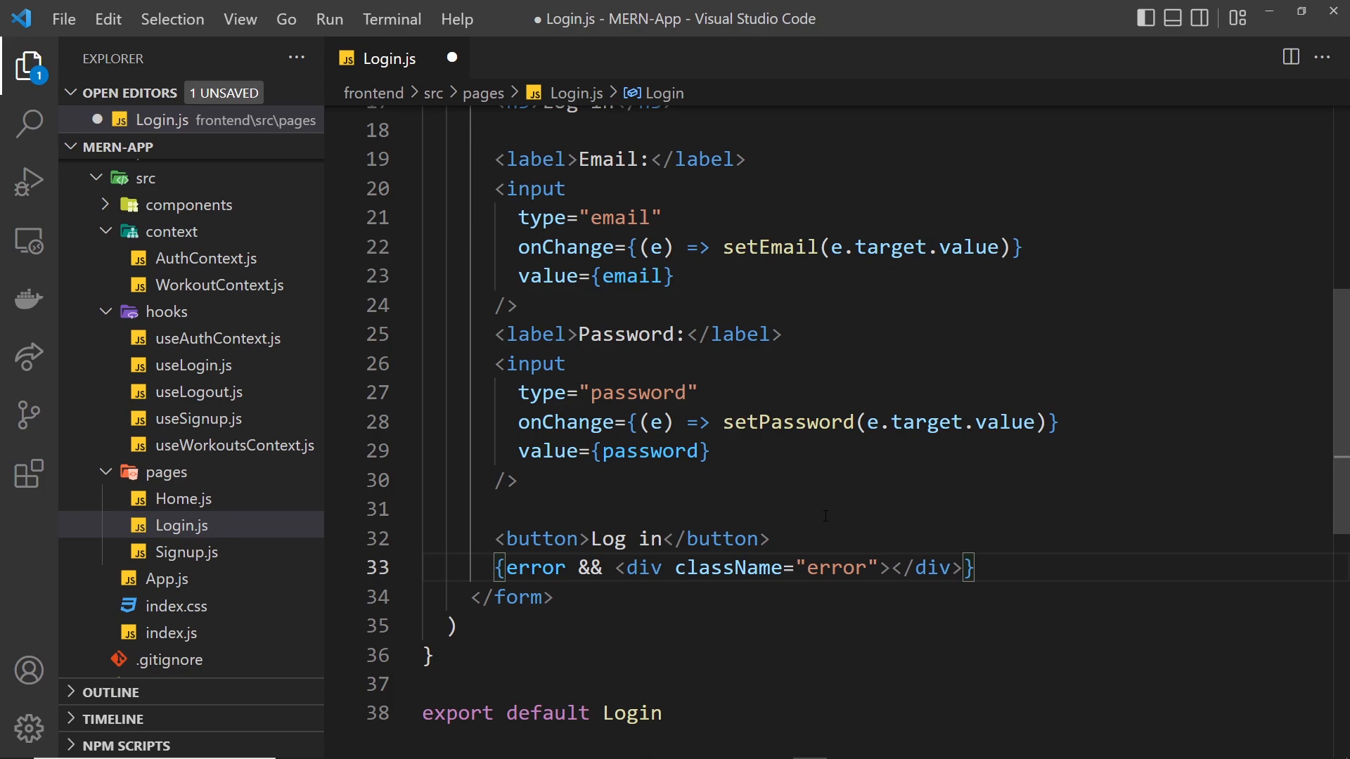
{"action": "type", "text": "{error"}
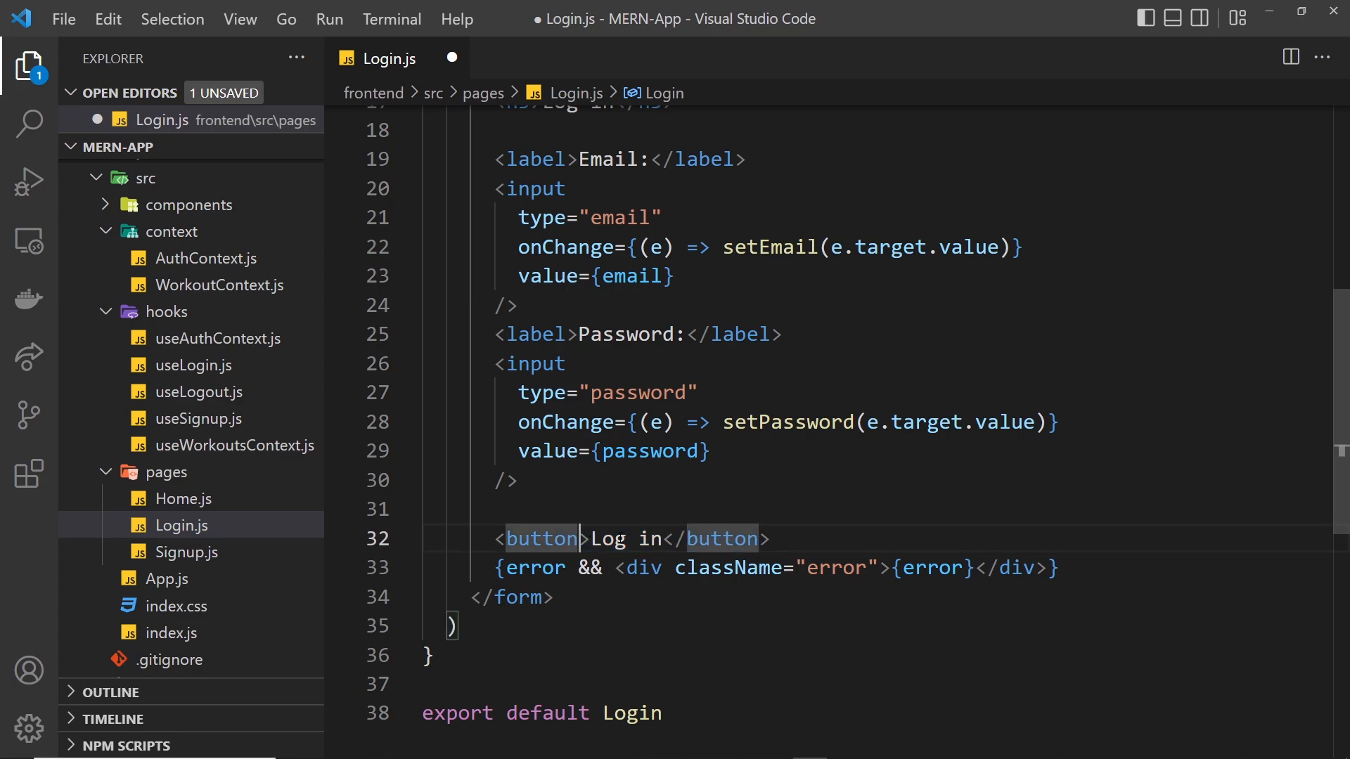
Step: Add disabled={isLoading} to the Log in button
{"action": "type", "text": "disabled={"}
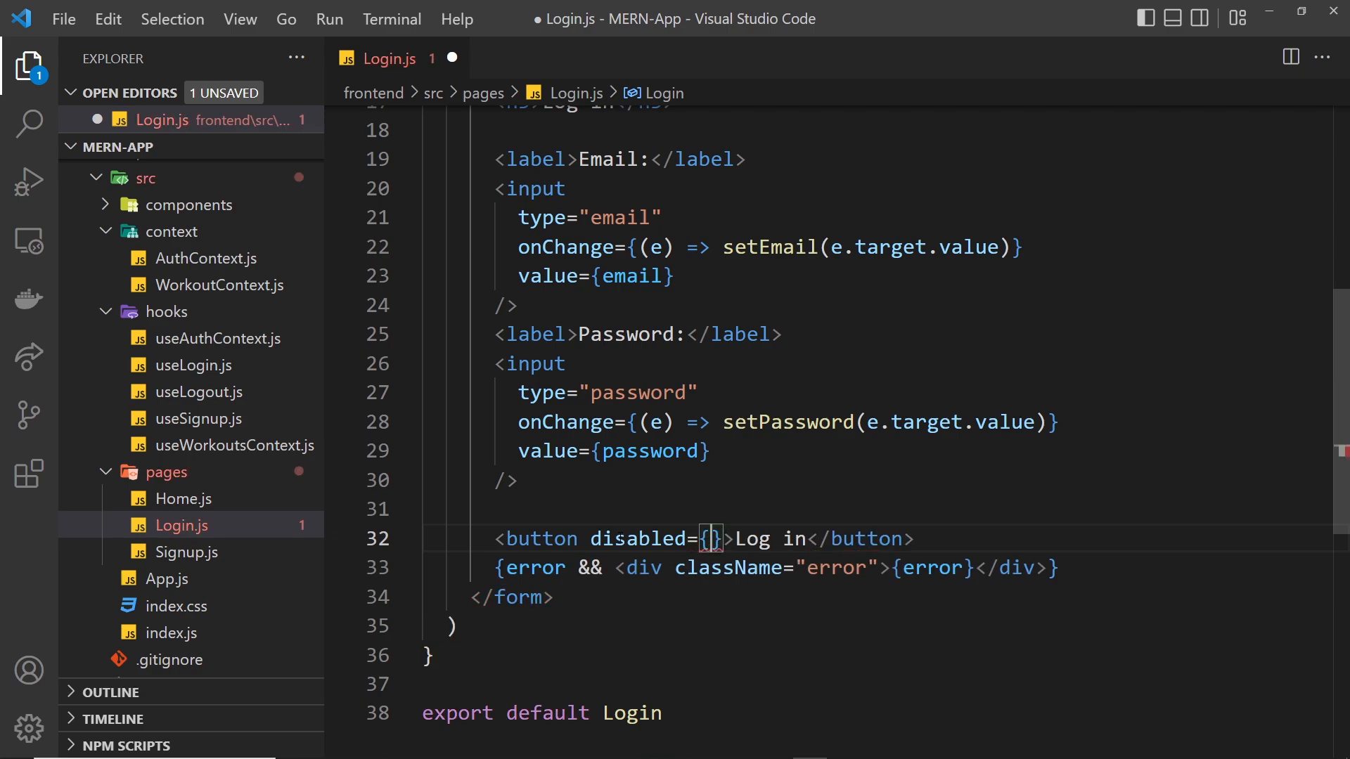
{"action": "type", "text": "isLoading"}
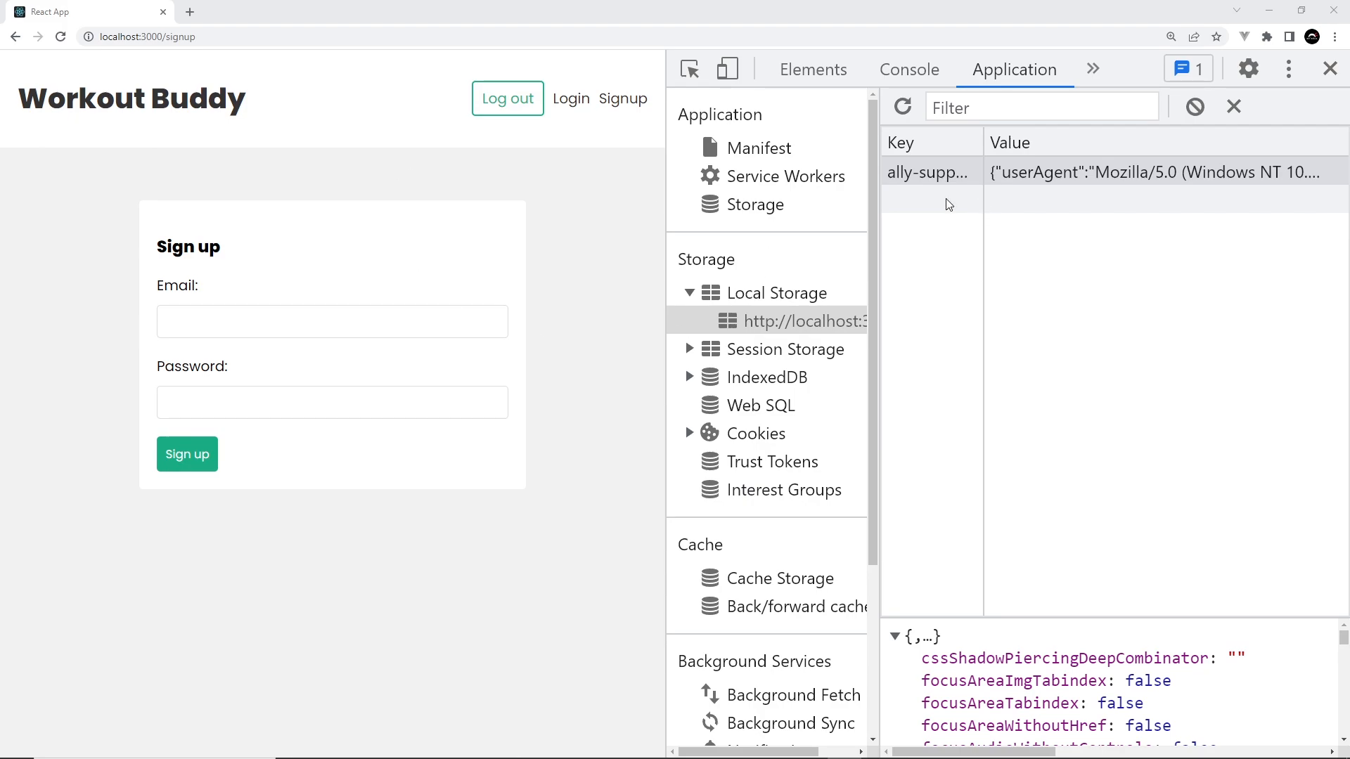
{"action": "mouse_move", "coordinate": [977, 197]}
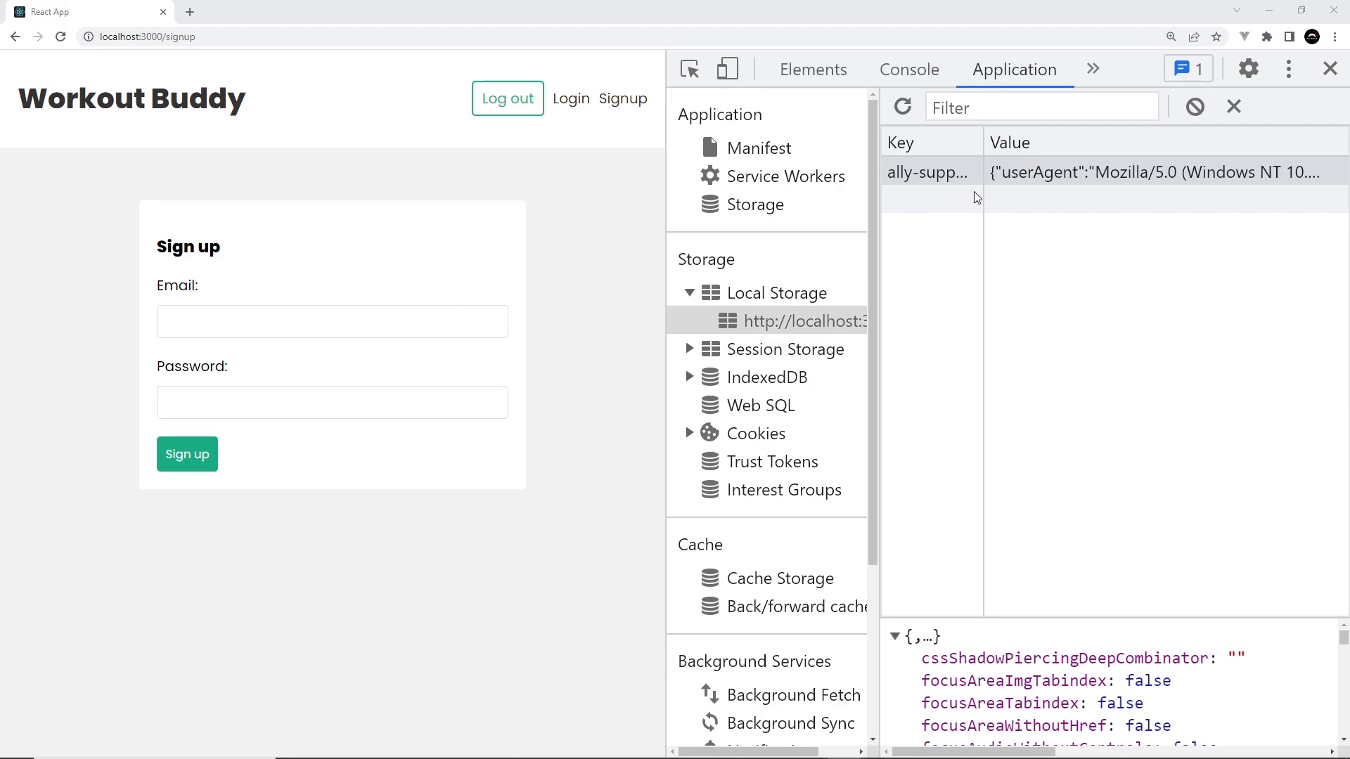
{"action": "mouse_move", "coordinate": [1027, 213]}
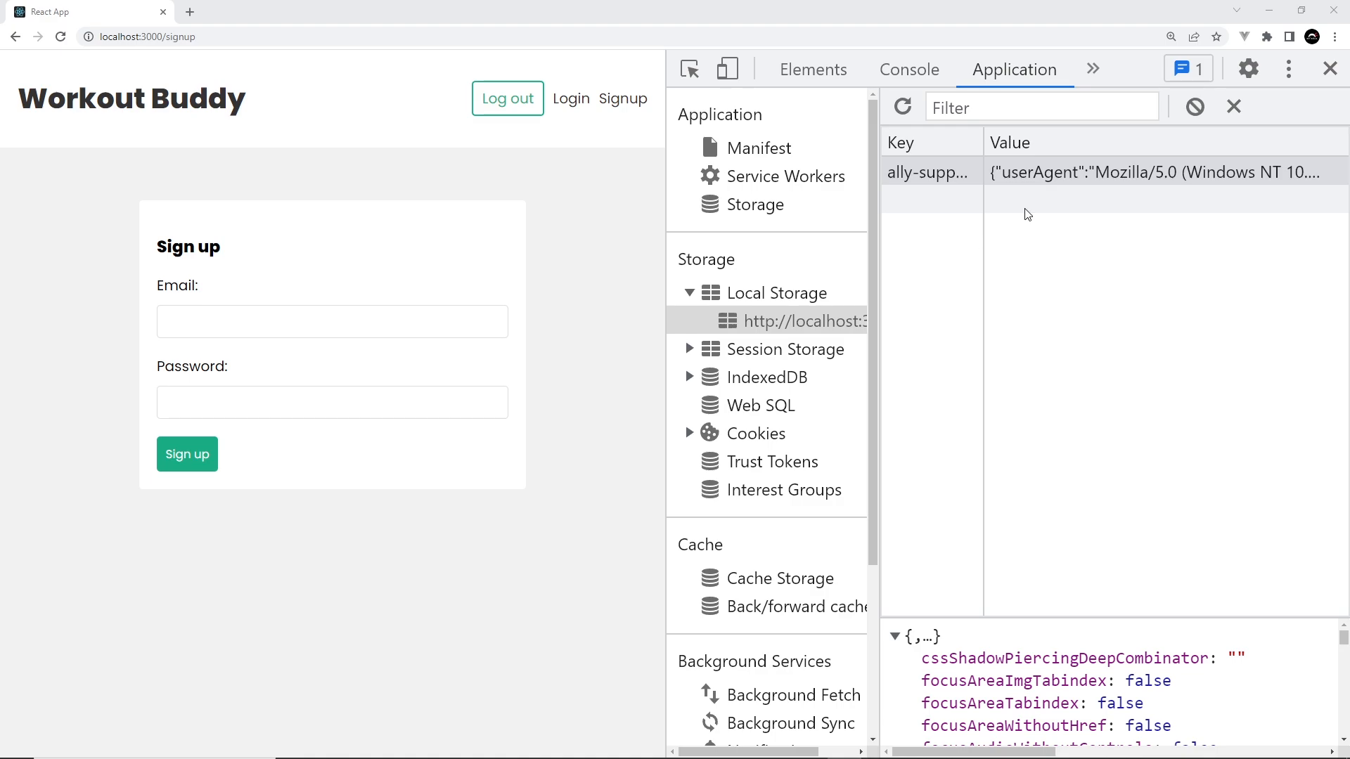
{"action": "left_click", "coordinate": [909, 69]}
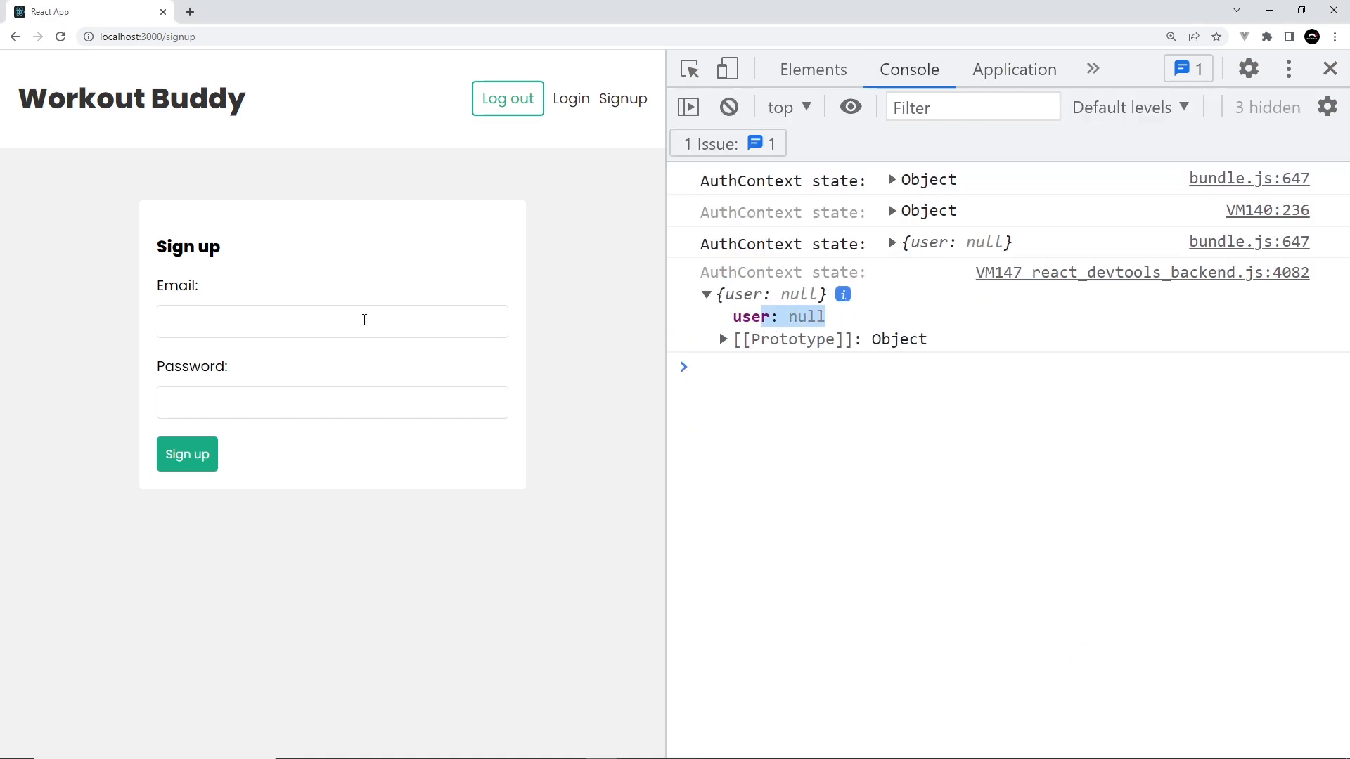
{"action": "left_click", "coordinate": [333, 321]}
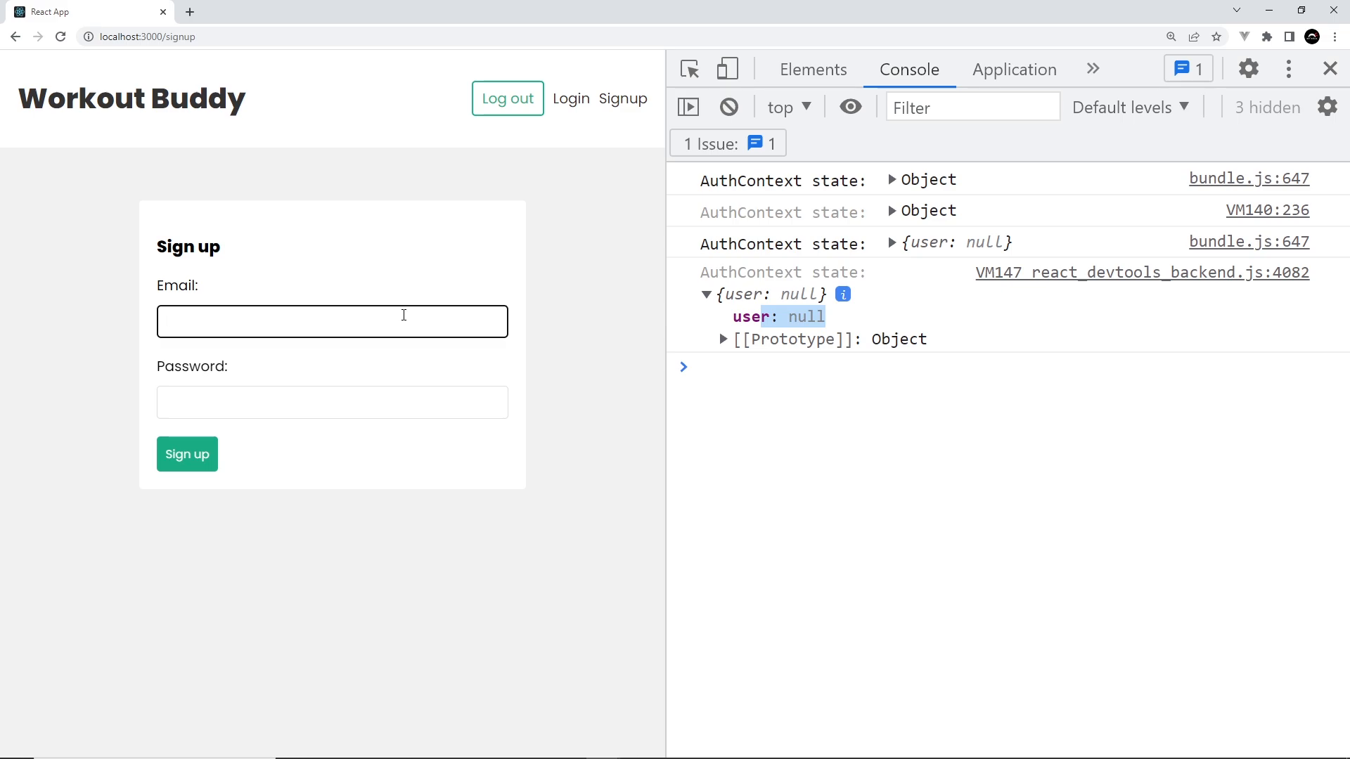
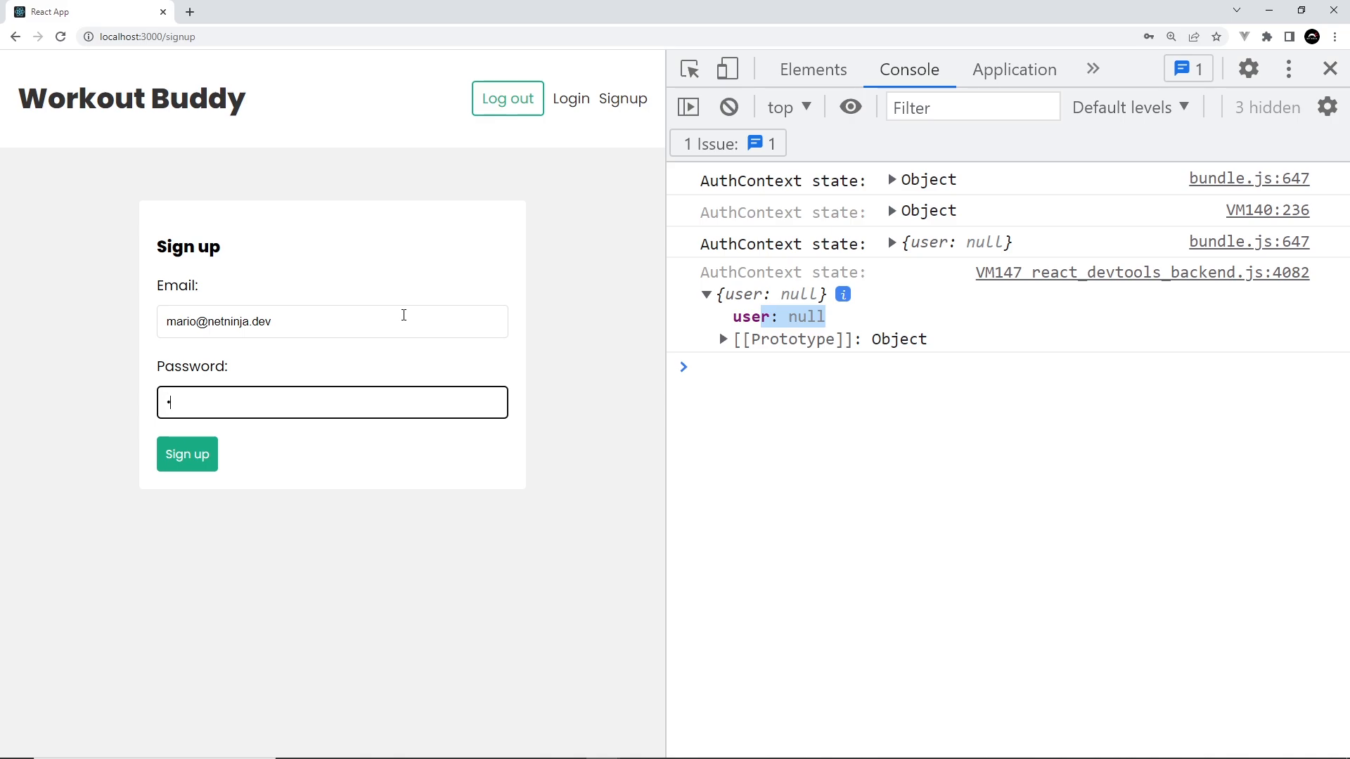
{"action": "type", "text": "••"}
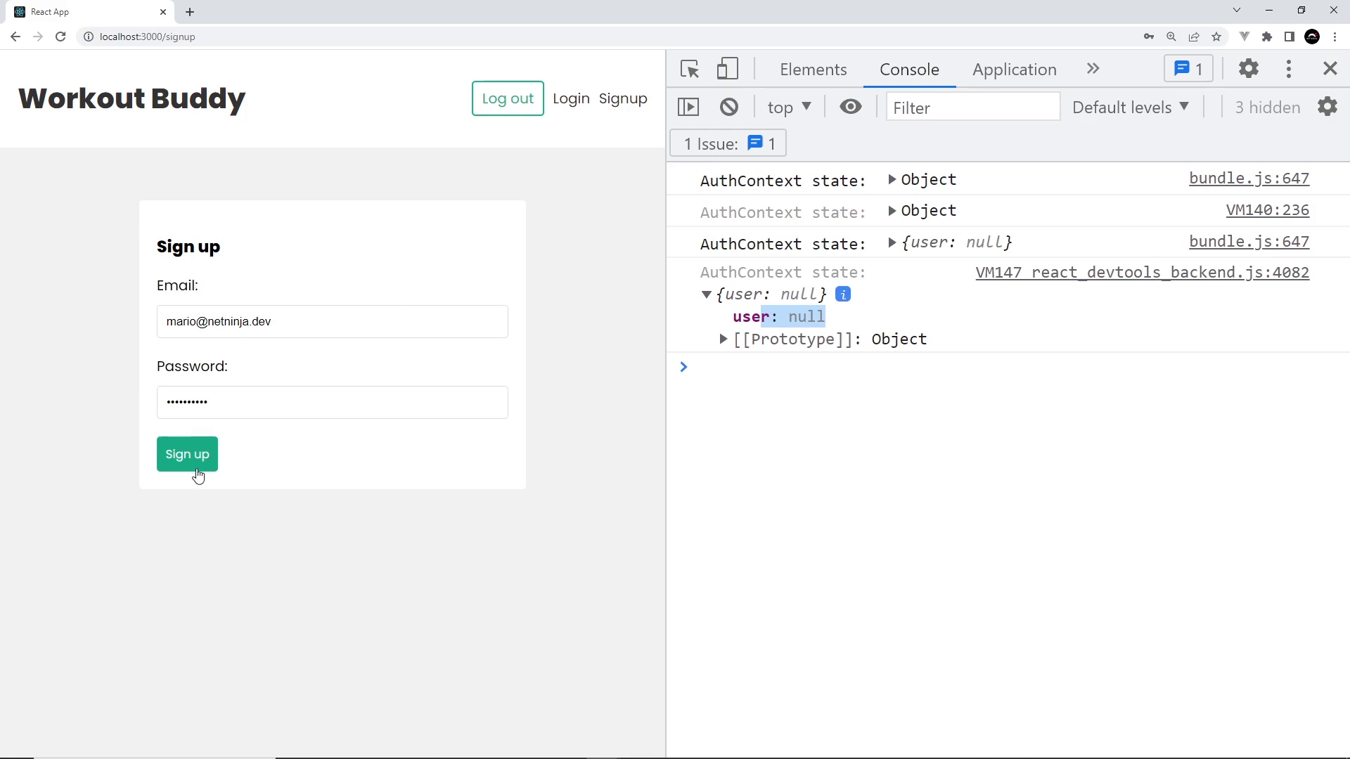
{"action": "left_click", "coordinate": [187, 454]}
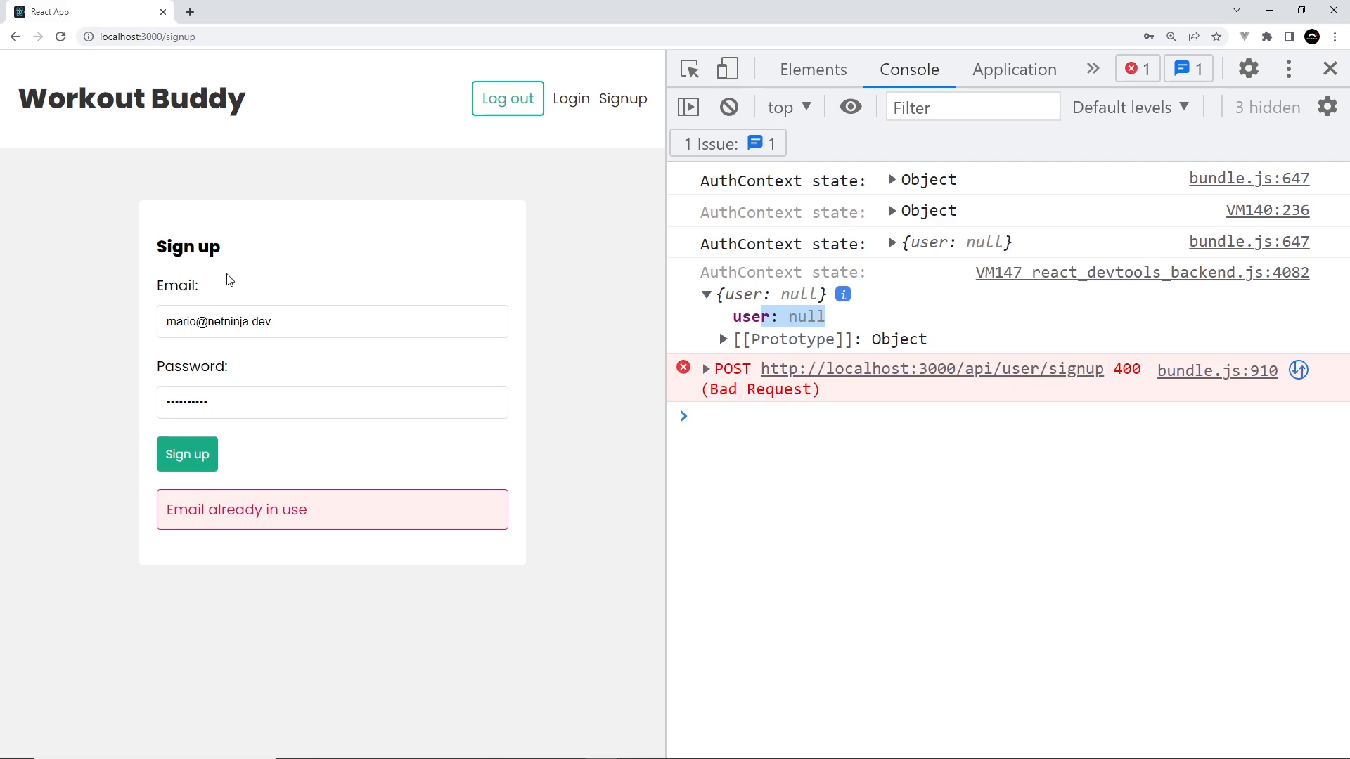
{"action": "mouse_move", "coordinate": [576, 105]}
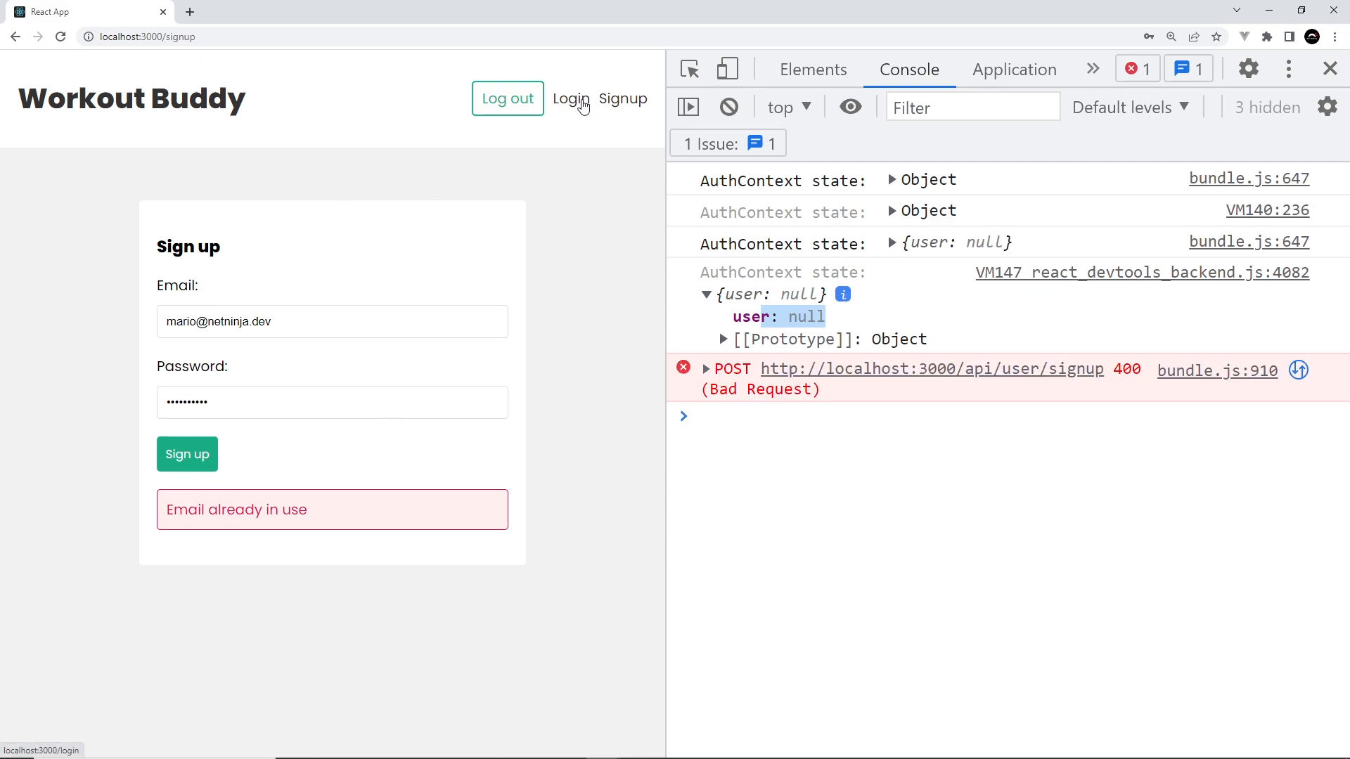
Step: Log in with the mario email and confirm the AuthContext log shows the user's email
{"action": "left_click", "coordinate": [571, 98]}
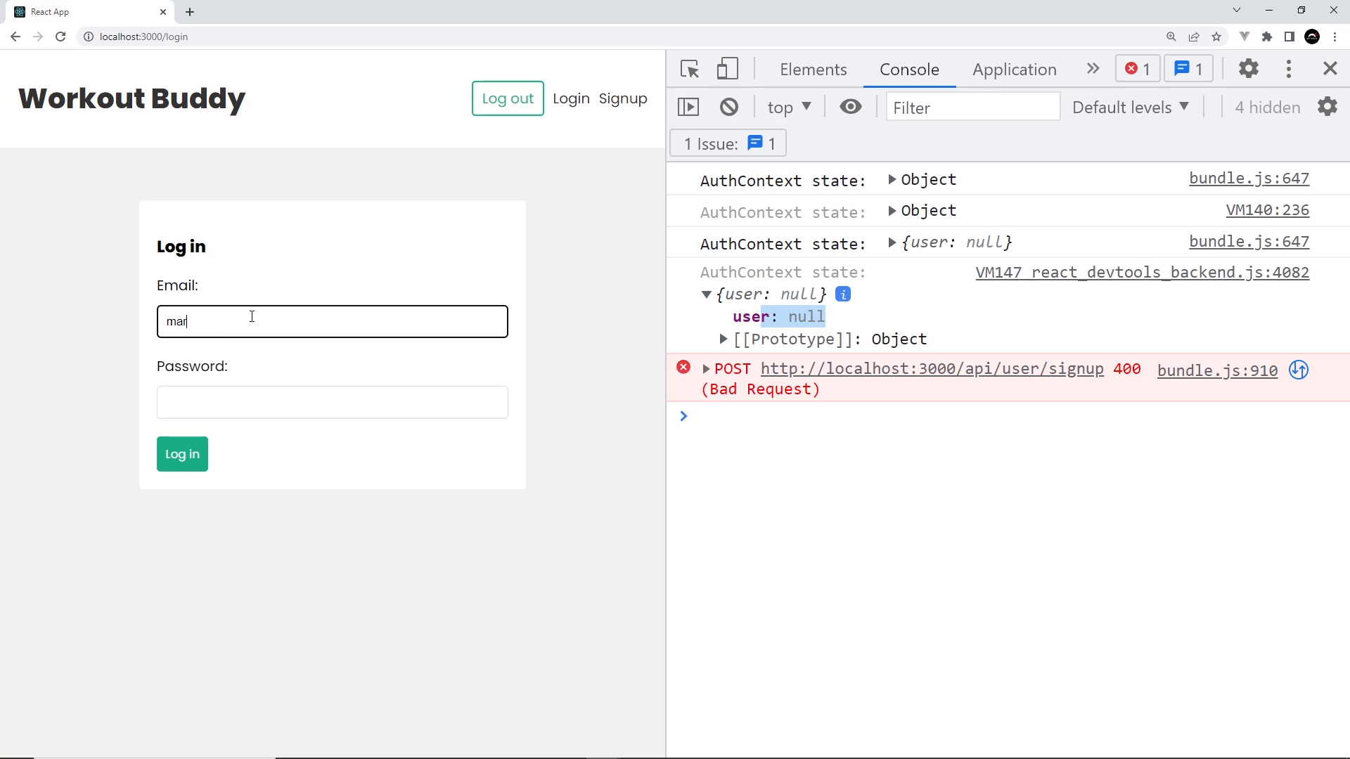
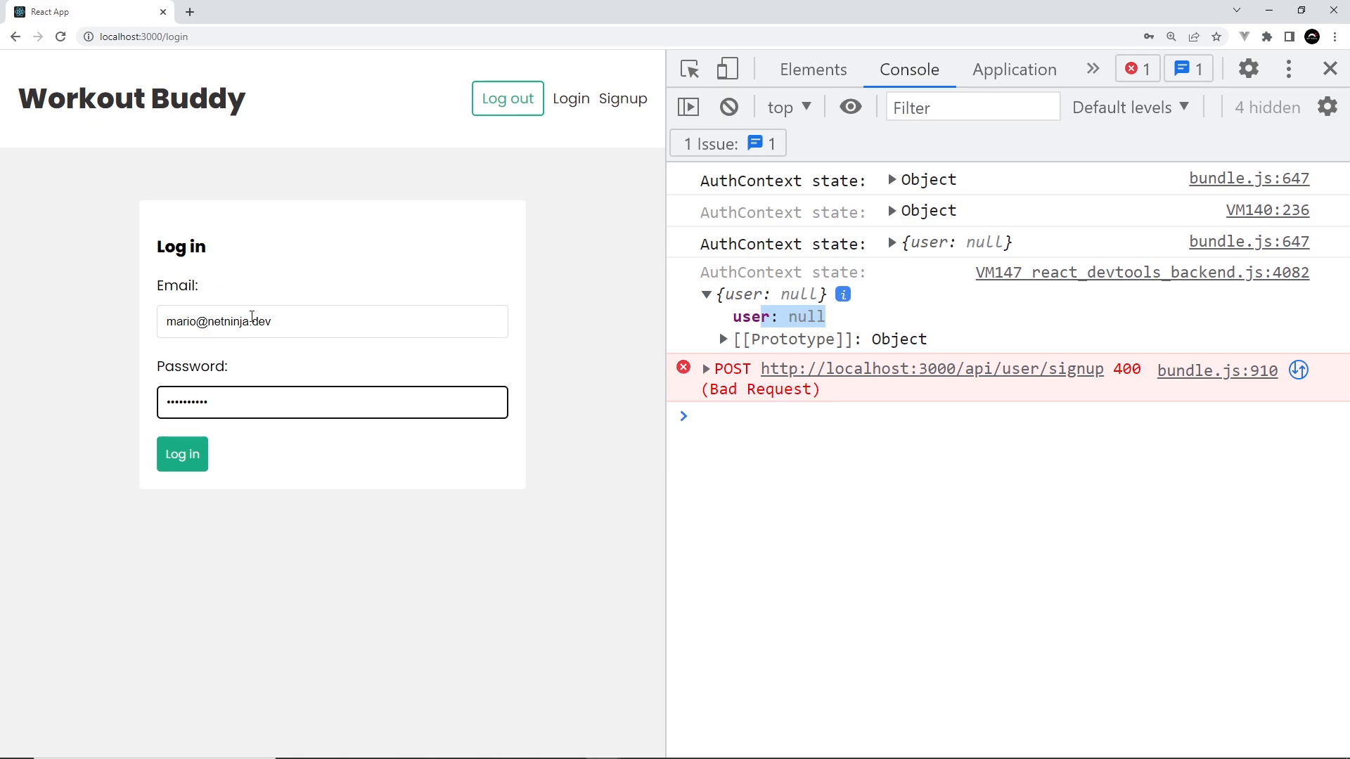
{"action": "left_click", "coordinate": [182, 455]}
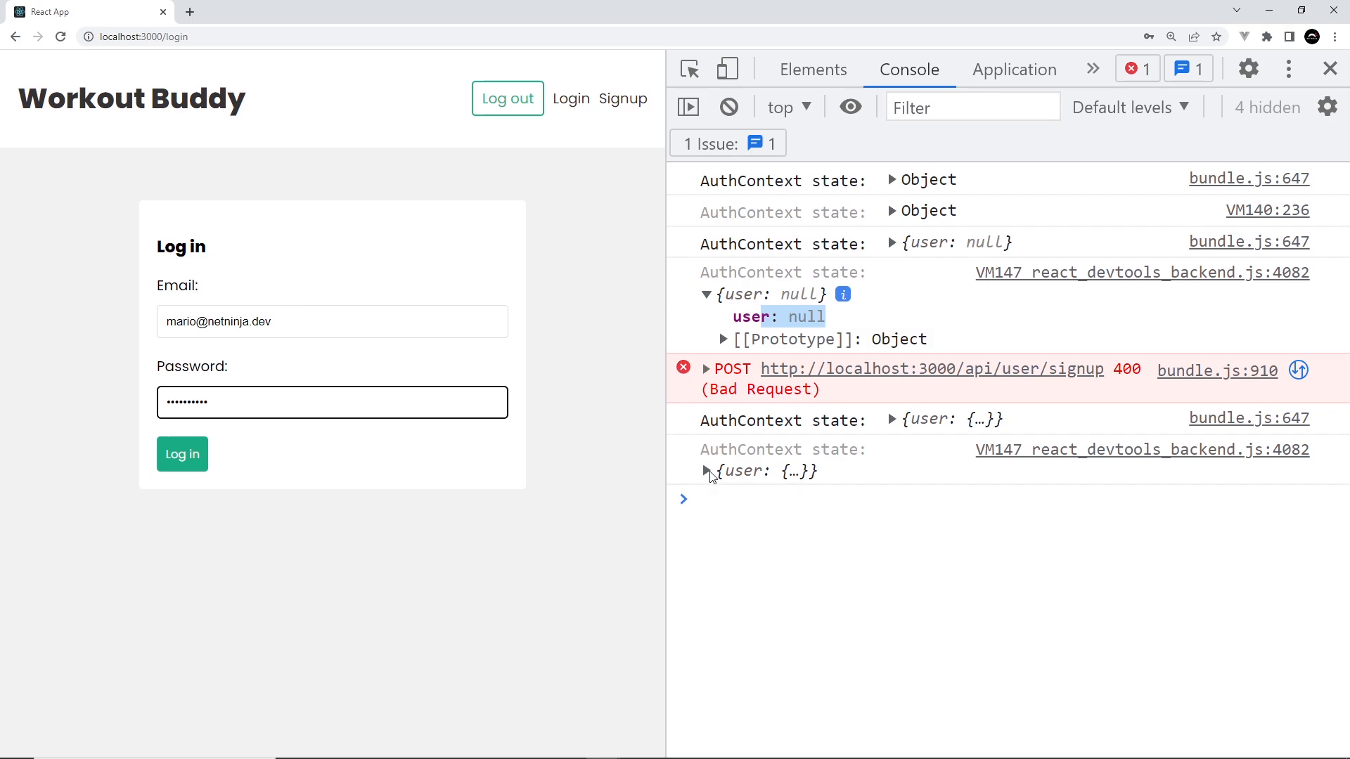
{"action": "left_click", "coordinate": [706, 471]}
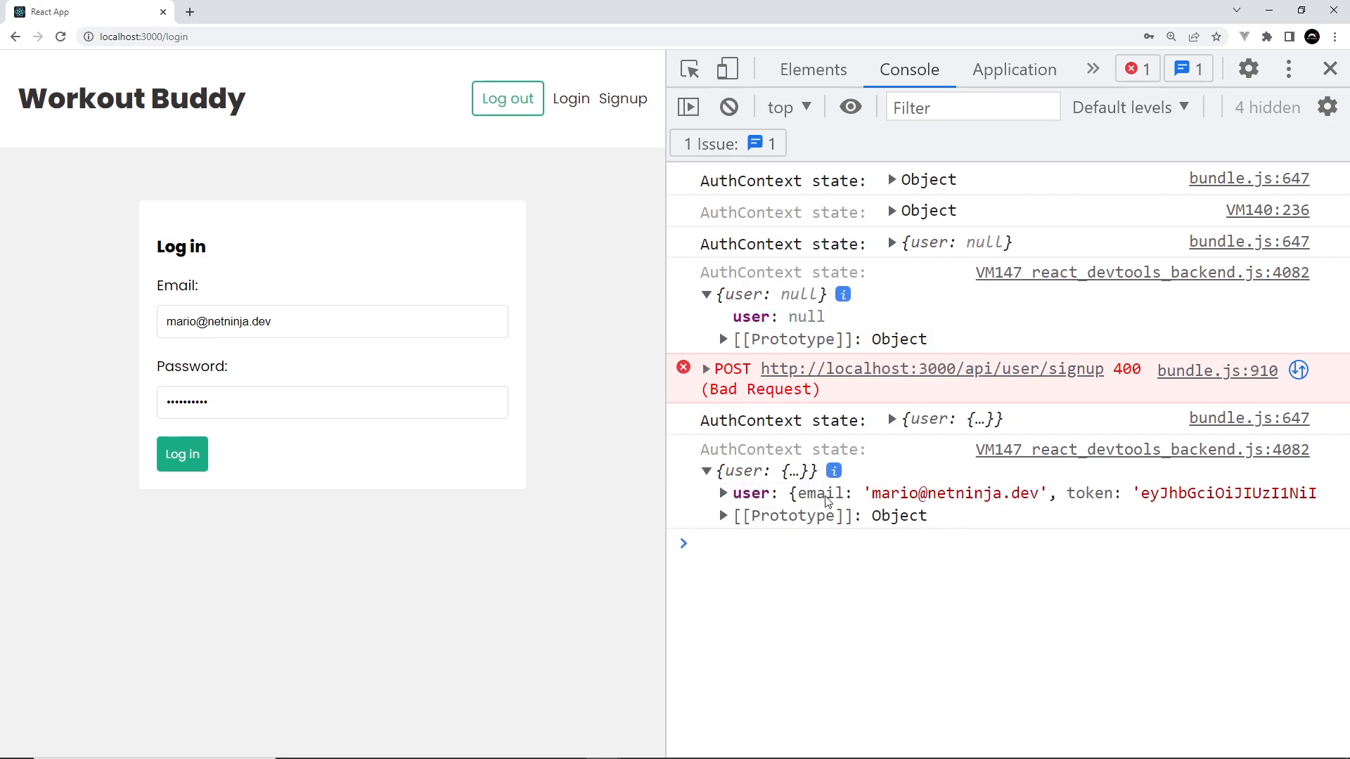
{"action": "left_click_drag", "start_coordinate": [835, 493], "coordinate": [1069, 492]}
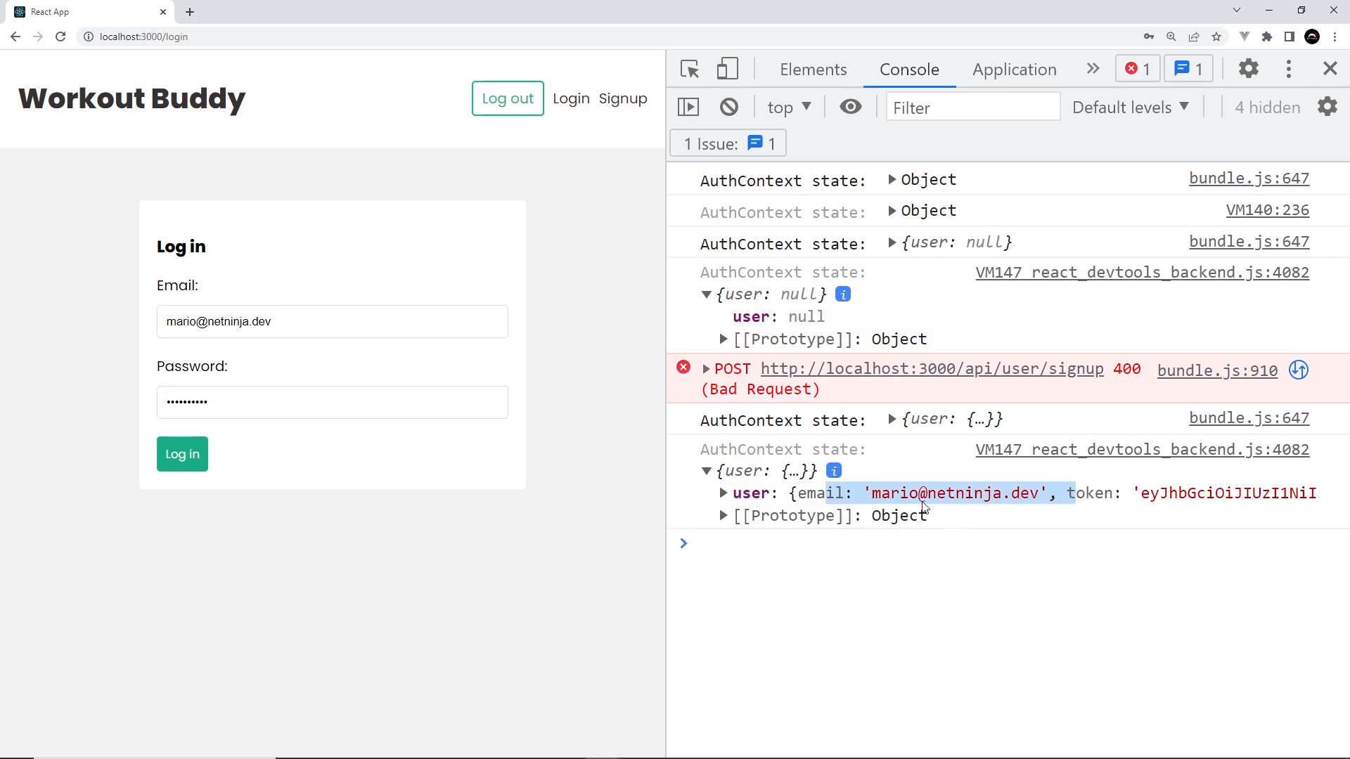
Step: Check the user key in Local Storage, then log out so the entry disappears
{"action": "left_click", "coordinate": [1014, 69]}
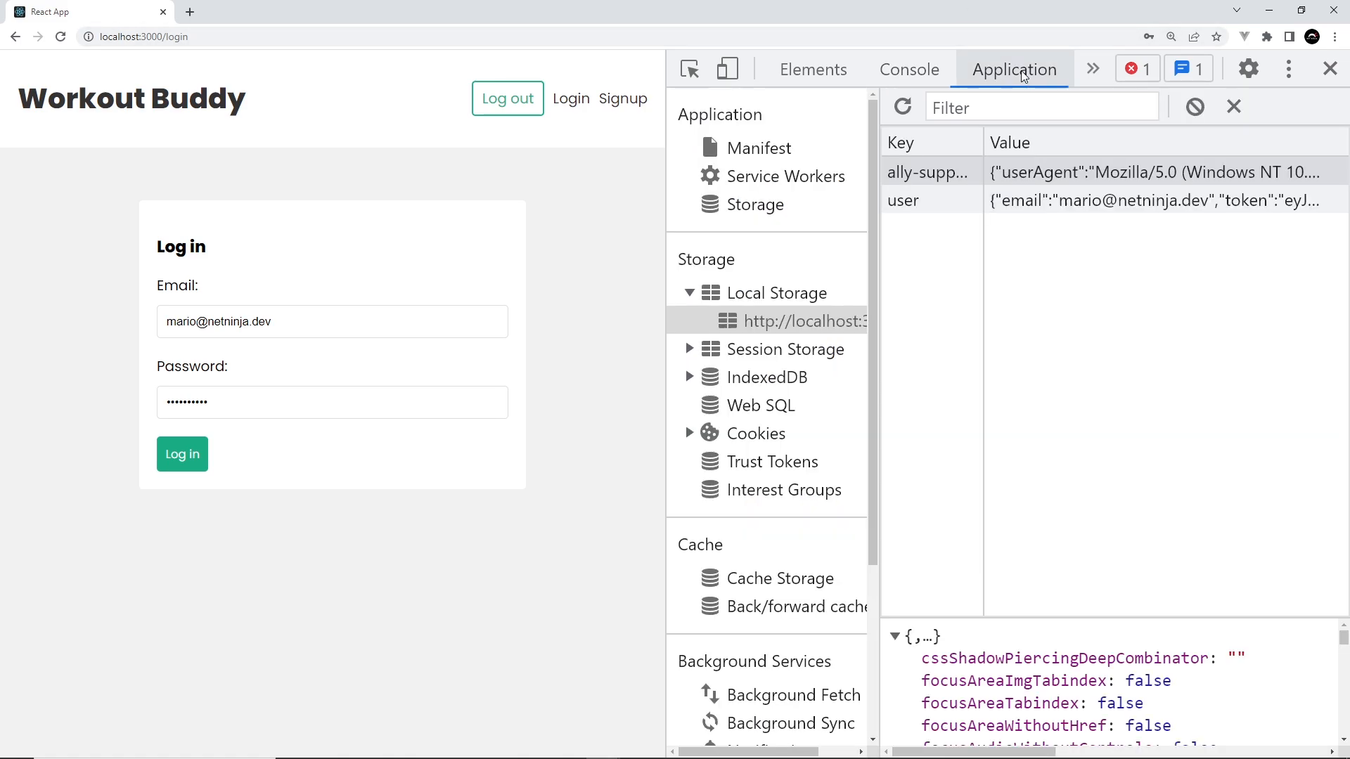
{"action": "left_click", "coordinate": [903, 200]}
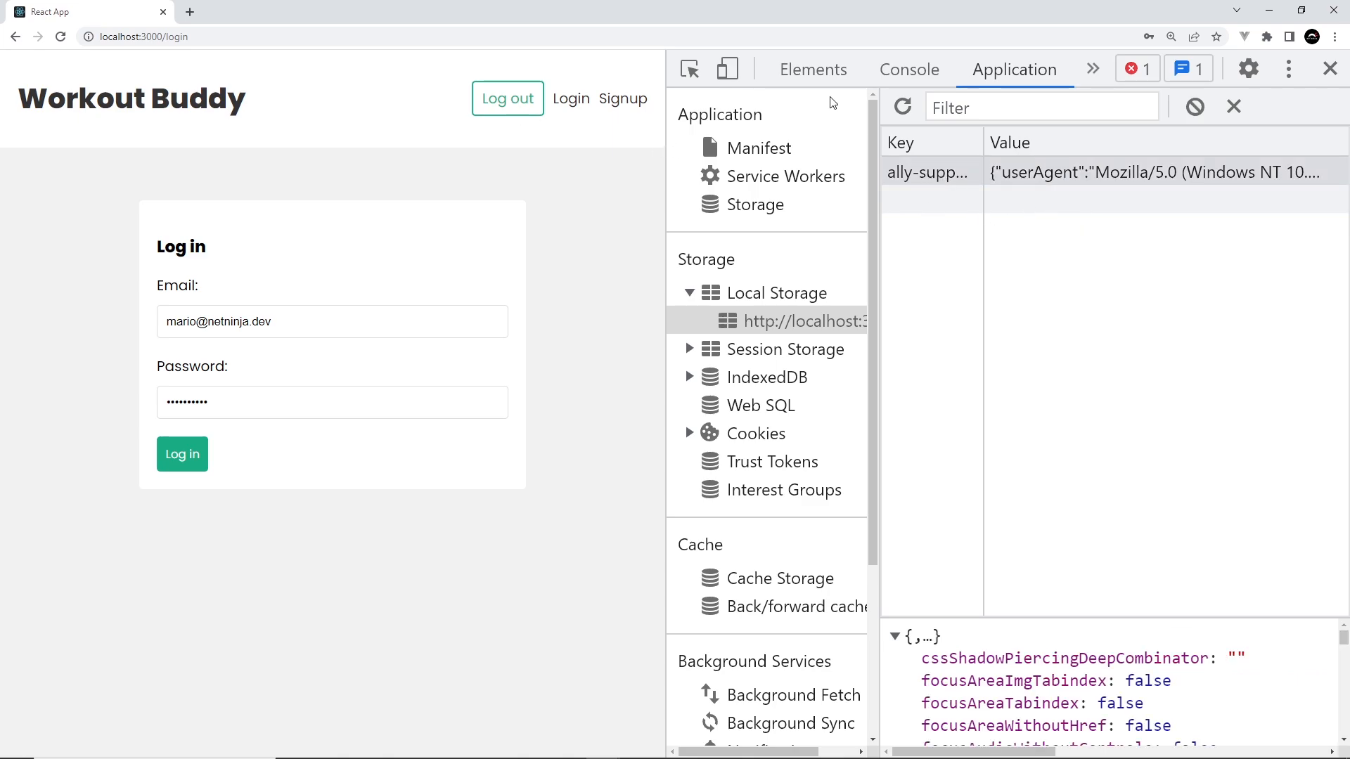
Step: Return to the Console's null user log and log in again with the entered credentials
{"action": "left_click", "coordinate": [909, 69]}
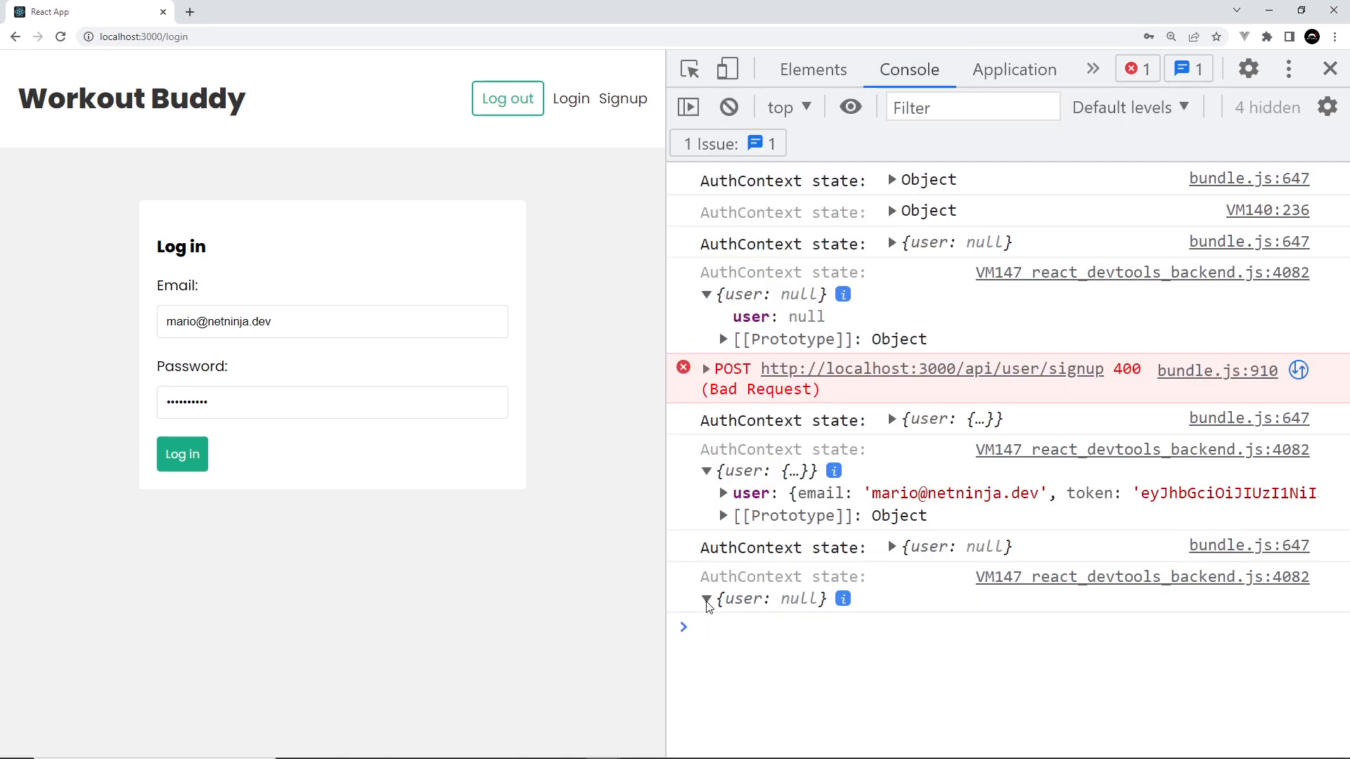
{"action": "left_click", "coordinate": [707, 599]}
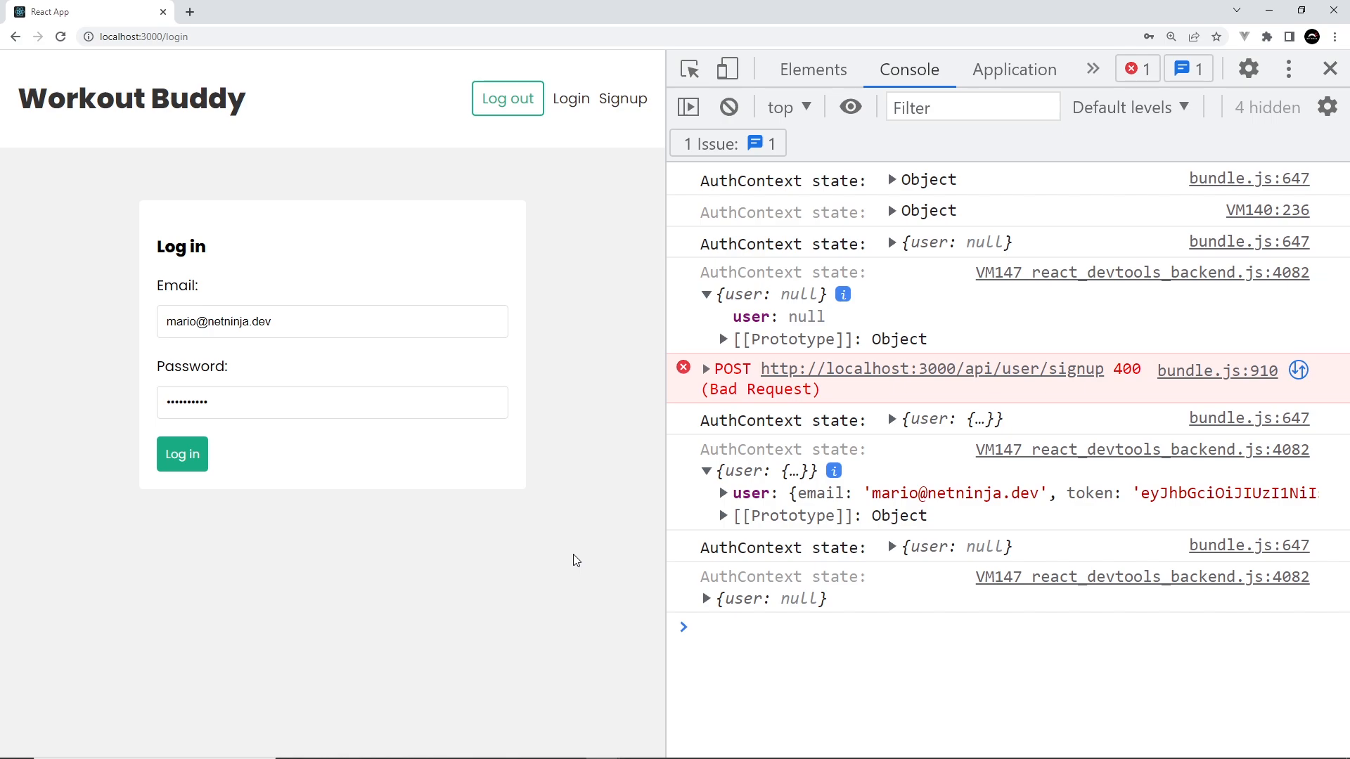
{"action": "mouse_move", "coordinate": [503, 112]}
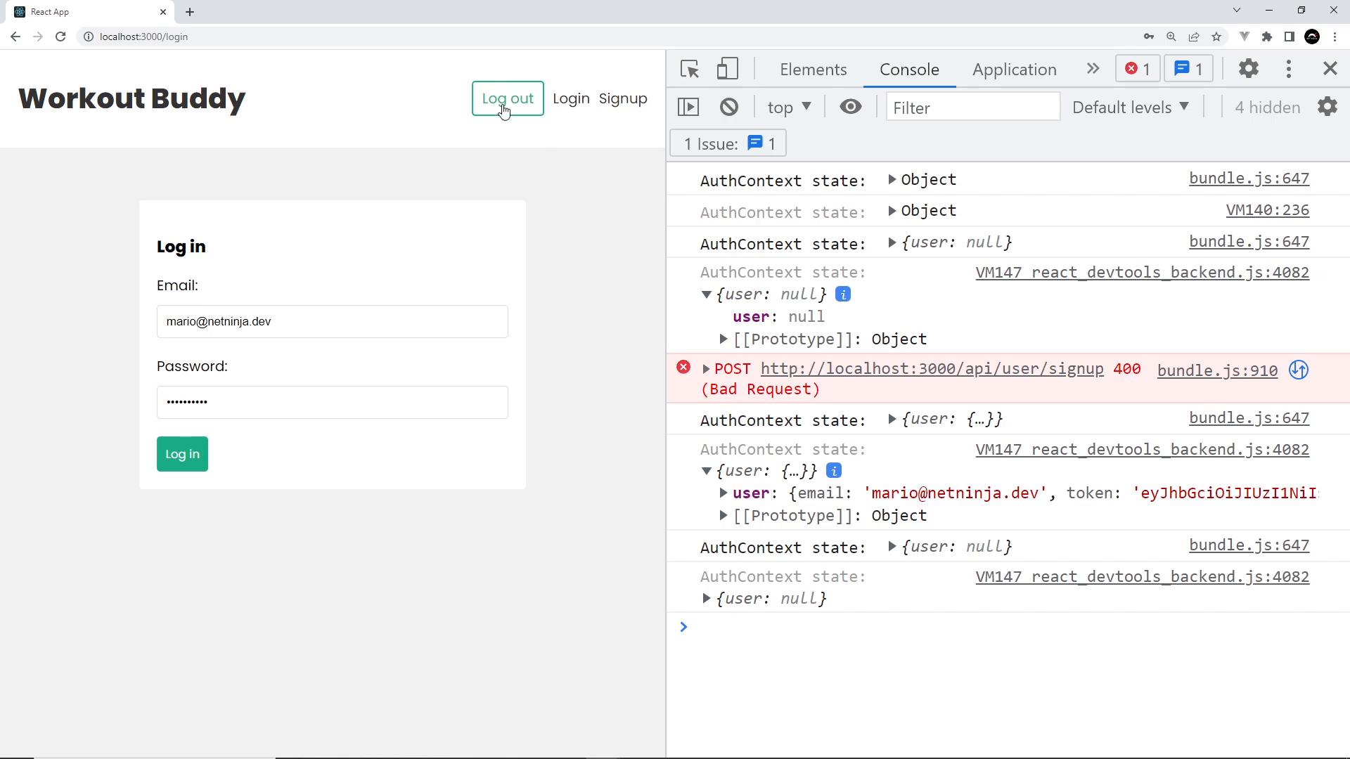
{"action": "mouse_move", "coordinate": [642, 347]}
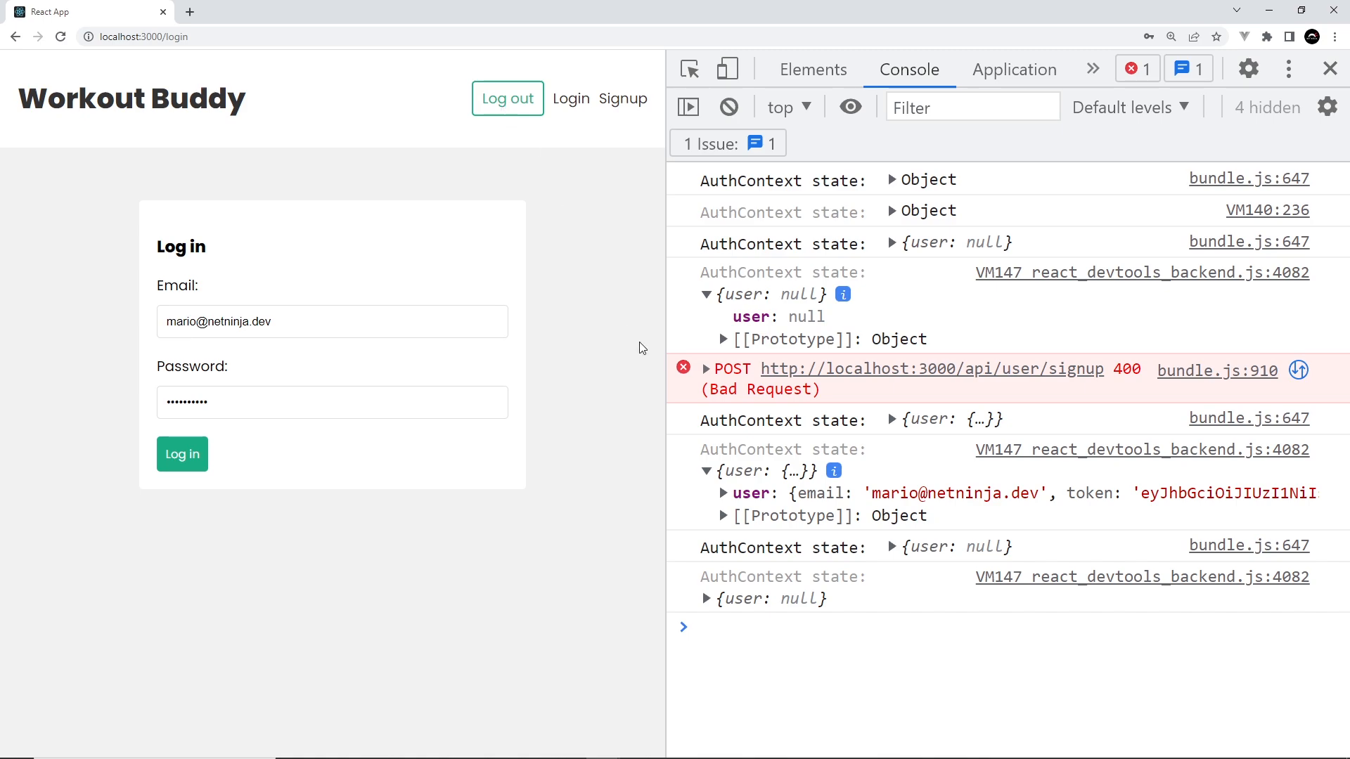
{"action": "mouse_move", "coordinate": [204, 447]}
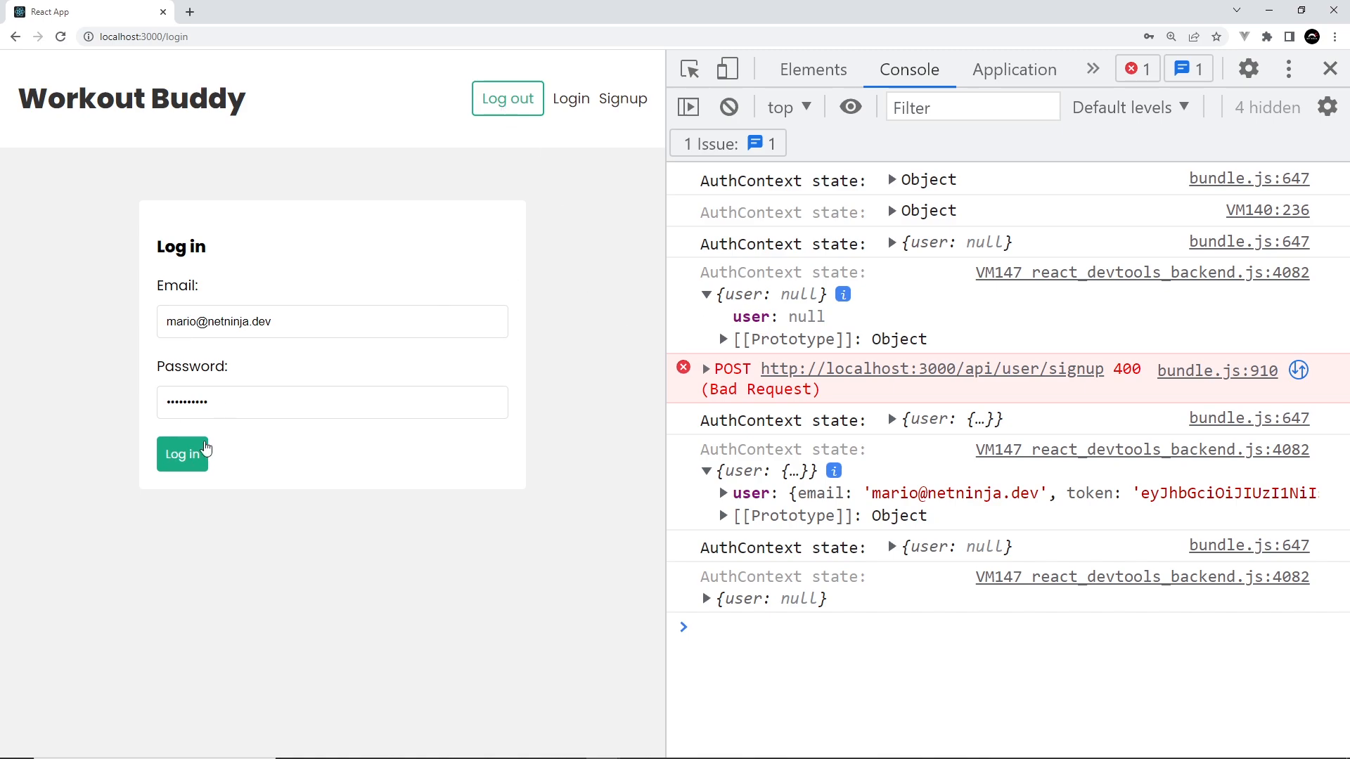
{"action": "left_click", "coordinate": [182, 455]}
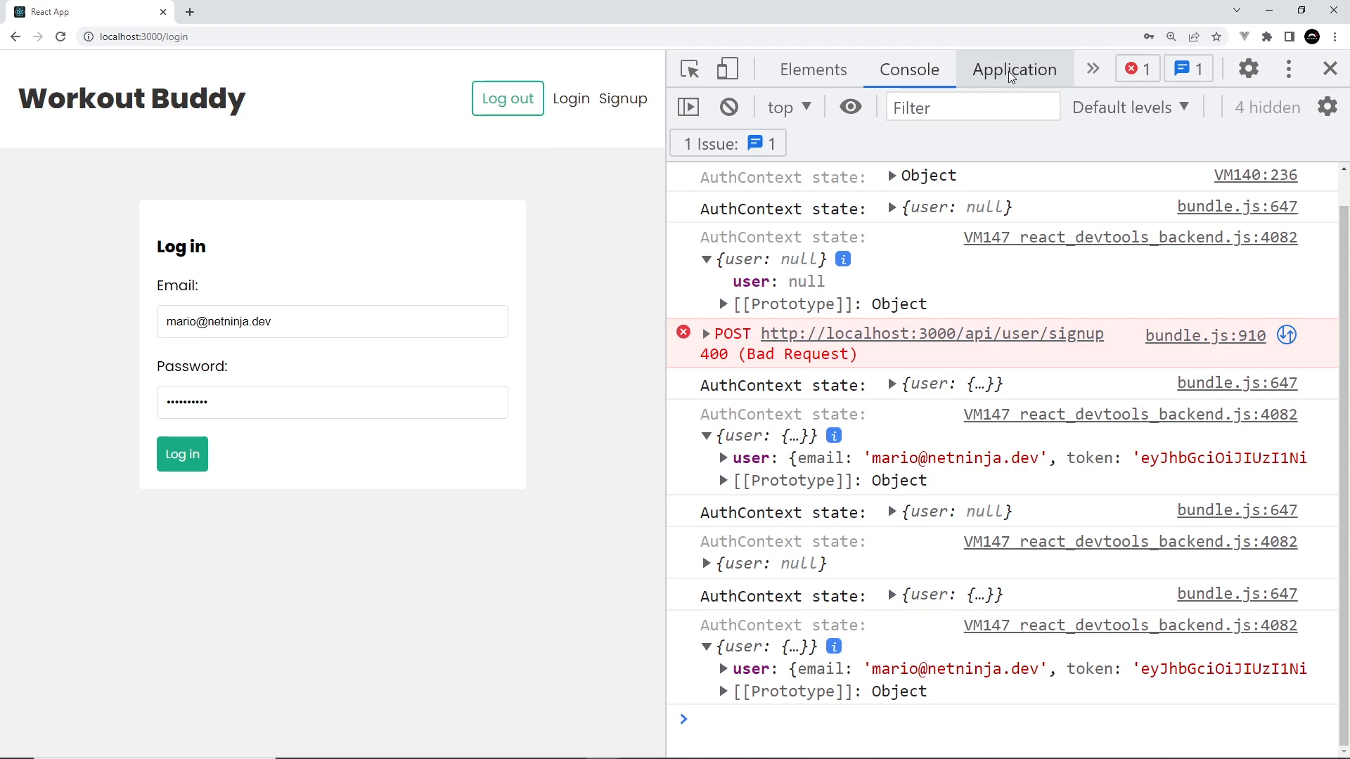
Step: Confirm the user key is back in Local Storage, then reload the page
{"action": "left_click", "coordinate": [1014, 69]}
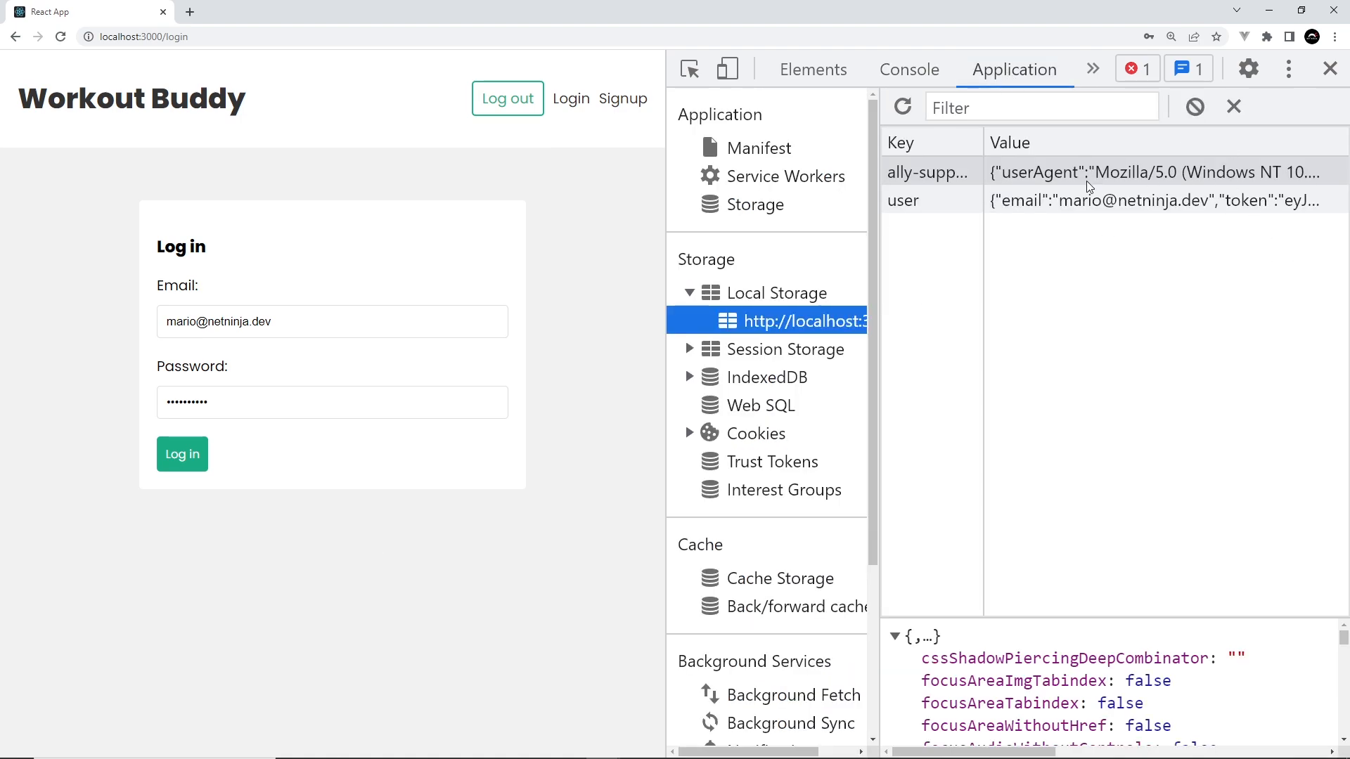
{"action": "mouse_move", "coordinate": [1265, 202]}
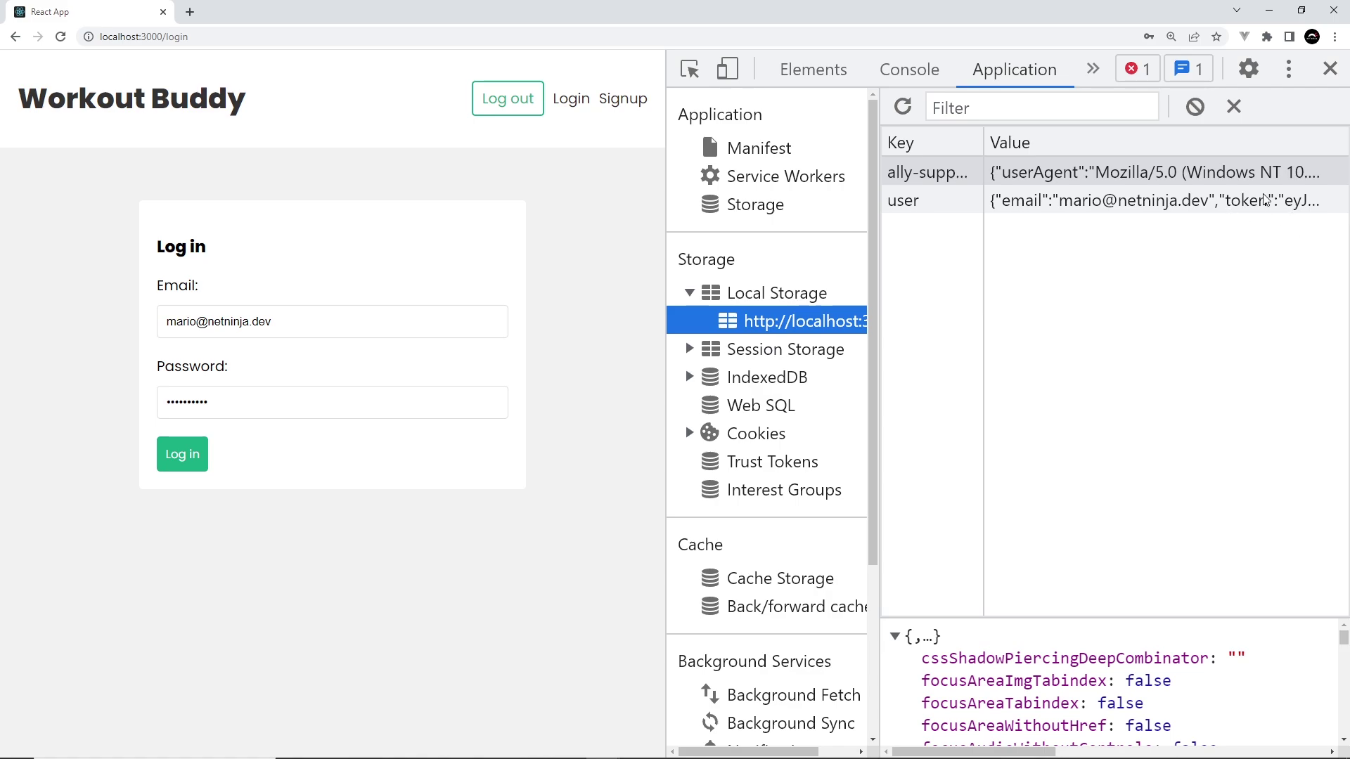
{"action": "left_click", "coordinate": [813, 70]}
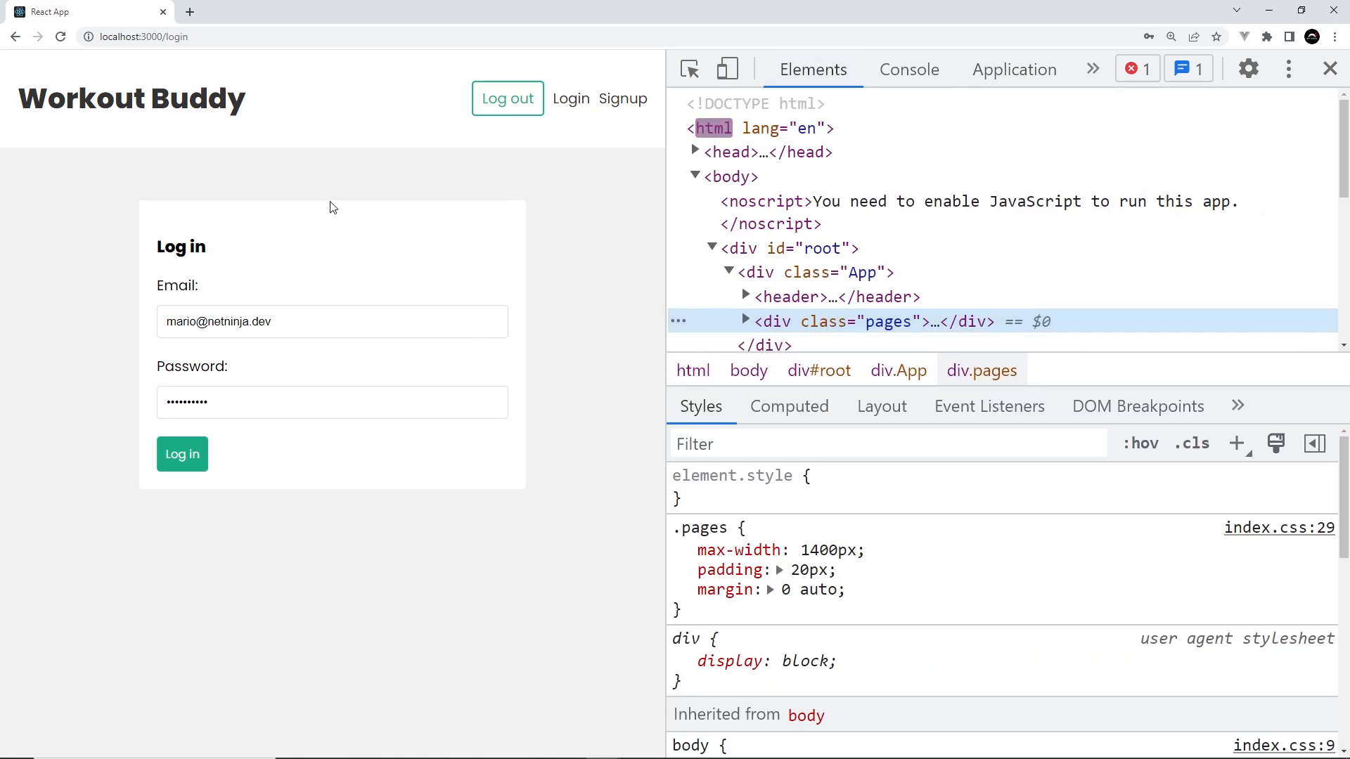
{"action": "left_click", "coordinate": [59, 37]}
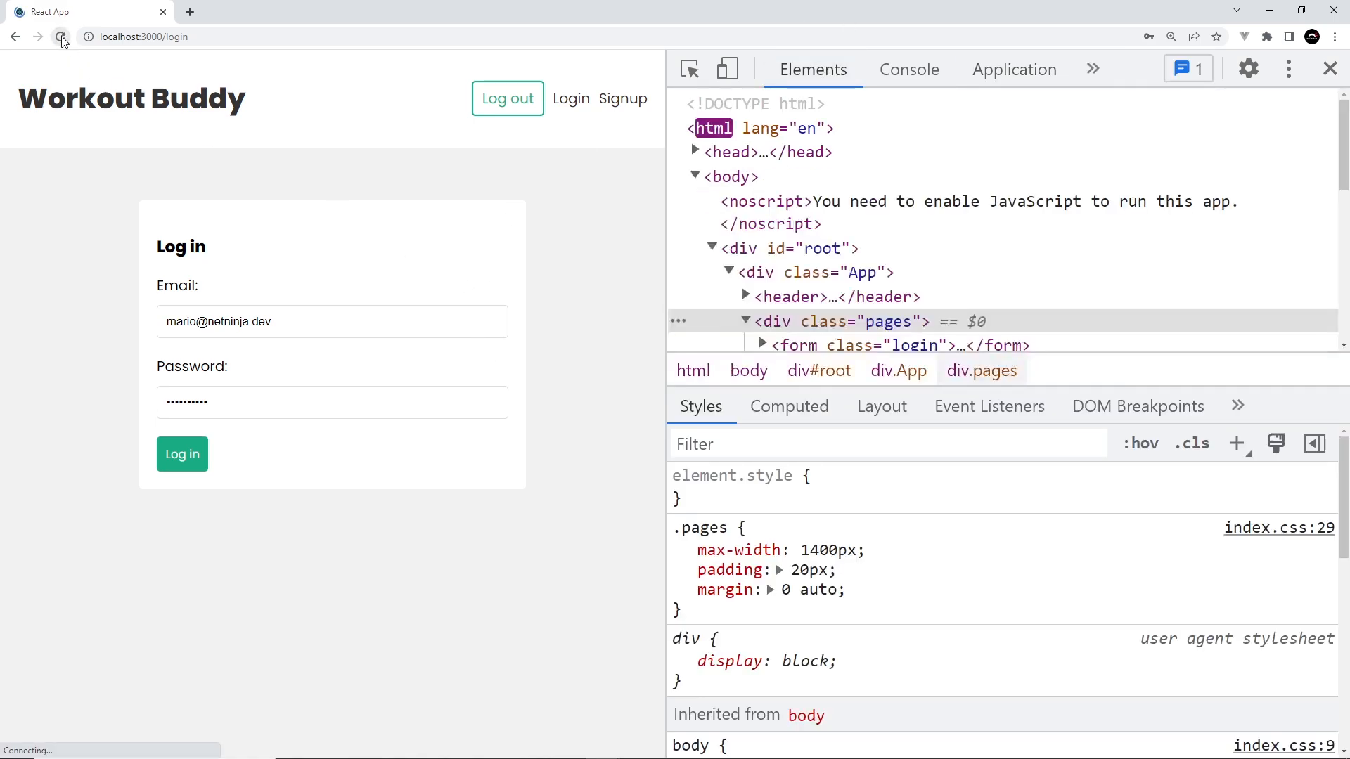
Step: After the refresh, expand the null AuthContext user log and check Local Storage still holds the user
{"action": "left_click", "coordinate": [909, 69]}
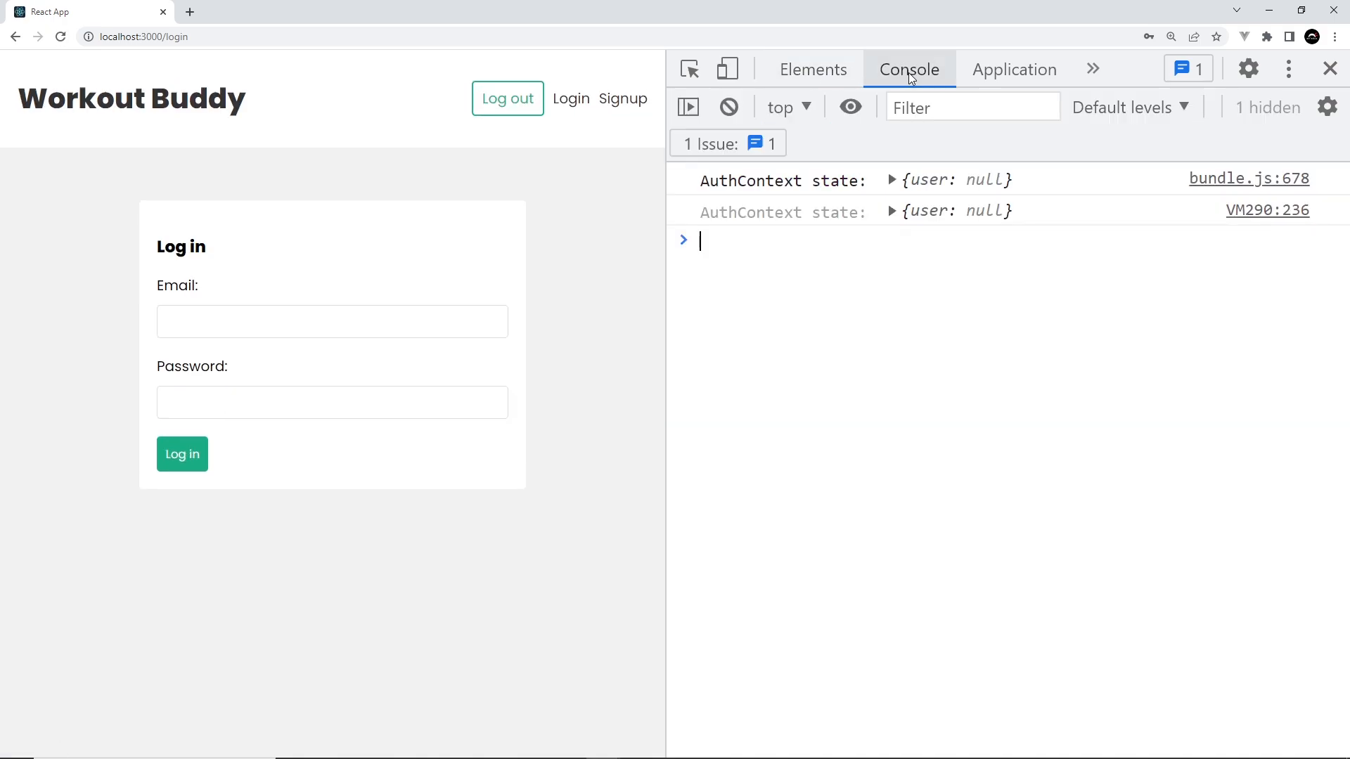
{"action": "left_click", "coordinate": [892, 211]}
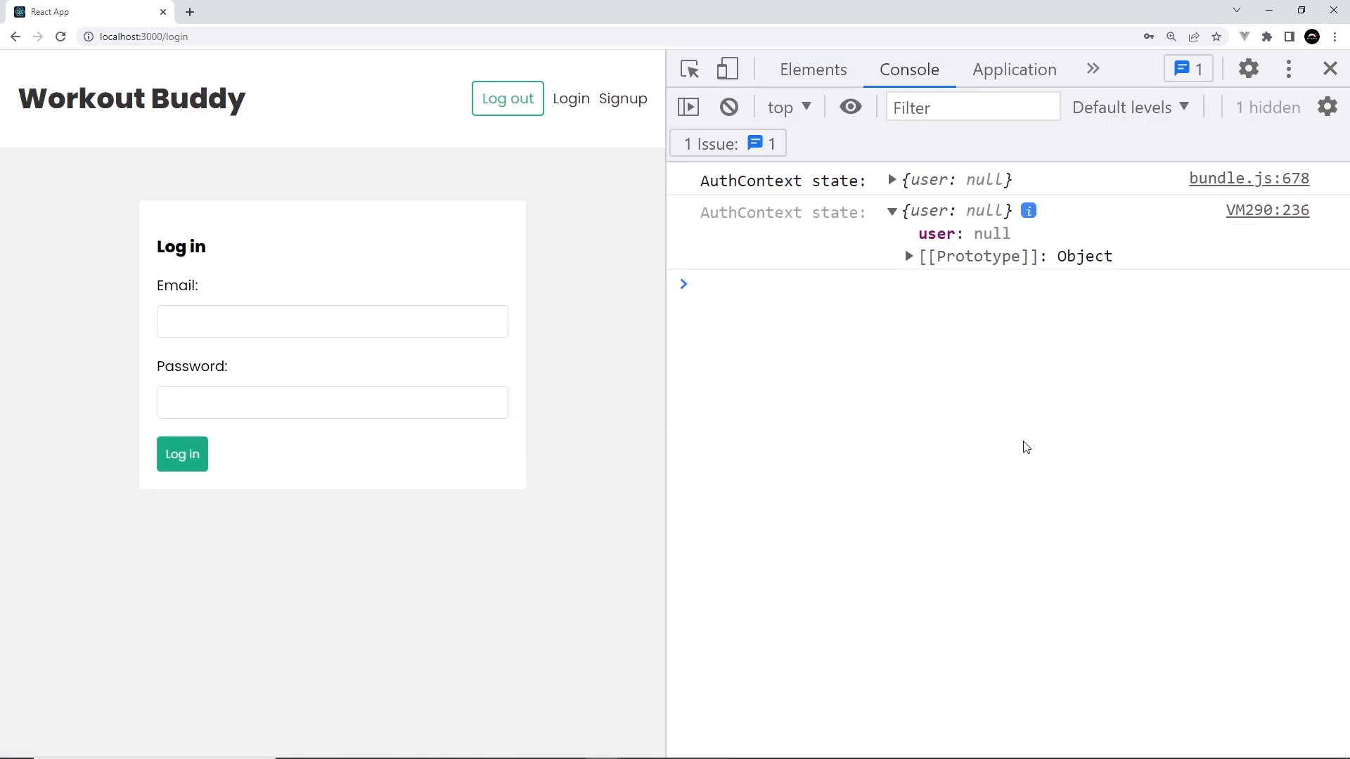
{"action": "mouse_move", "coordinate": [1067, 420]}
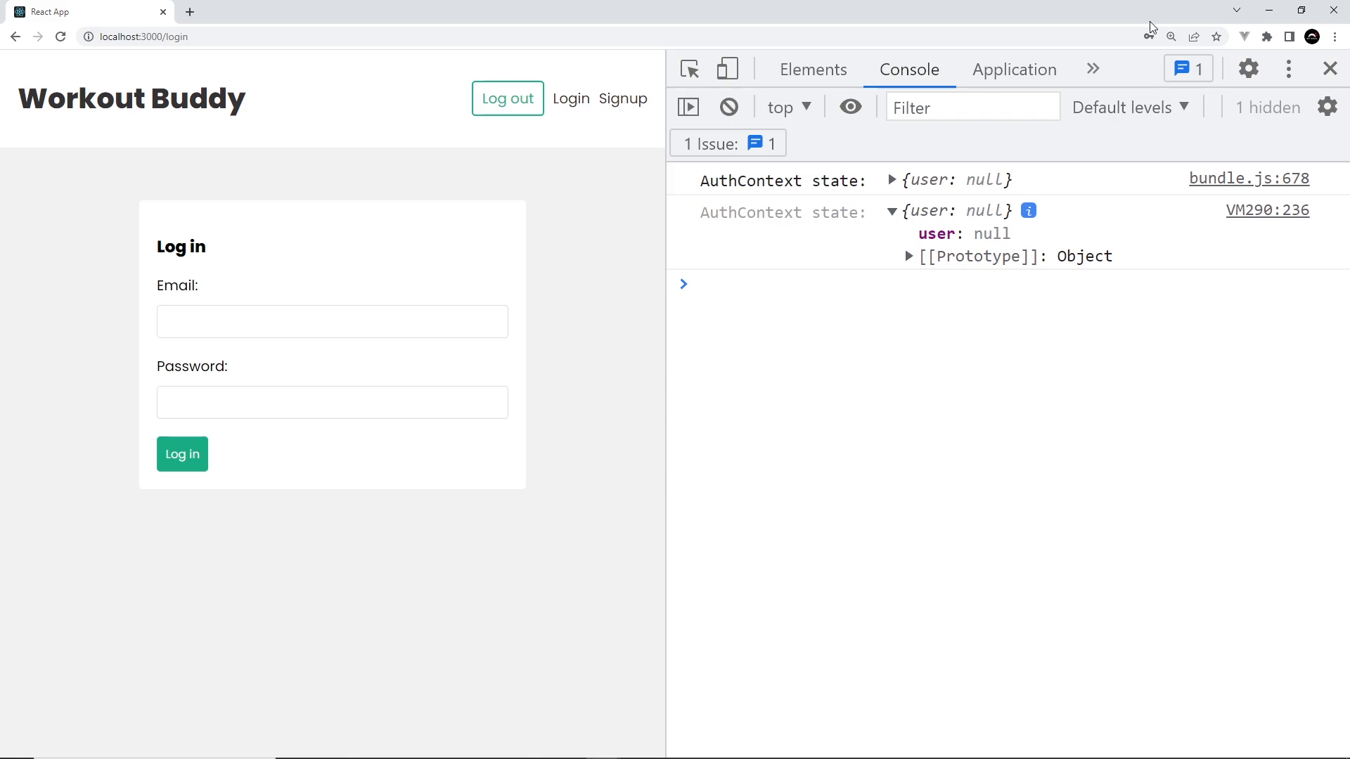
{"action": "left_click", "coordinate": [1015, 69]}
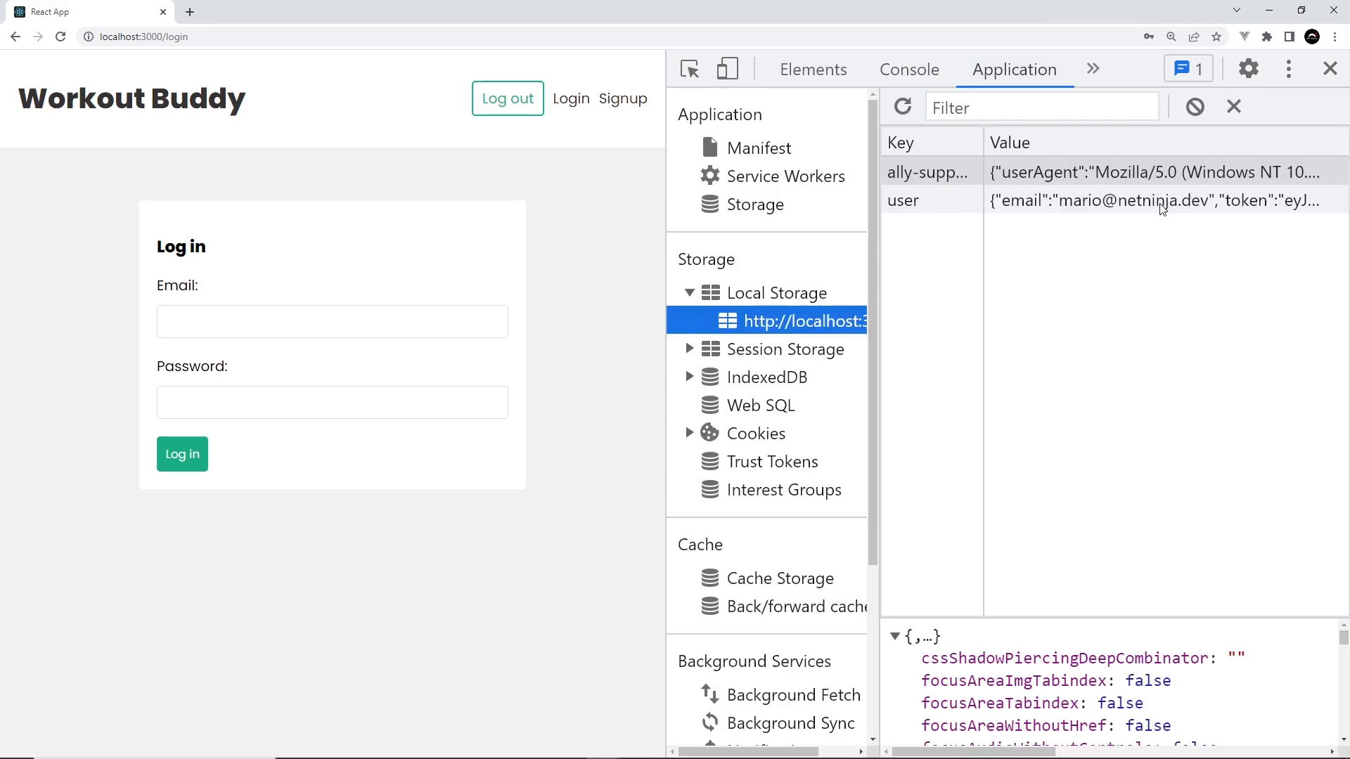
{"action": "mouse_move", "coordinate": [1050, 173]}
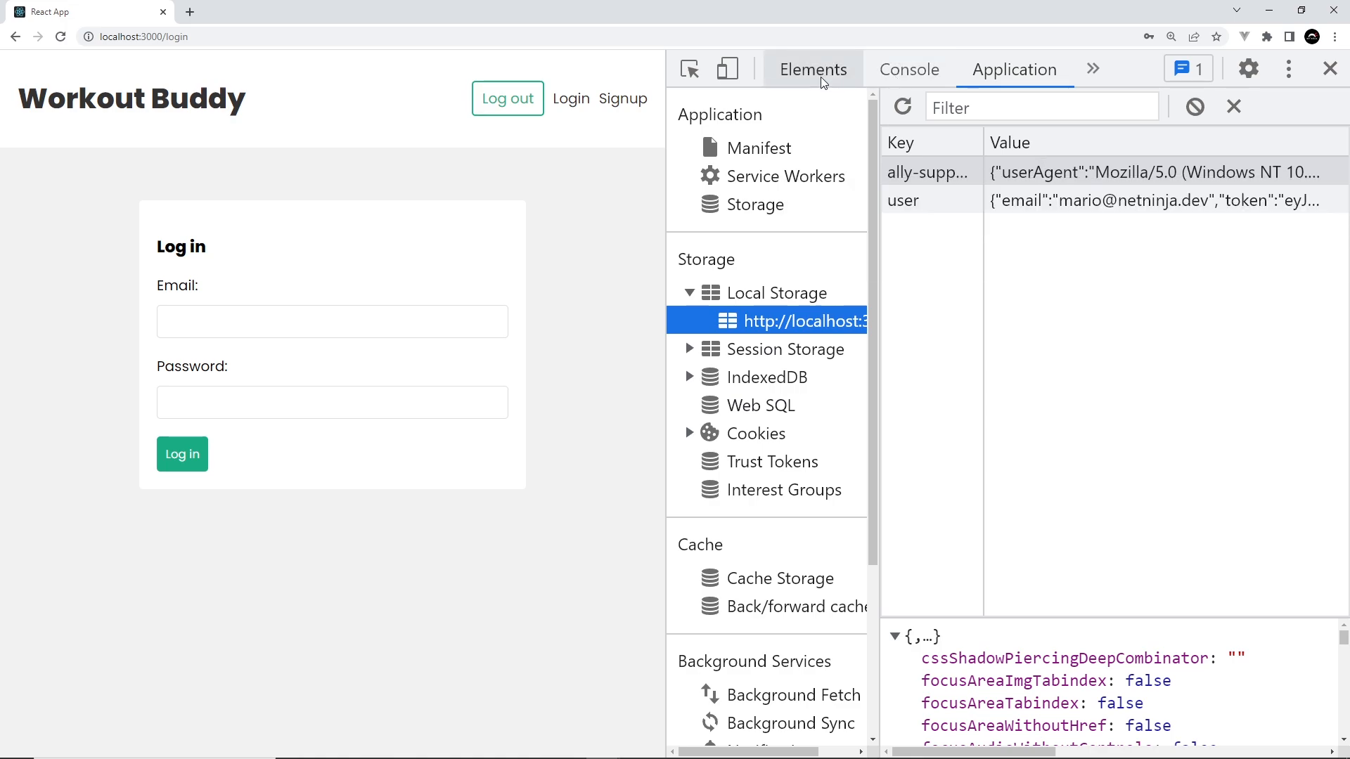
{"action": "left_click", "coordinate": [909, 70]}
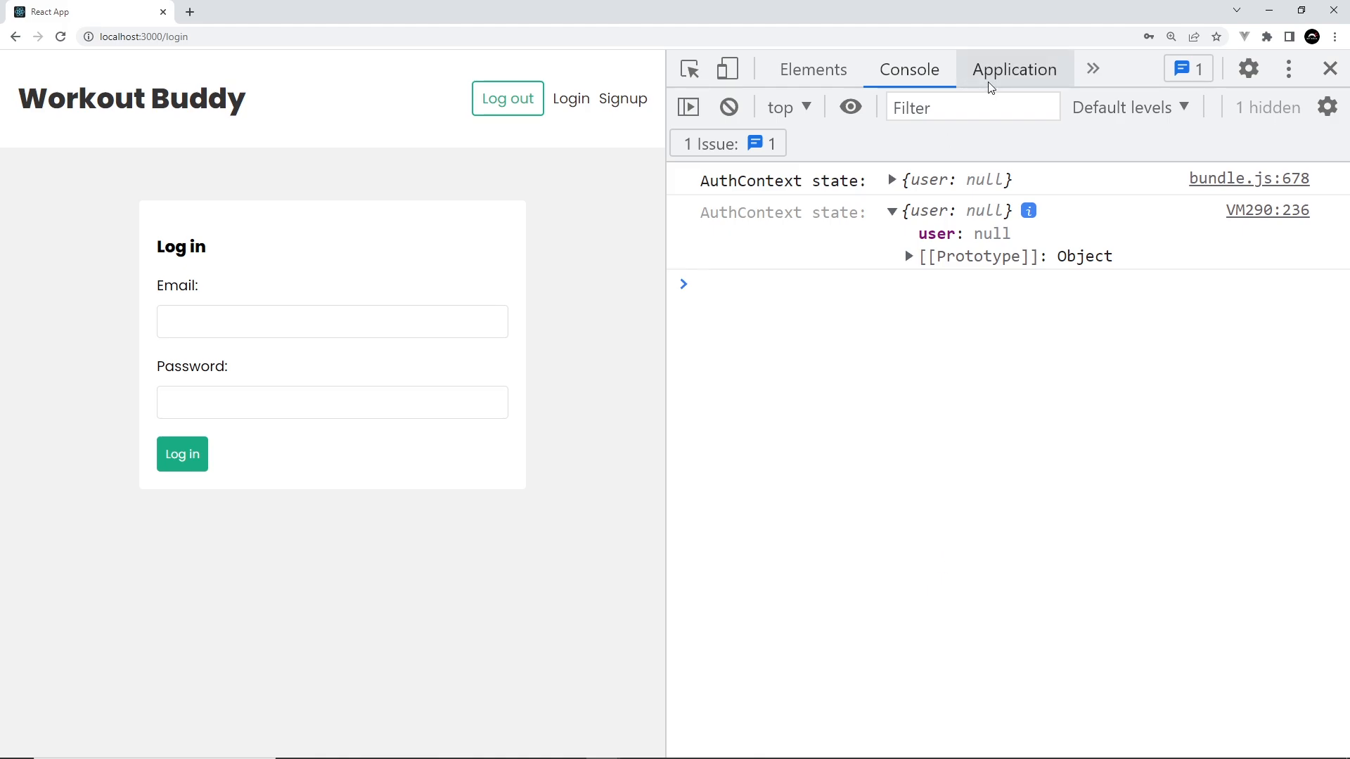
Step: Switch between Local Storage's user key and the Console's null user log to compare them
{"action": "left_click", "coordinate": [1014, 69]}
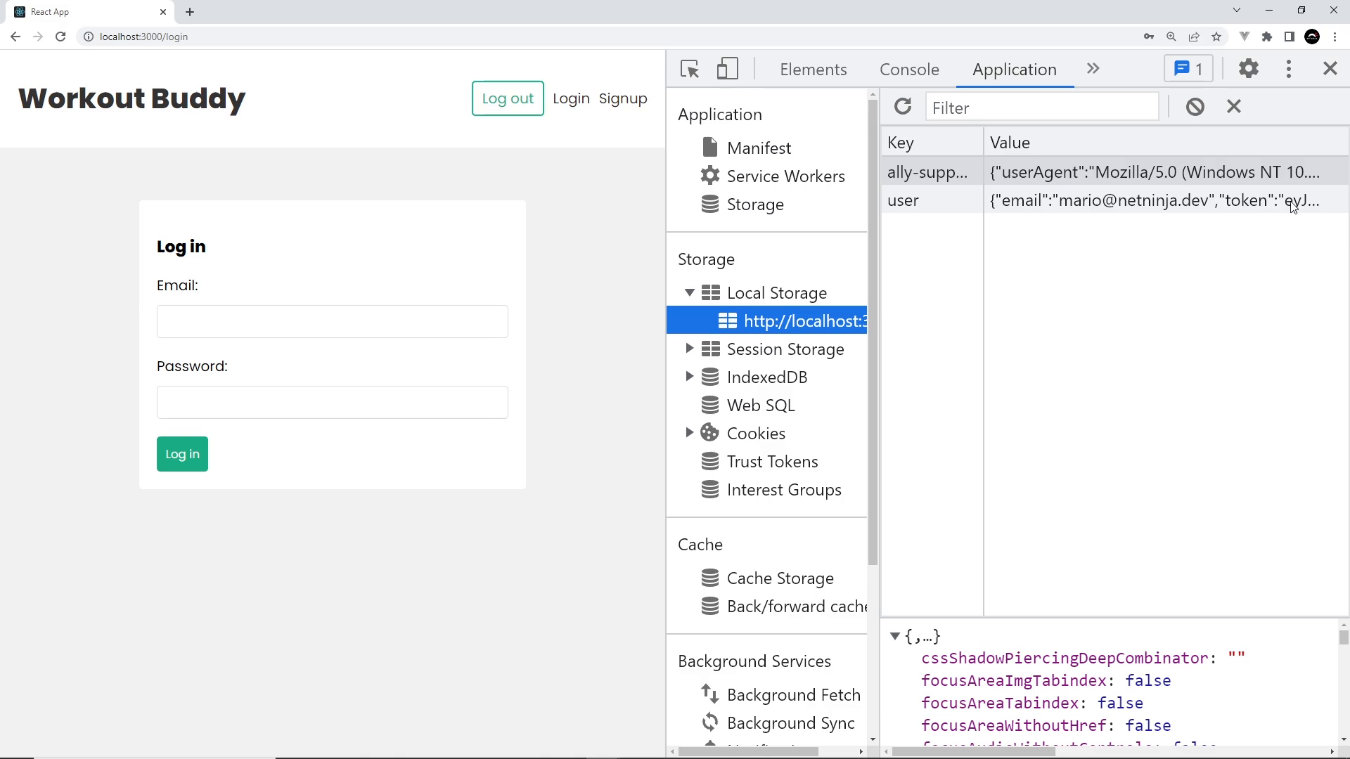
{"action": "left_click", "coordinate": [909, 69]}
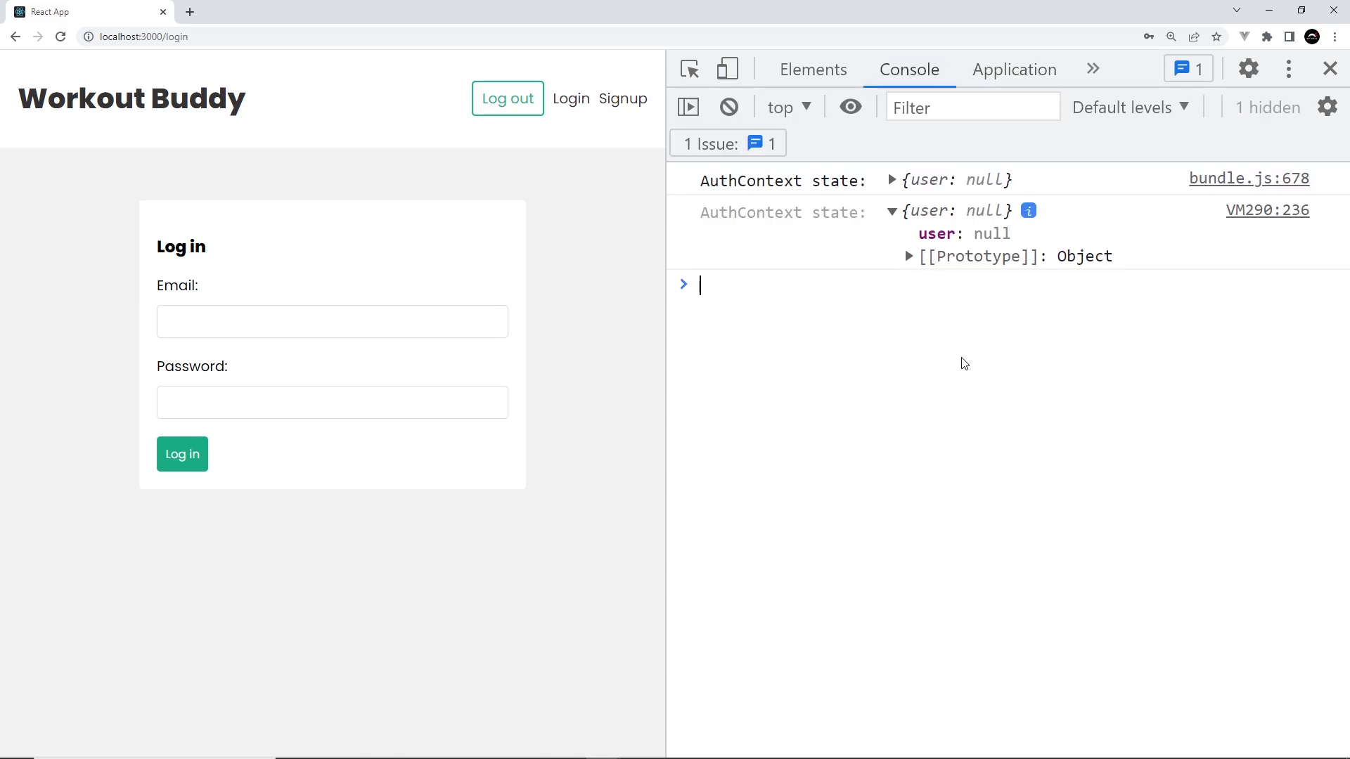
{"action": "left_click", "coordinate": [1014, 69]}
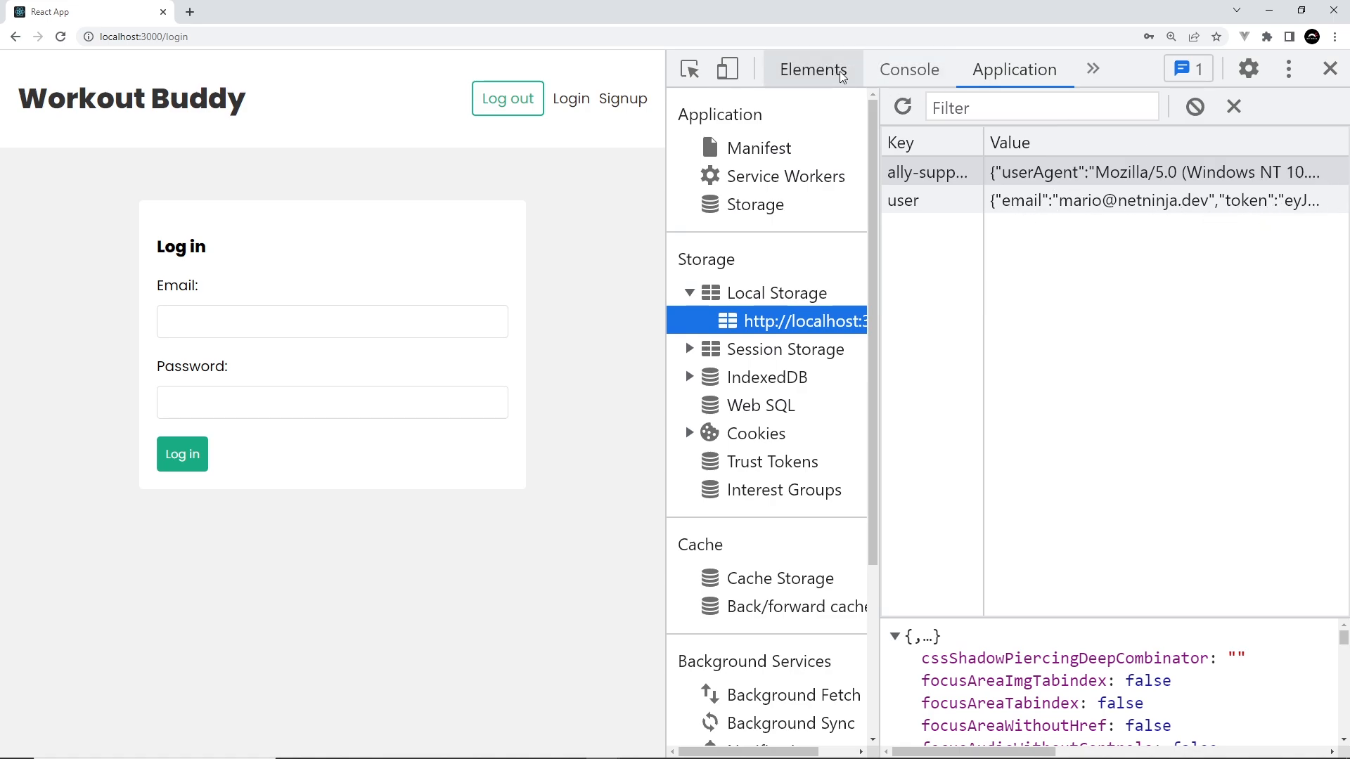
{"action": "mouse_move", "coordinate": [845, 86]}
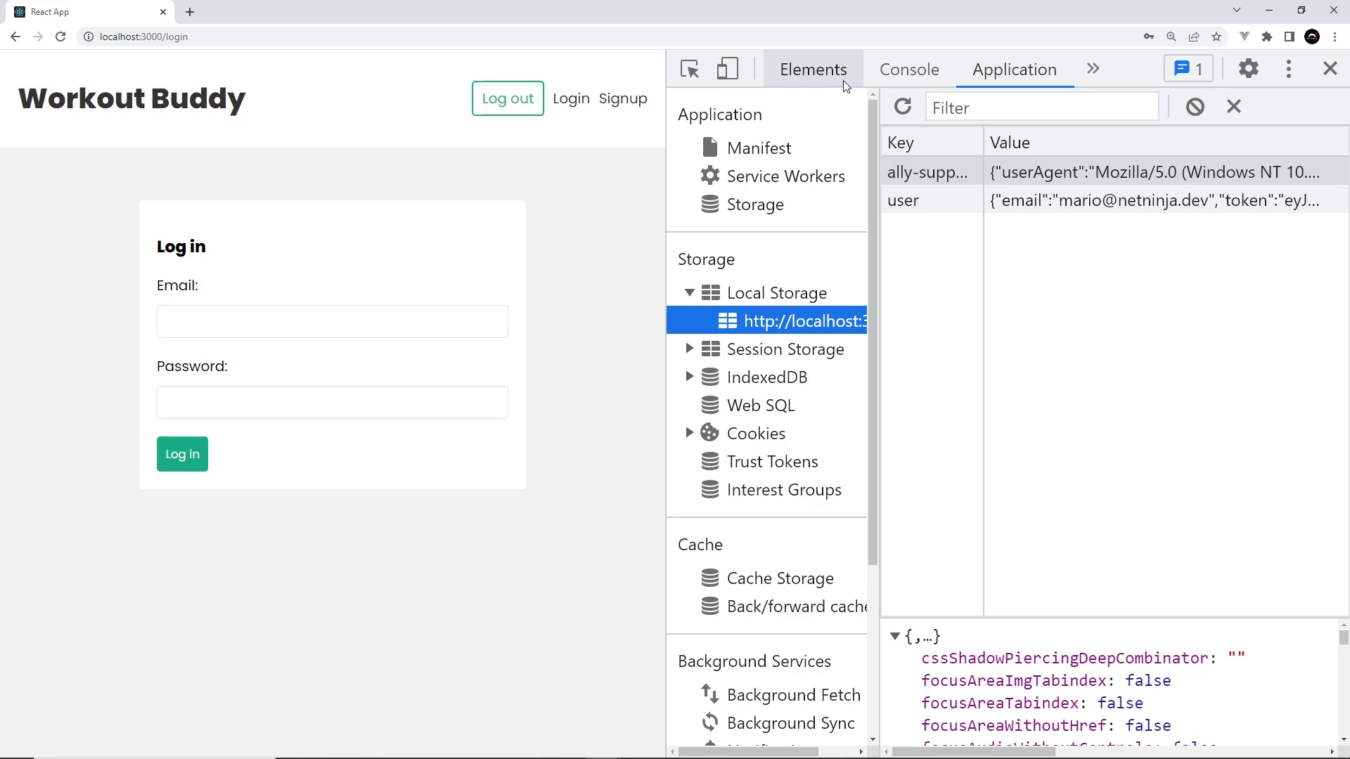
{"action": "left_click", "coordinate": [909, 69]}
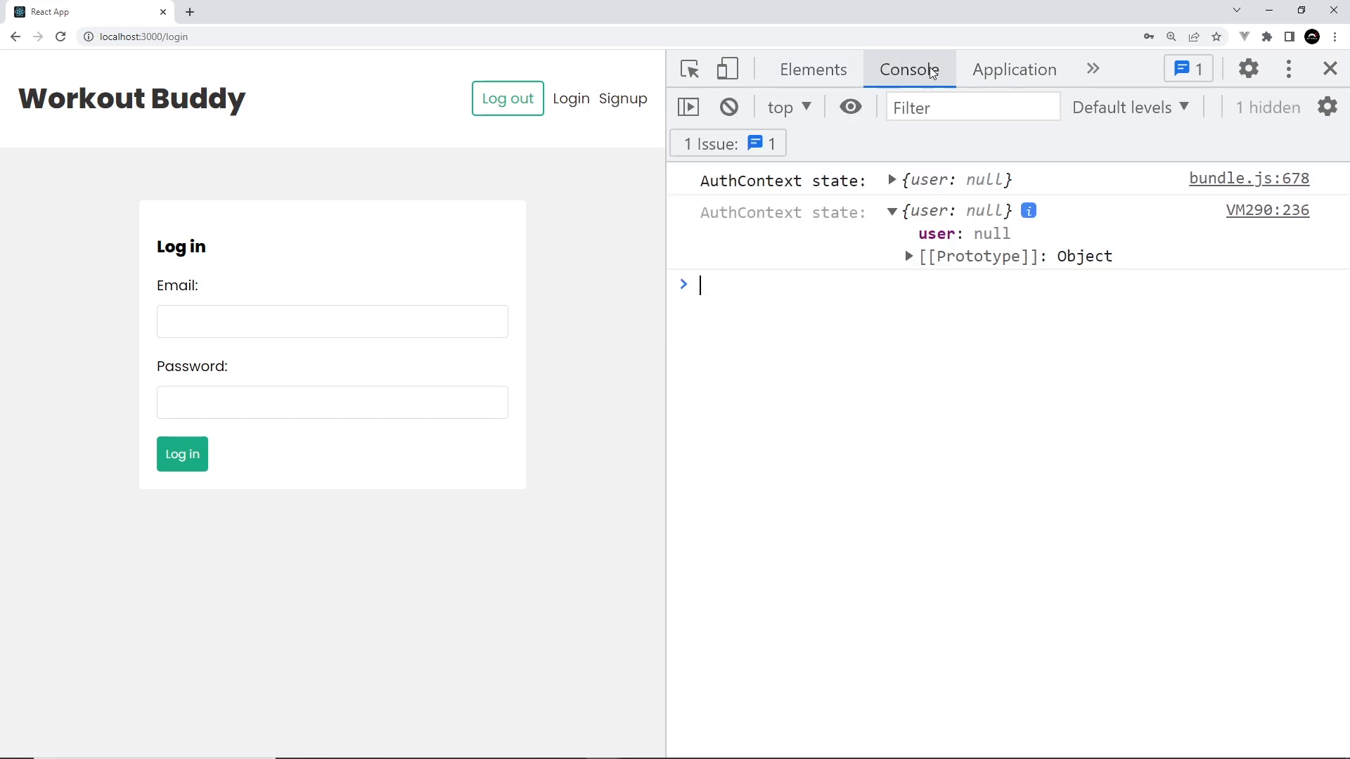